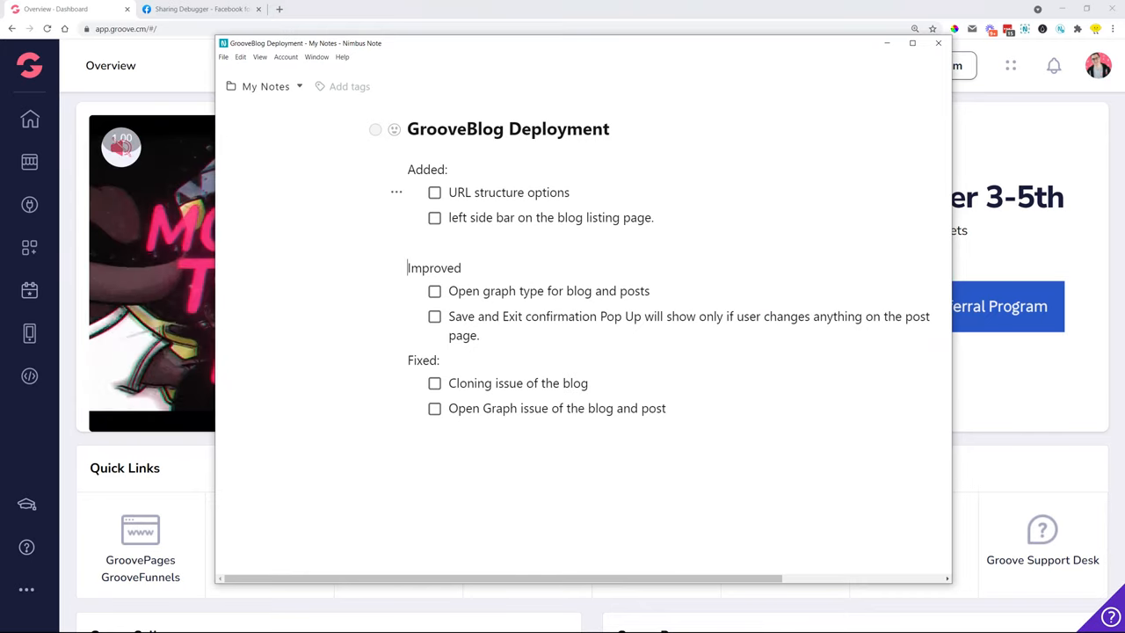
Minimize the Nimbus Note checklist so the Groove dashboard shows.
{"action": "double_click", "coordinate": [508, 191]}
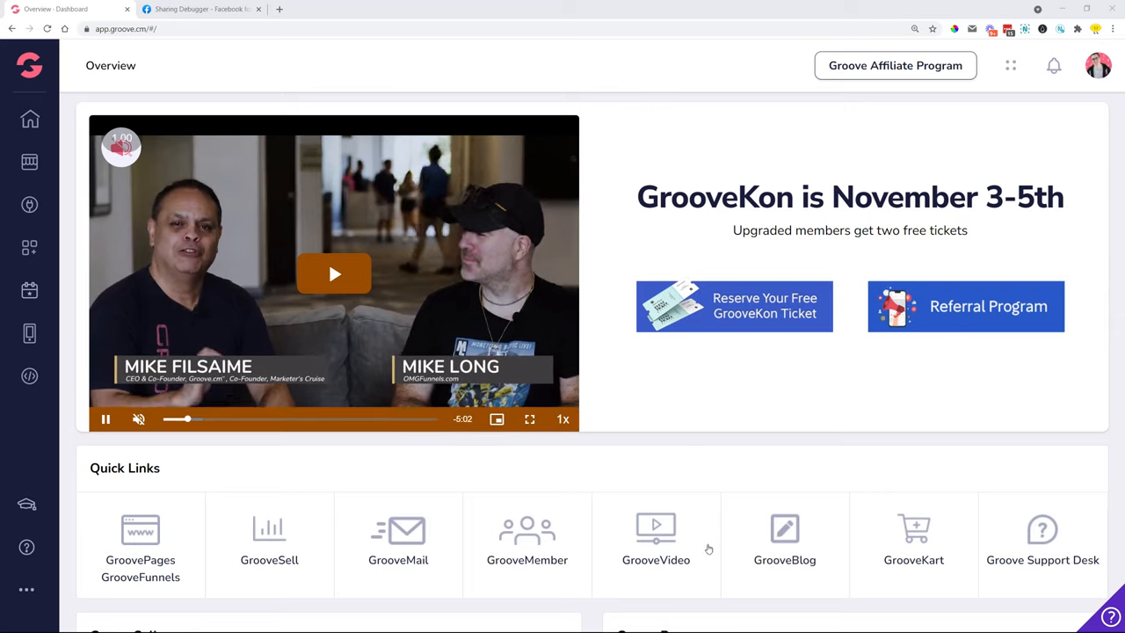
Launch GrooveBlog from Quick Links and go to the blog's Settings.
{"action": "left_click", "coordinate": [784, 527]}
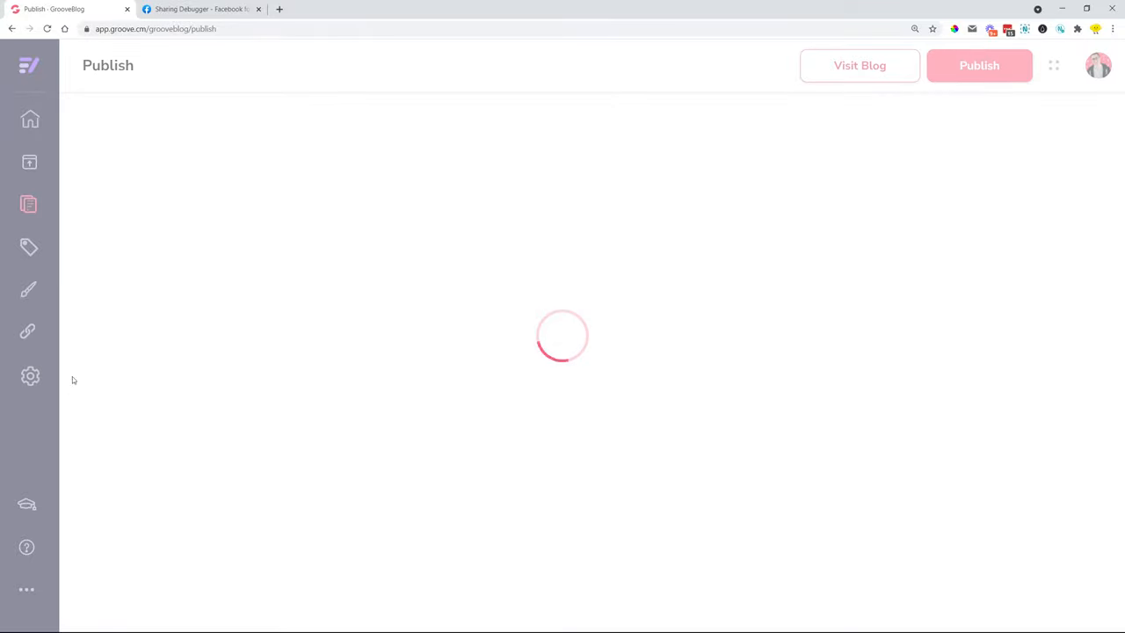
{"action": "left_click", "coordinate": [29, 377]}
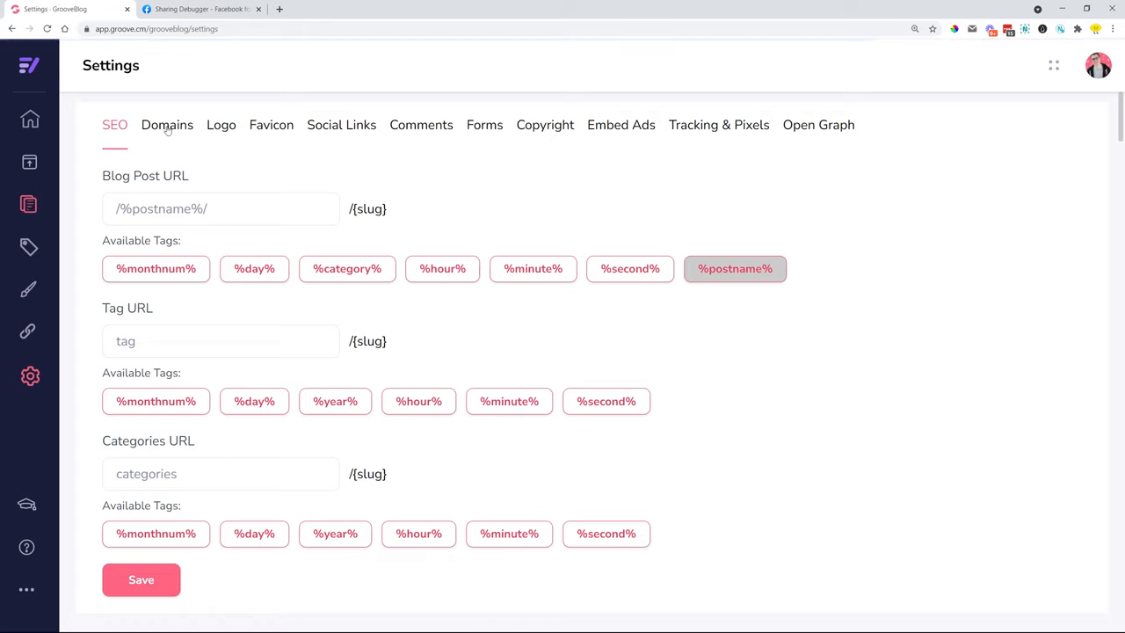
Switch Settings to the Domains publishing options for grooveassist.com/blog.
{"action": "left_click", "coordinate": [167, 123]}
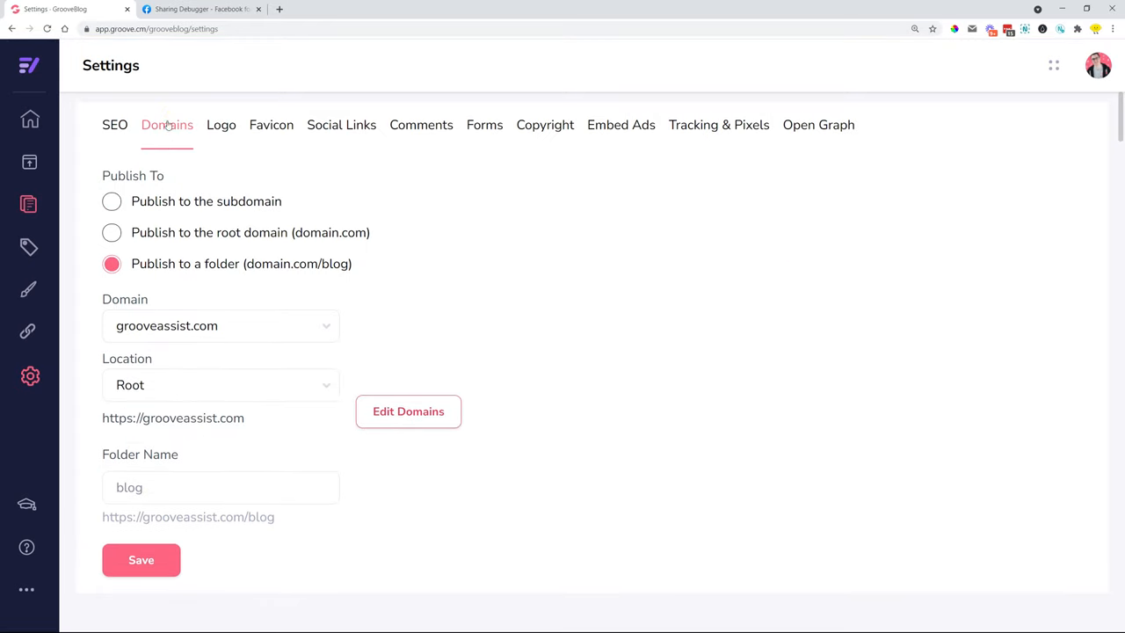
{"action": "mouse_move", "coordinate": [218, 150]}
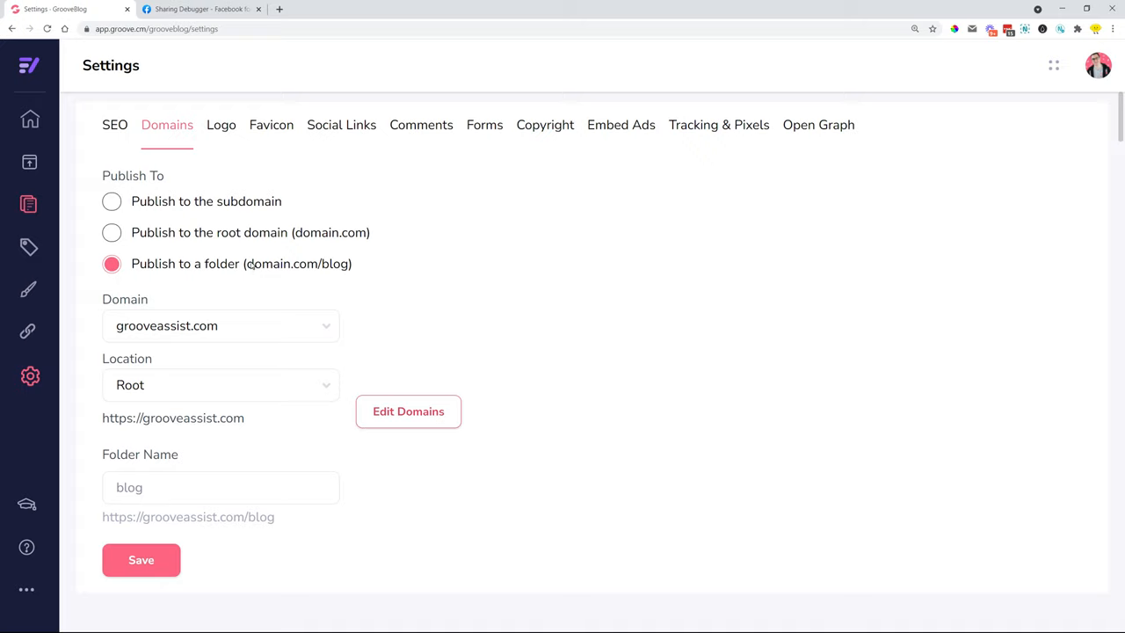
{"action": "mouse_move", "coordinate": [357, 274]}
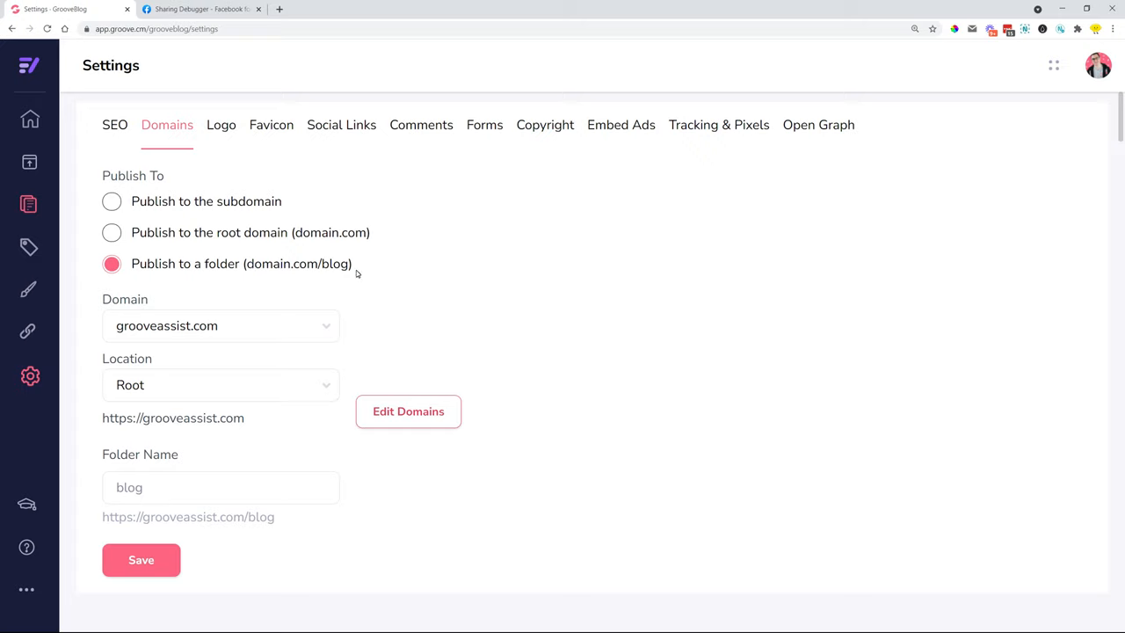
{"action": "mouse_move", "coordinate": [365, 278]}
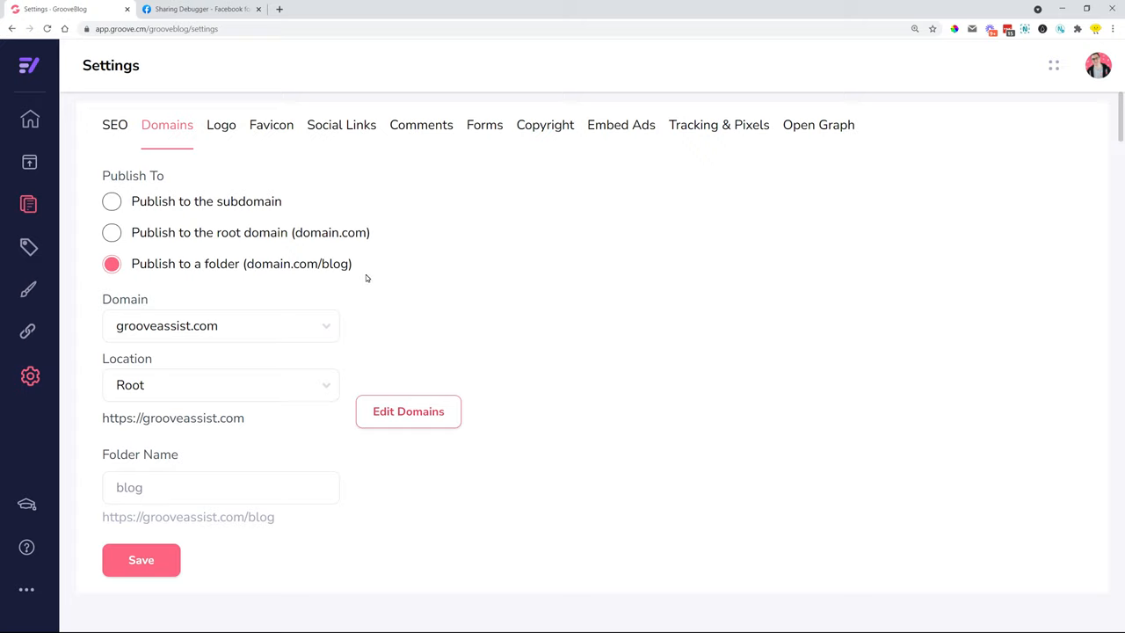
{"action": "mouse_move", "coordinate": [187, 260]}
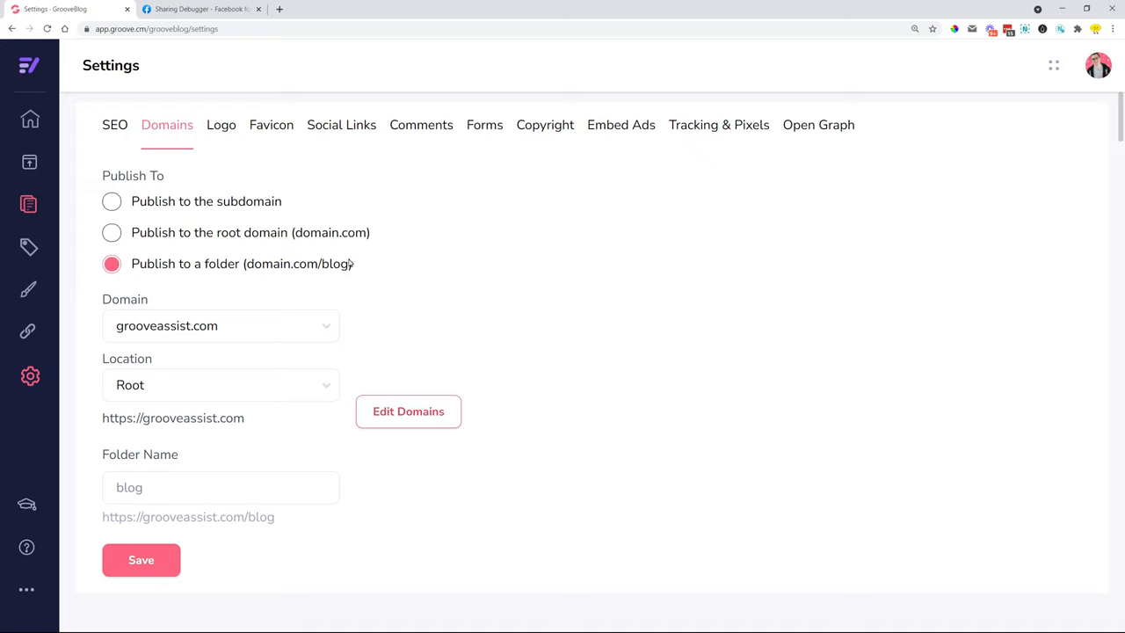
Choose grooveassist.com as the domain and Root as the publishing location.
{"action": "left_click", "coordinate": [219, 325]}
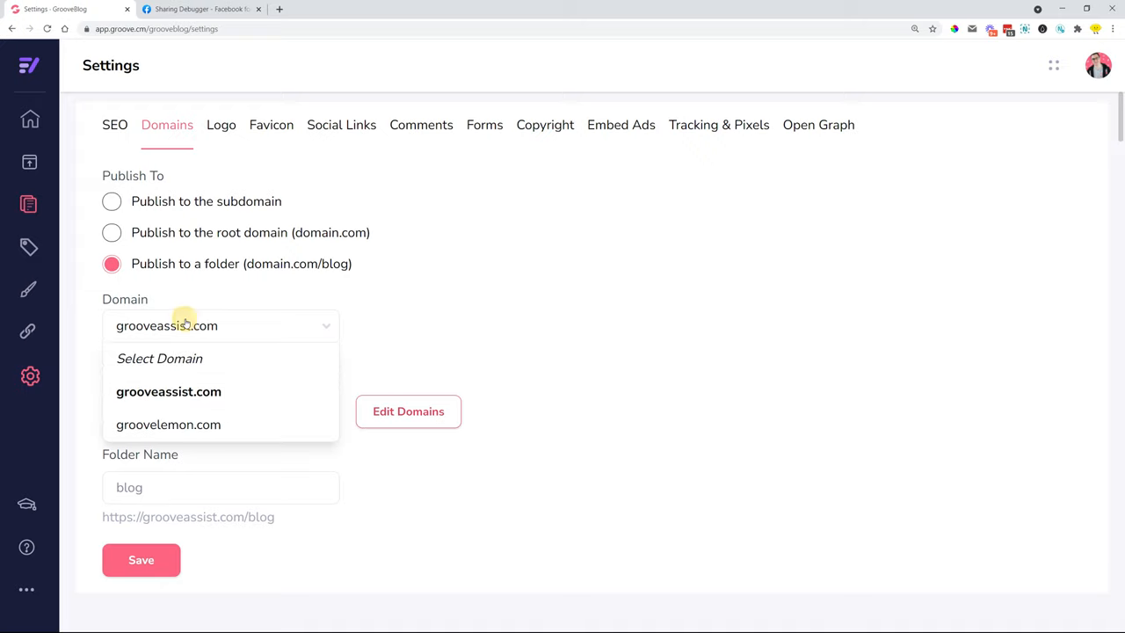
{"action": "left_click", "coordinate": [168, 392]}
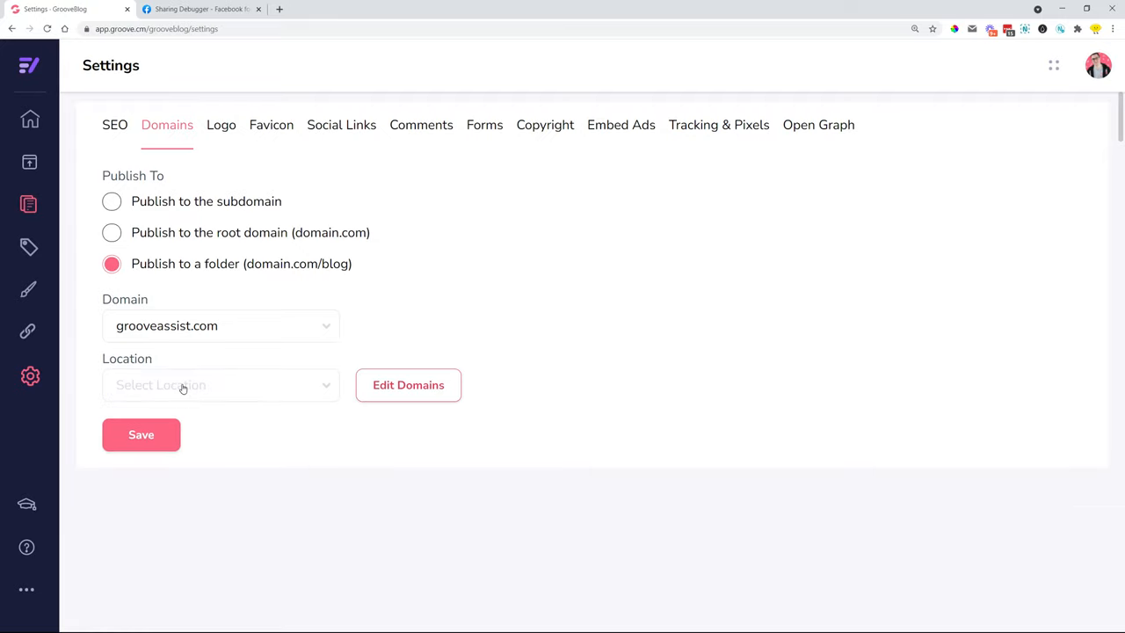
{"action": "left_click", "coordinate": [220, 385]}
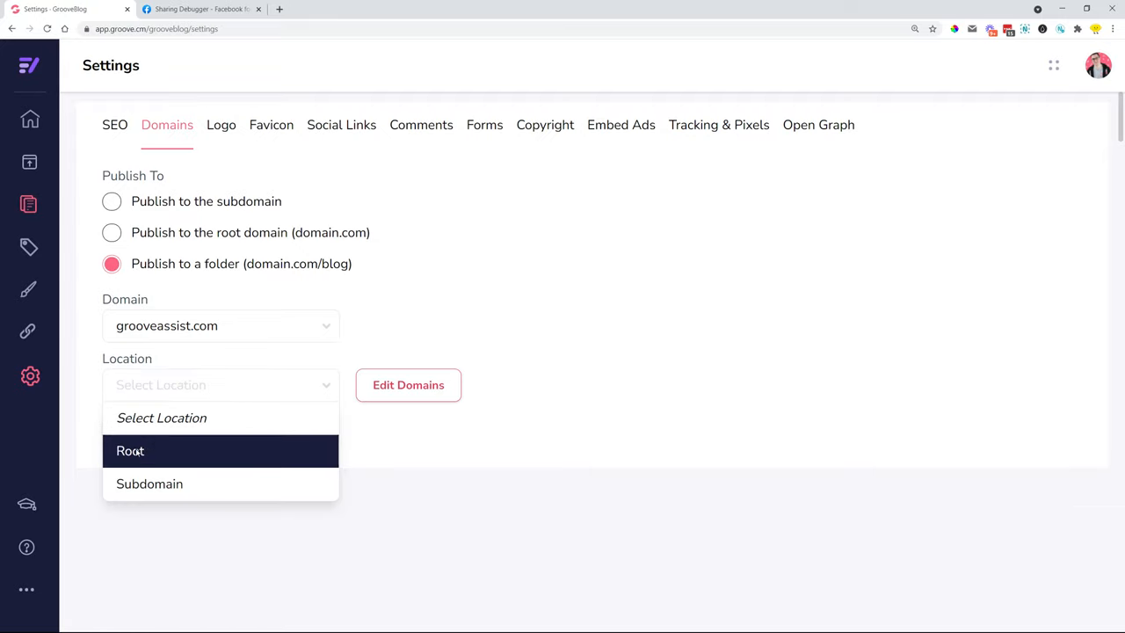
{"action": "left_click", "coordinate": [130, 450]}
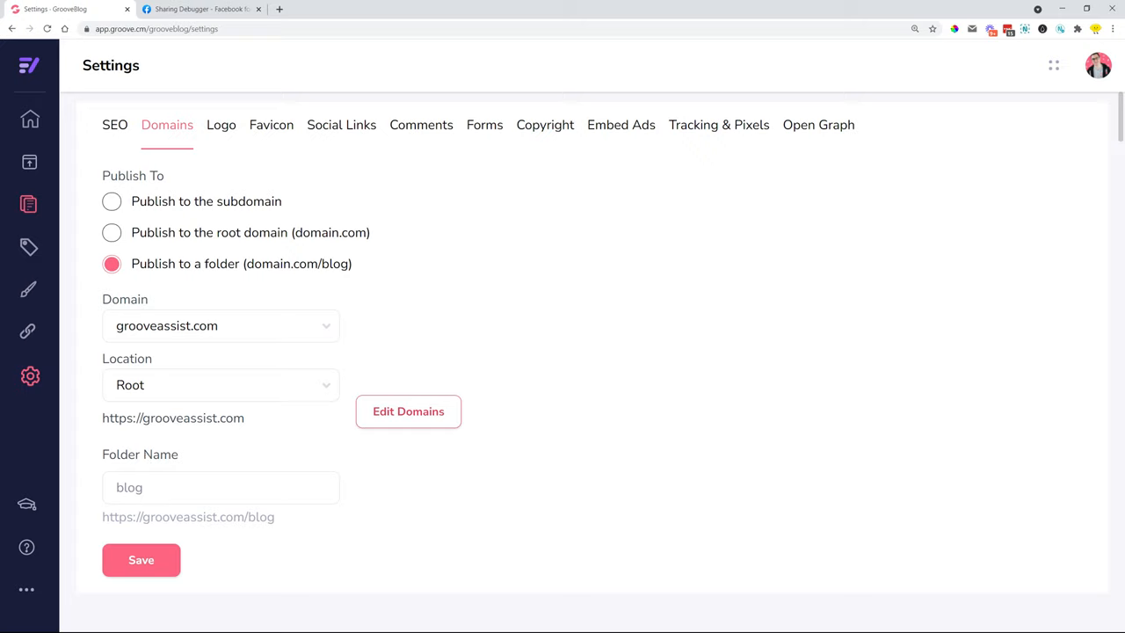
Restore the folder name to 'blog' and save the domain settings.
{"action": "double_click", "coordinate": [130, 489]}
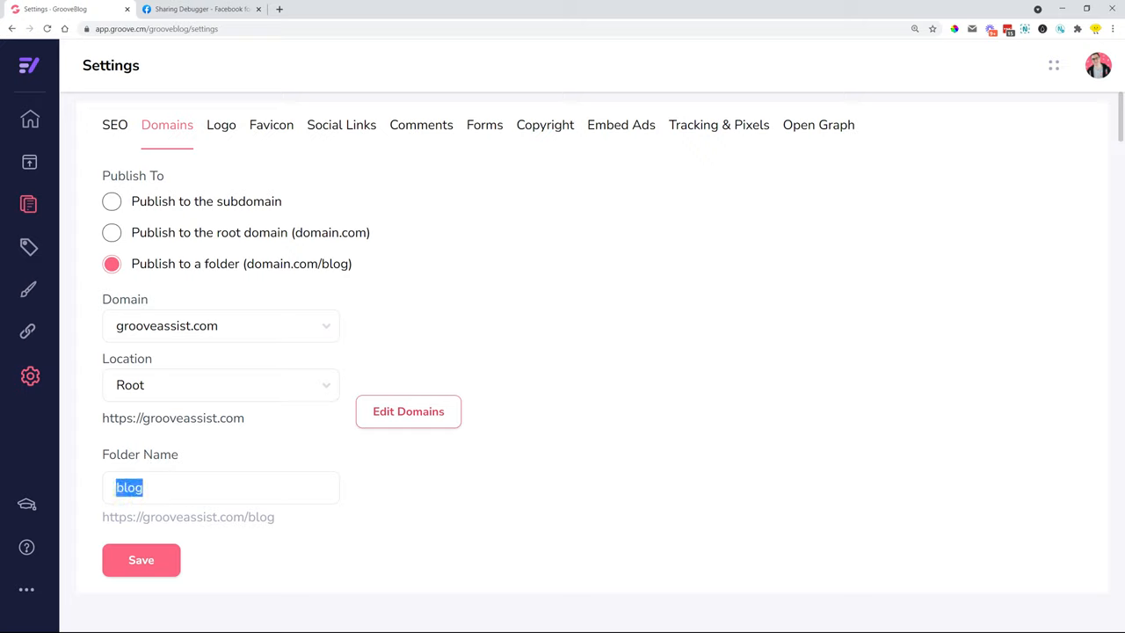
{"action": "left_click", "coordinate": [232, 489]}
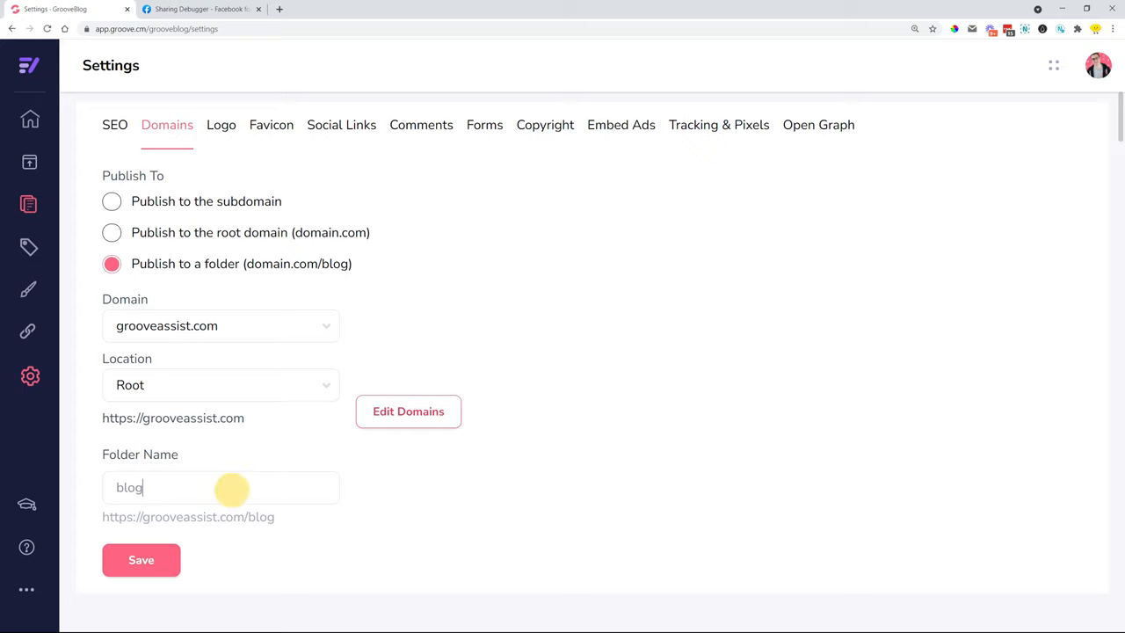
{"action": "type", "text": "tsraz"}
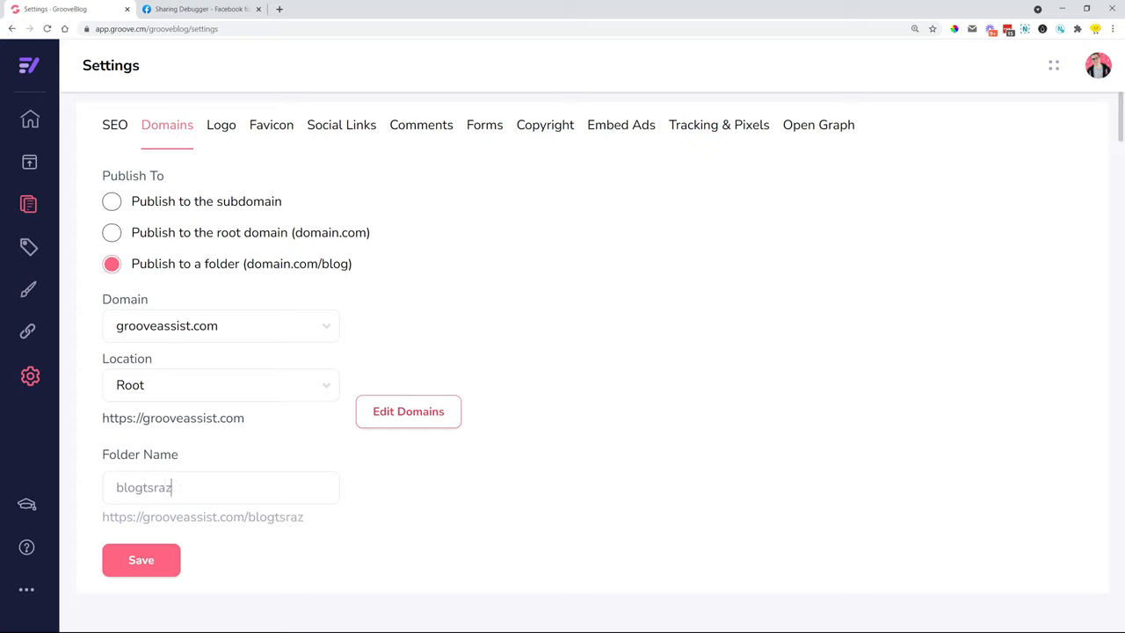
{"action": "key", "text": "Backspace"}
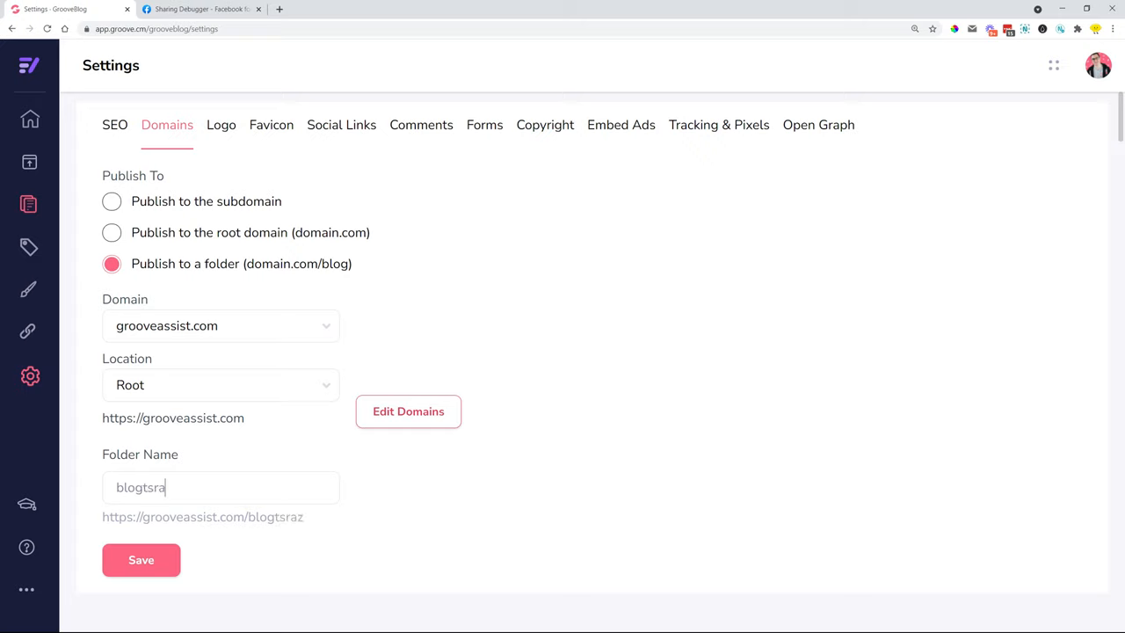
{"action": "left_click", "coordinate": [141, 559]}
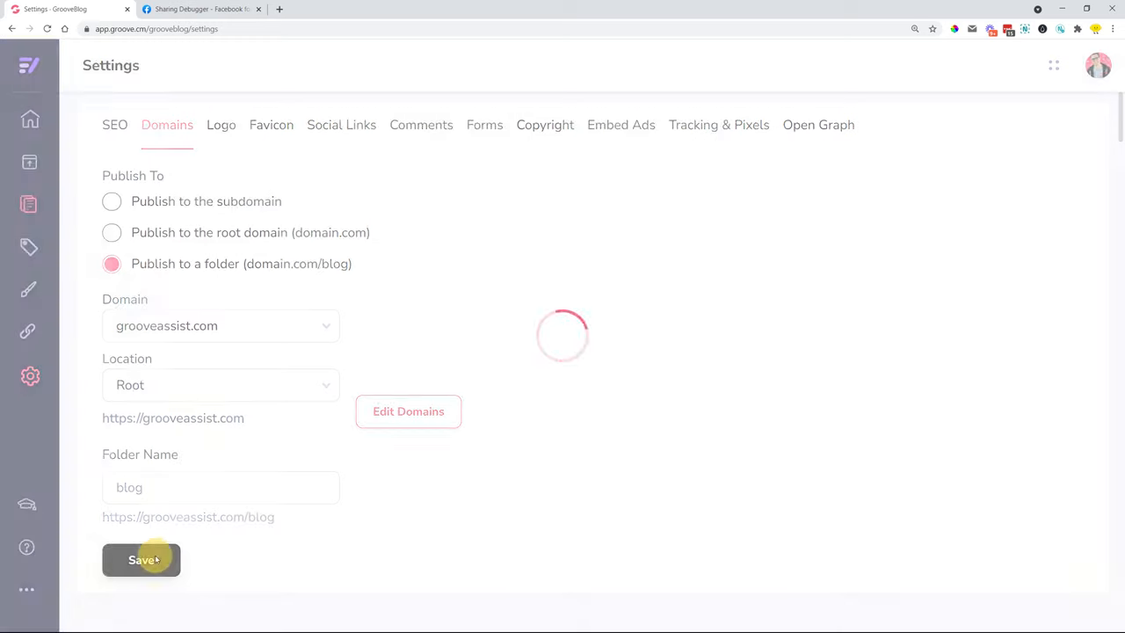
{"action": "left_click", "coordinate": [141, 559]}
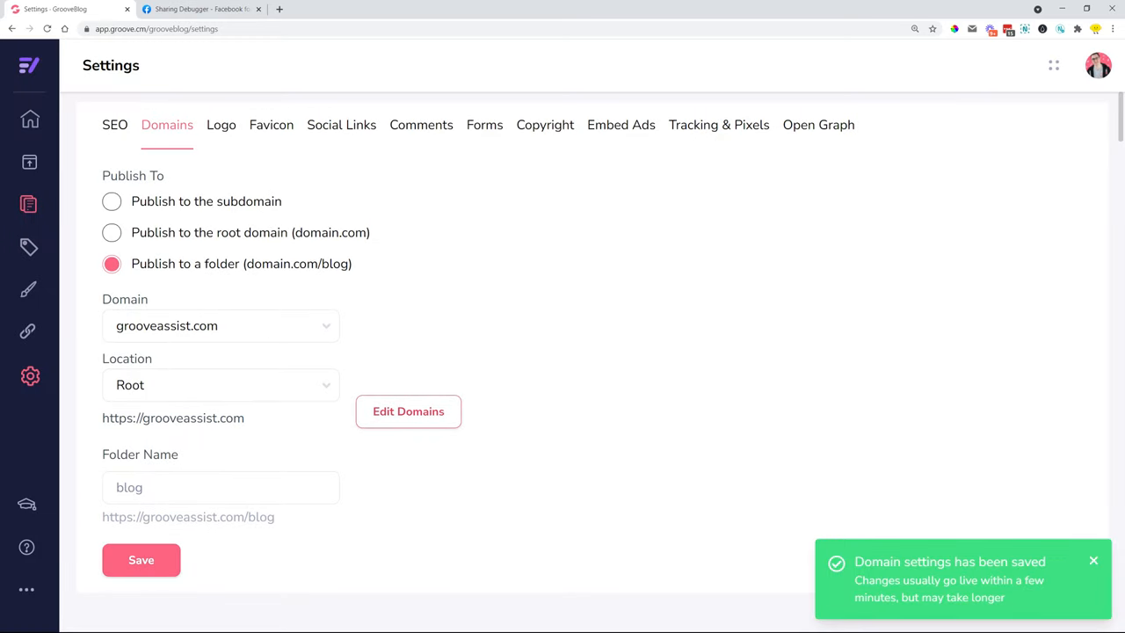
{"action": "mouse_move", "coordinate": [283, 524]}
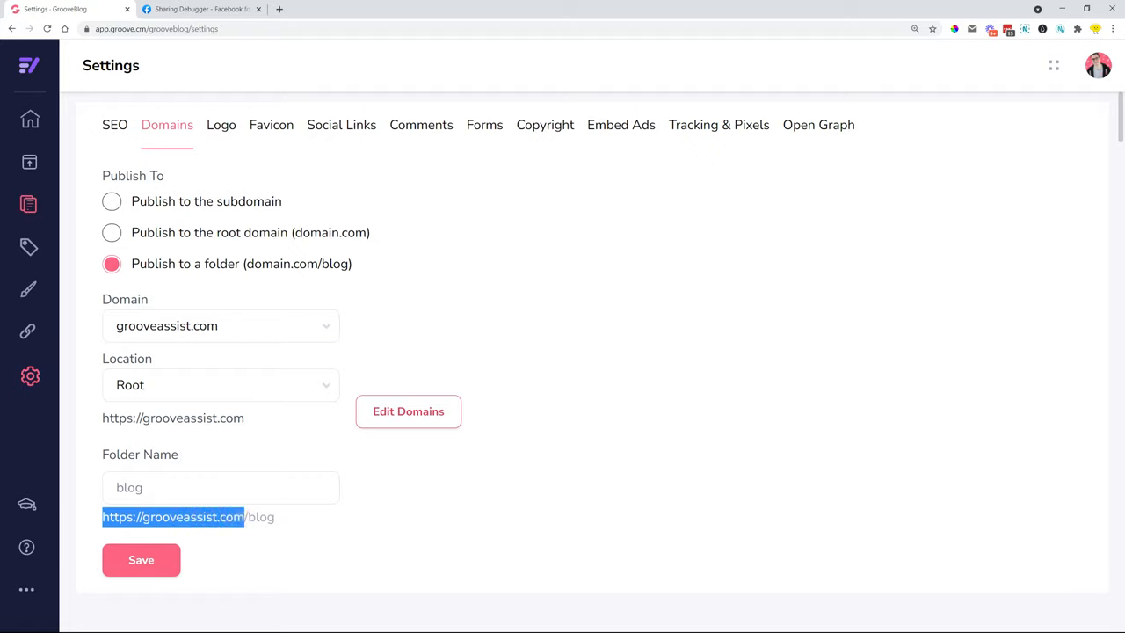
{"action": "mouse_move", "coordinate": [810, 531]}
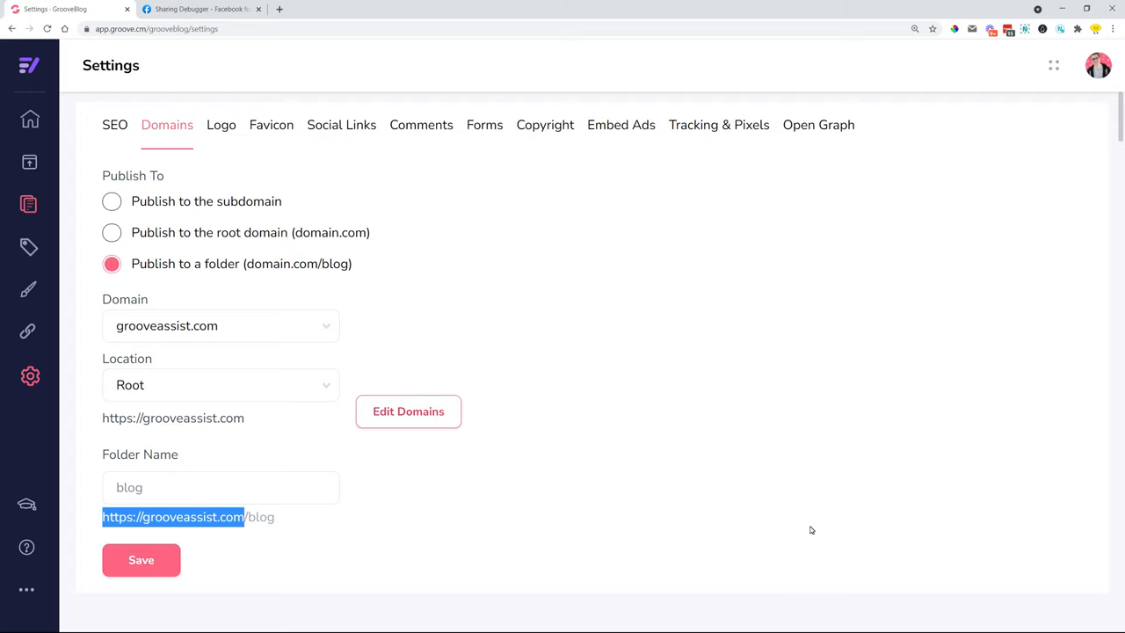
{"action": "mouse_move", "coordinate": [127, 130]}
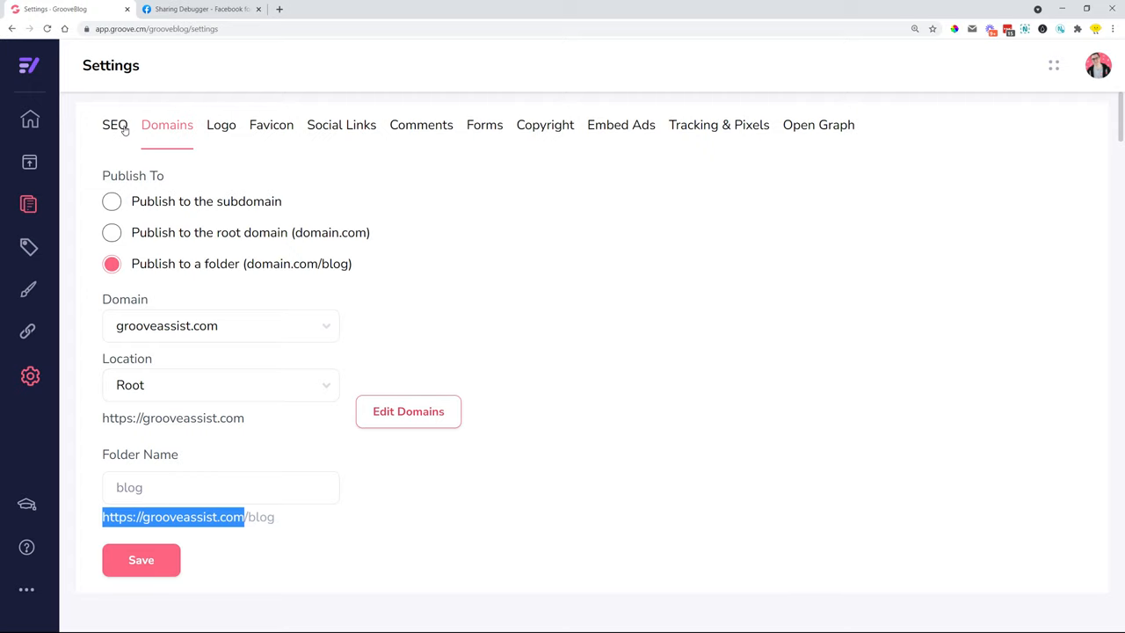
In SEO settings, make the blog post URL /%postname%/ and save it.
{"action": "left_click", "coordinate": [114, 123]}
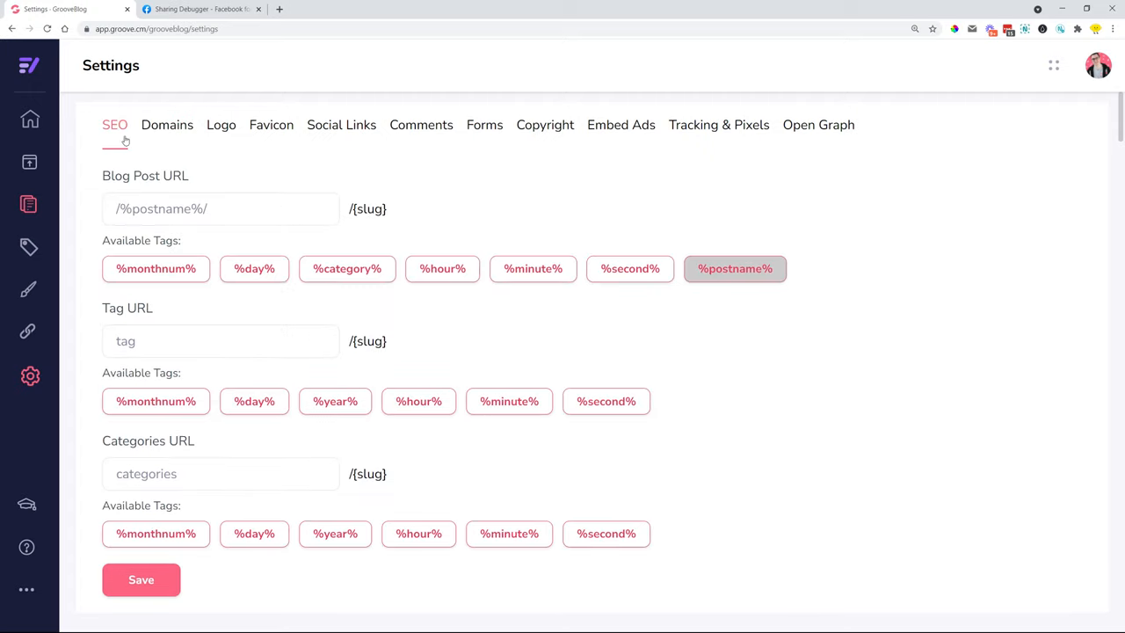
{"action": "mouse_move", "coordinate": [442, 271]}
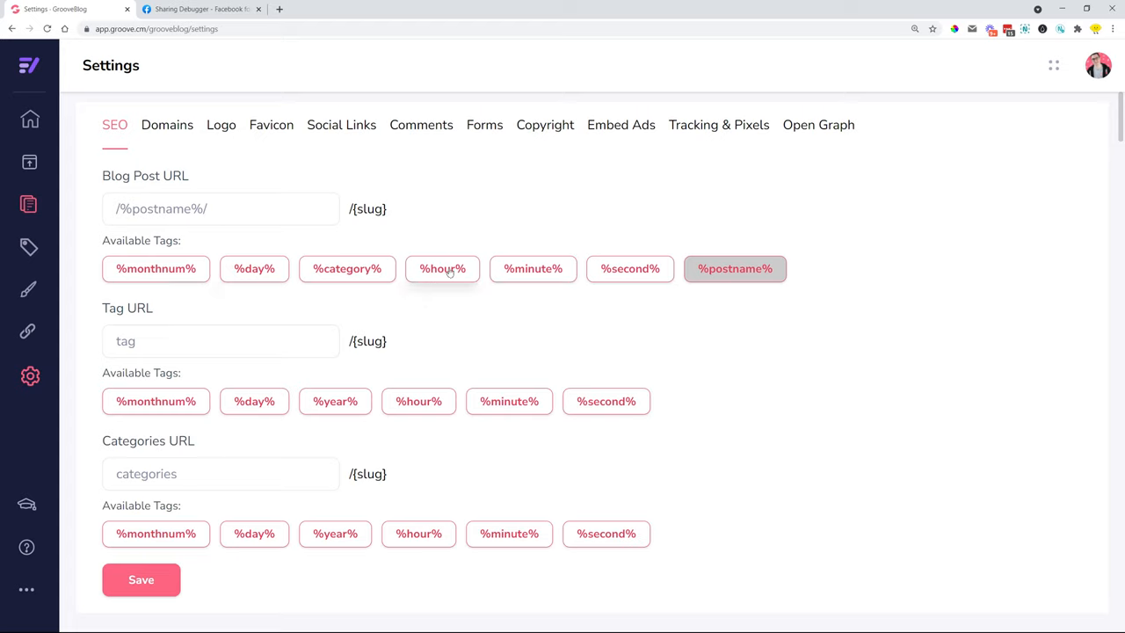
{"action": "mouse_move", "coordinate": [95, 197]}
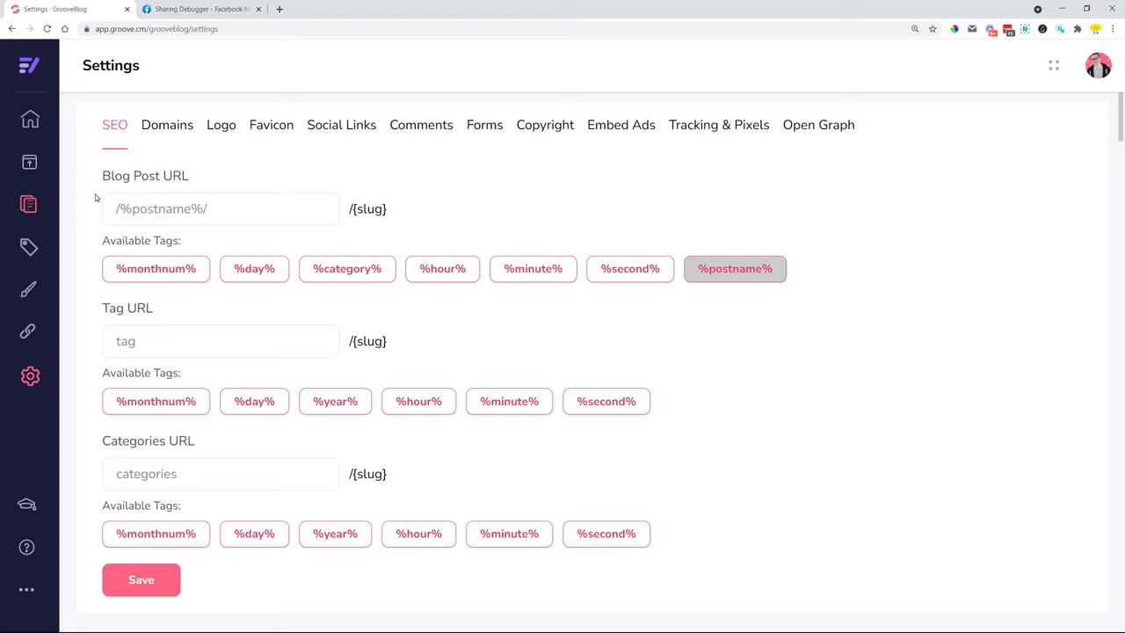
{"action": "mouse_move", "coordinate": [326, 239]}
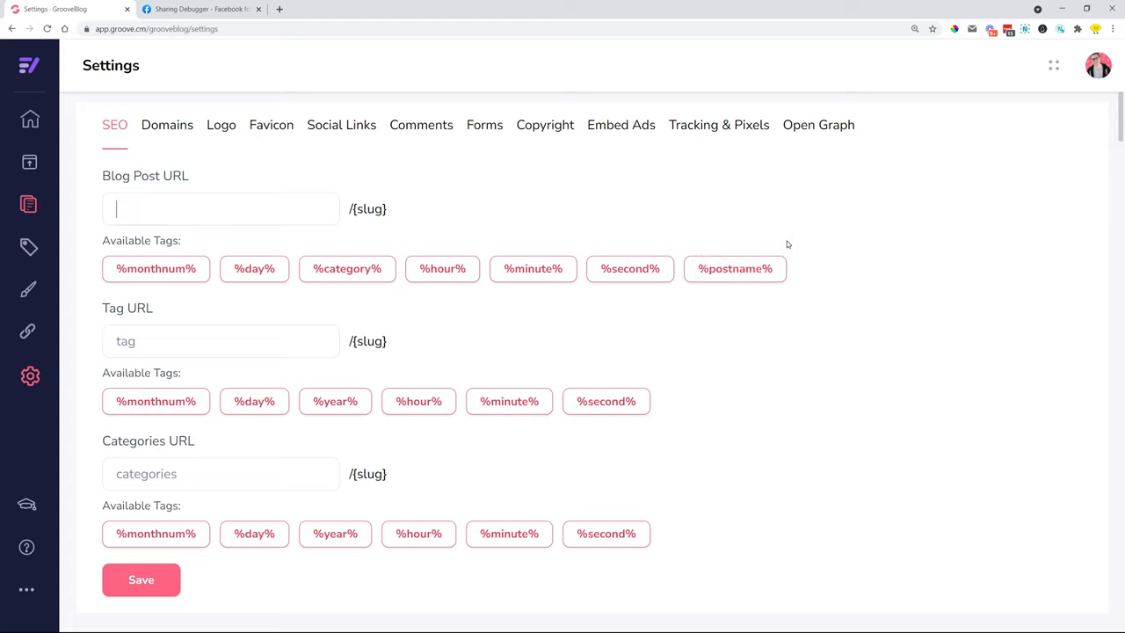
{"action": "left_click", "coordinate": [734, 268]}
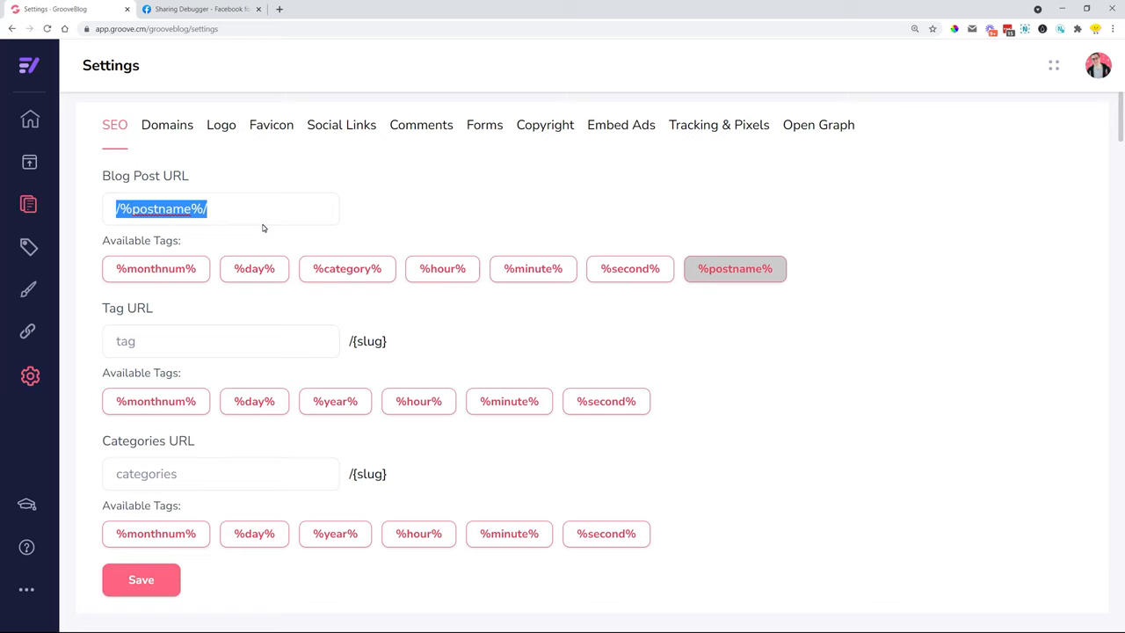
{"action": "left_click", "coordinate": [141, 580]}
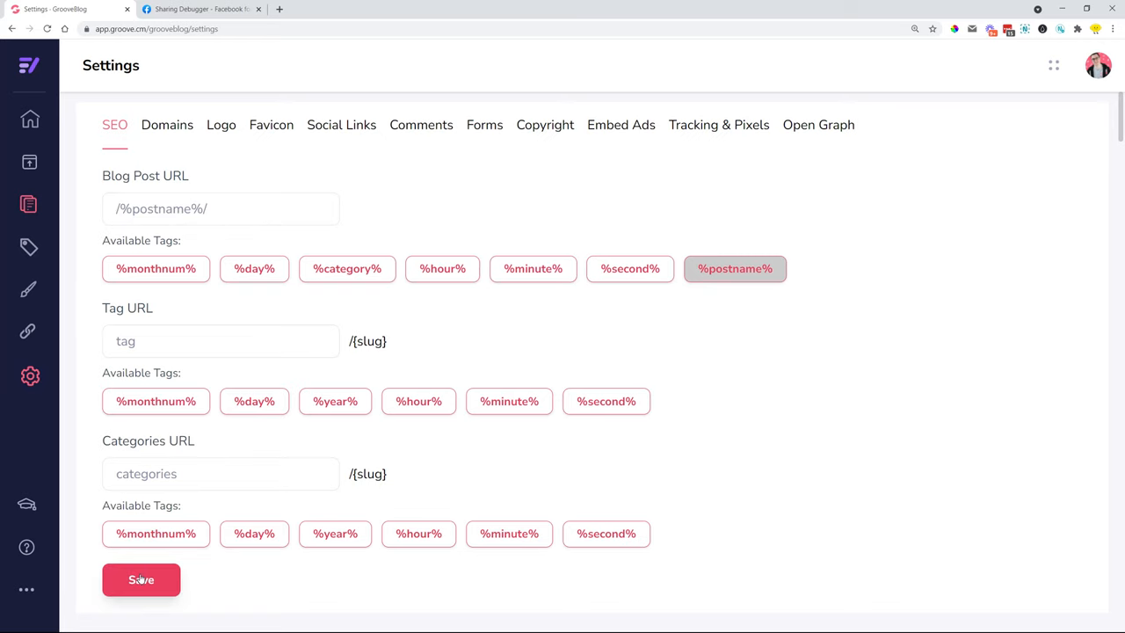
{"action": "left_click", "coordinate": [141, 580]}
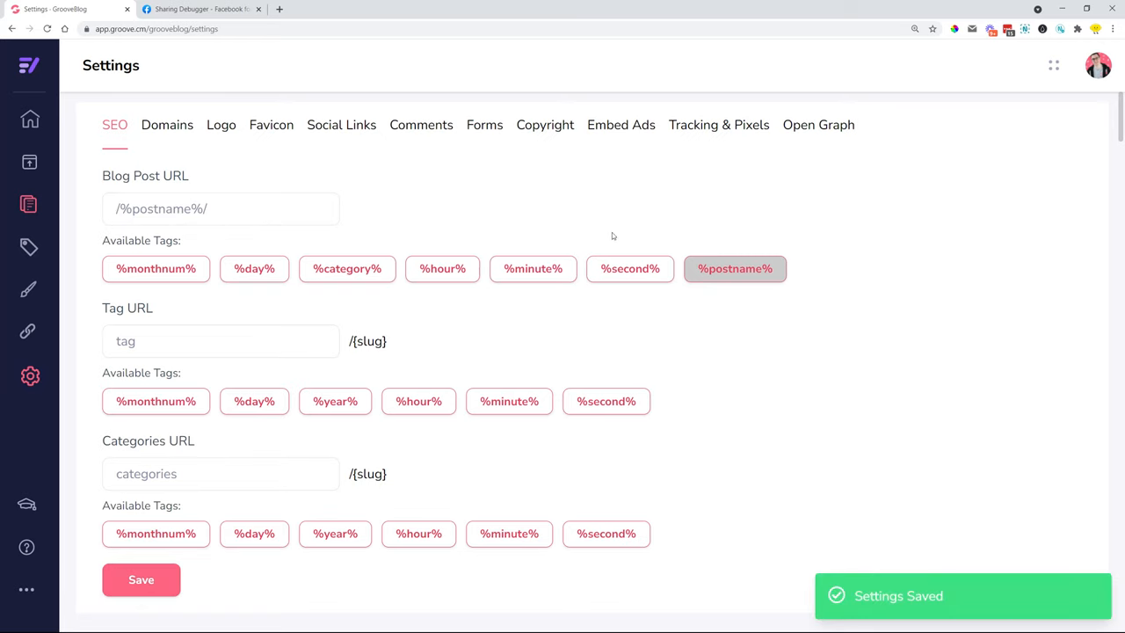
{"action": "double_click", "coordinate": [161, 207]}
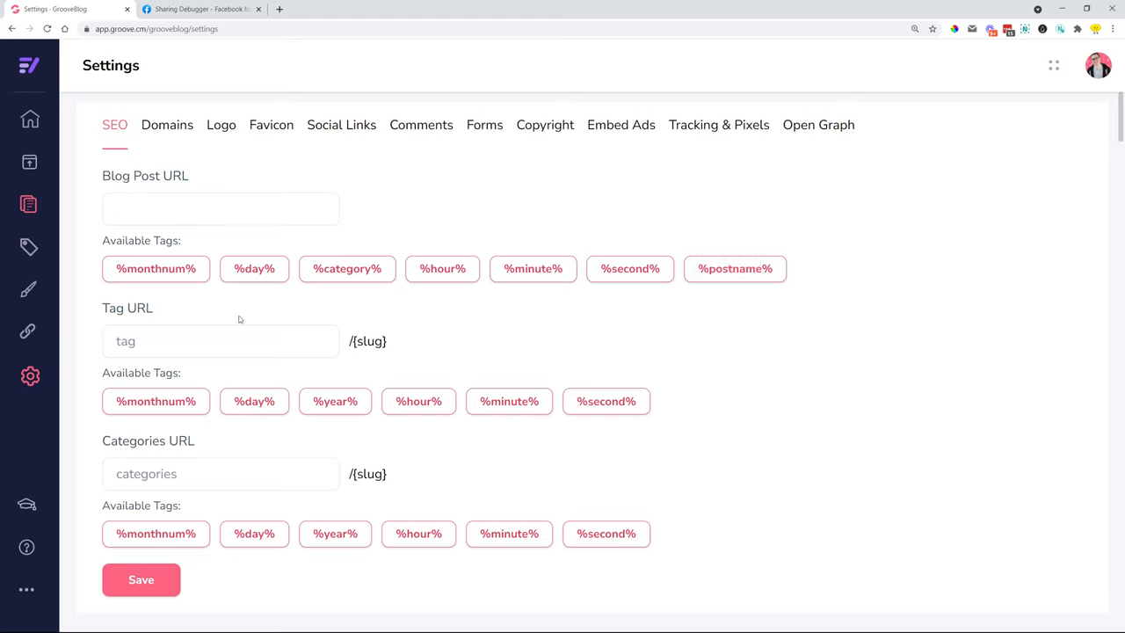
Try a blog post URL built from %monthnum%, %day% and %category% tags.
{"action": "left_click", "coordinate": [155, 267]}
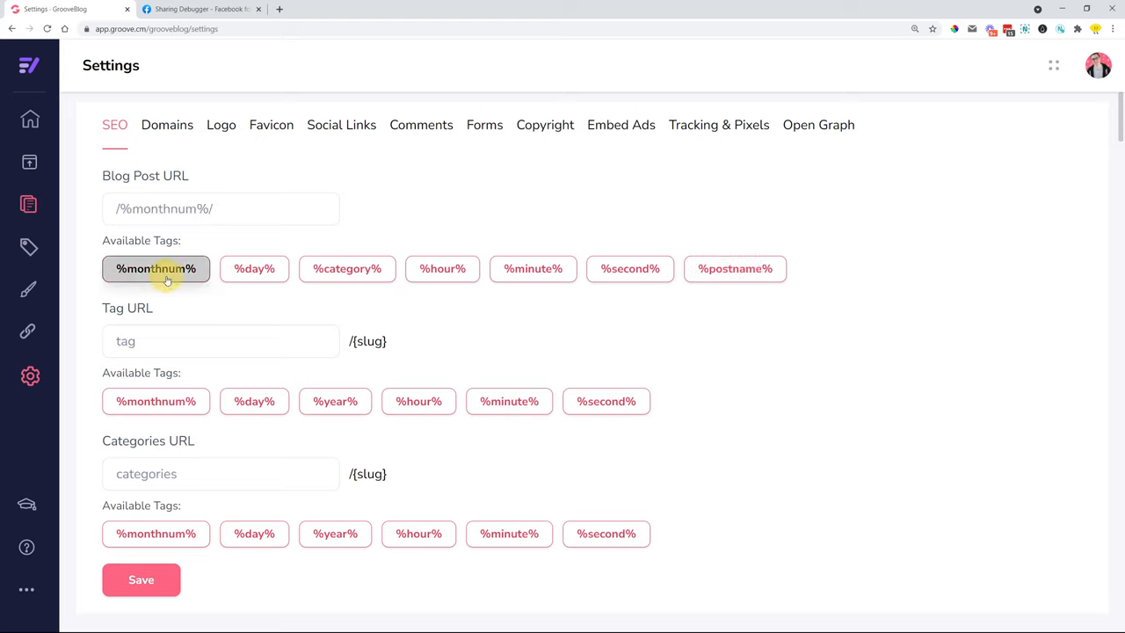
{"action": "left_click", "coordinate": [253, 267]}
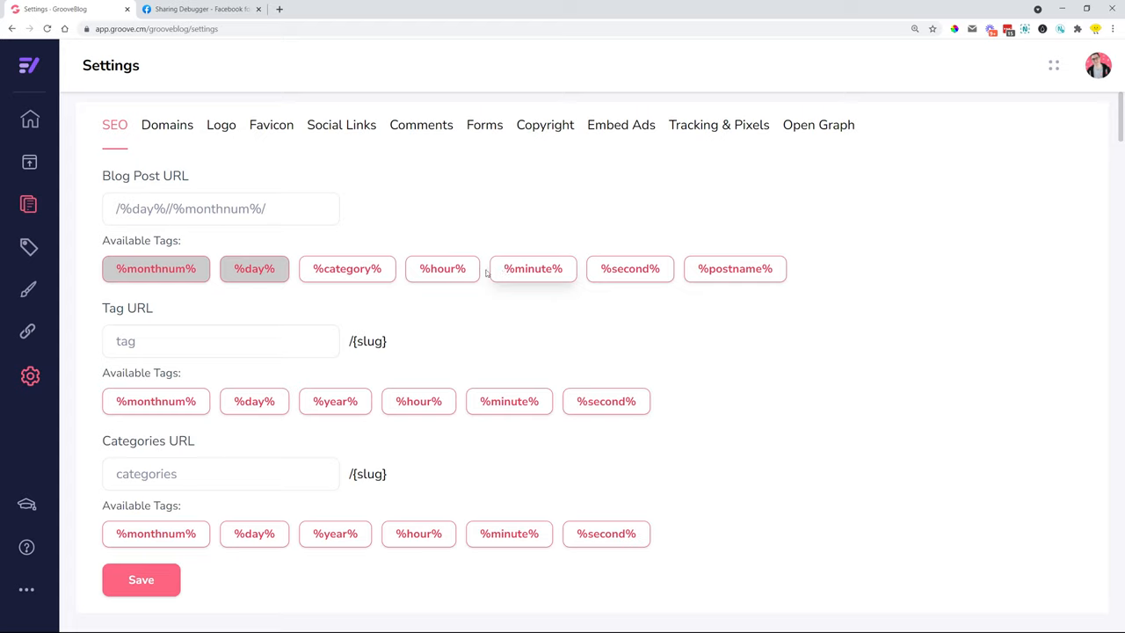
{"action": "left_click", "coordinate": [348, 267]}
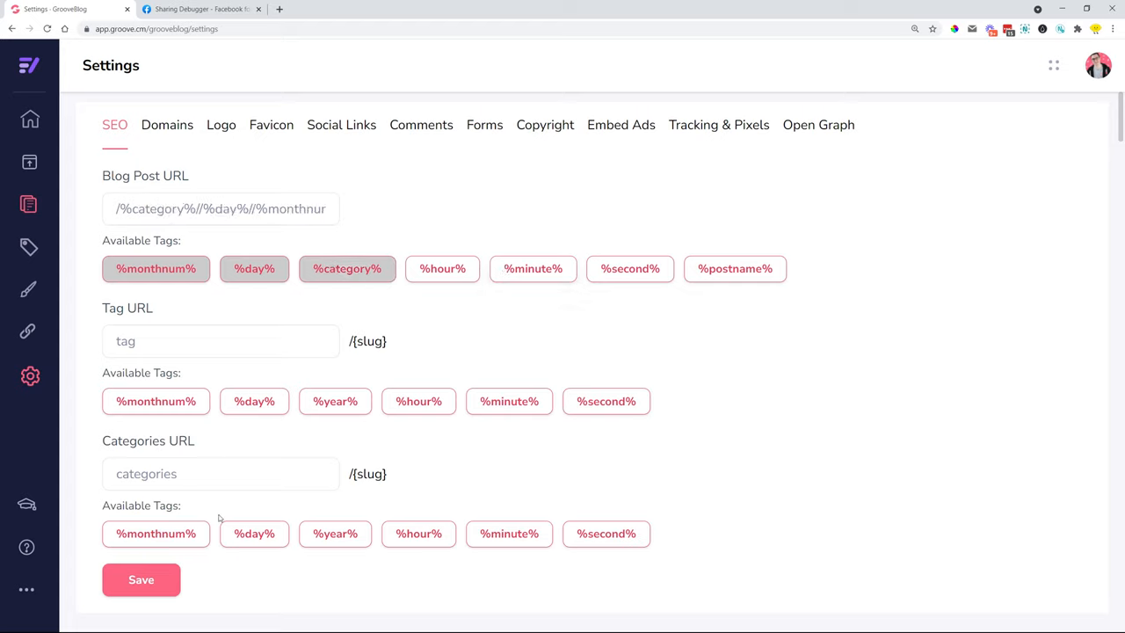
Clear the blog post URL field and reset it to only %postname%.
{"action": "triple_click", "coordinate": [219, 208]}
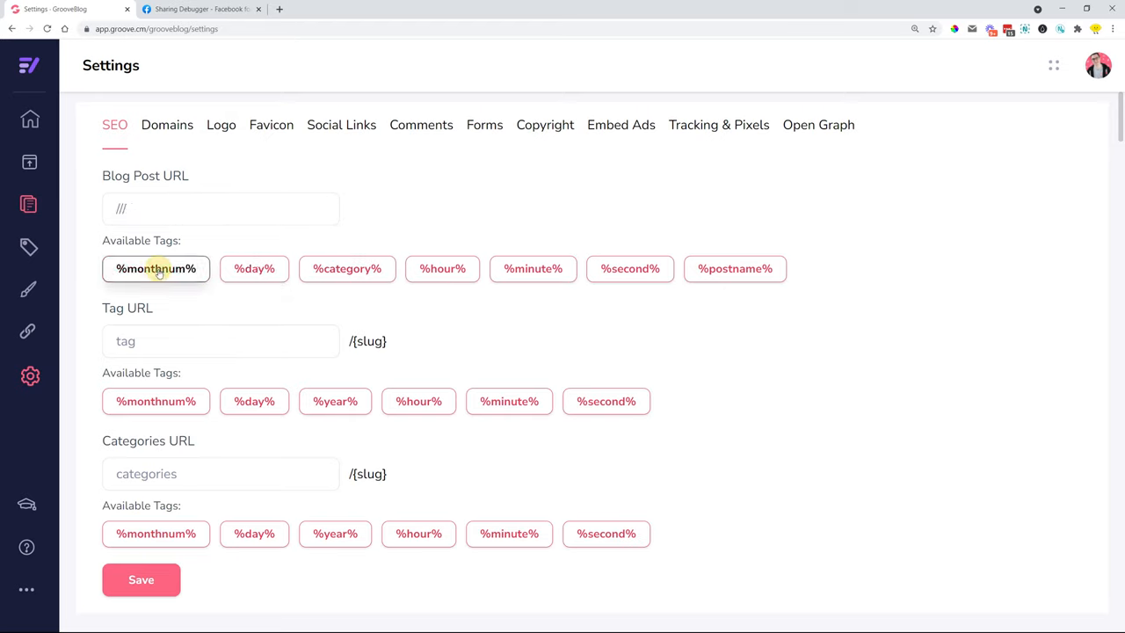
{"action": "left_click", "coordinate": [221, 207]}
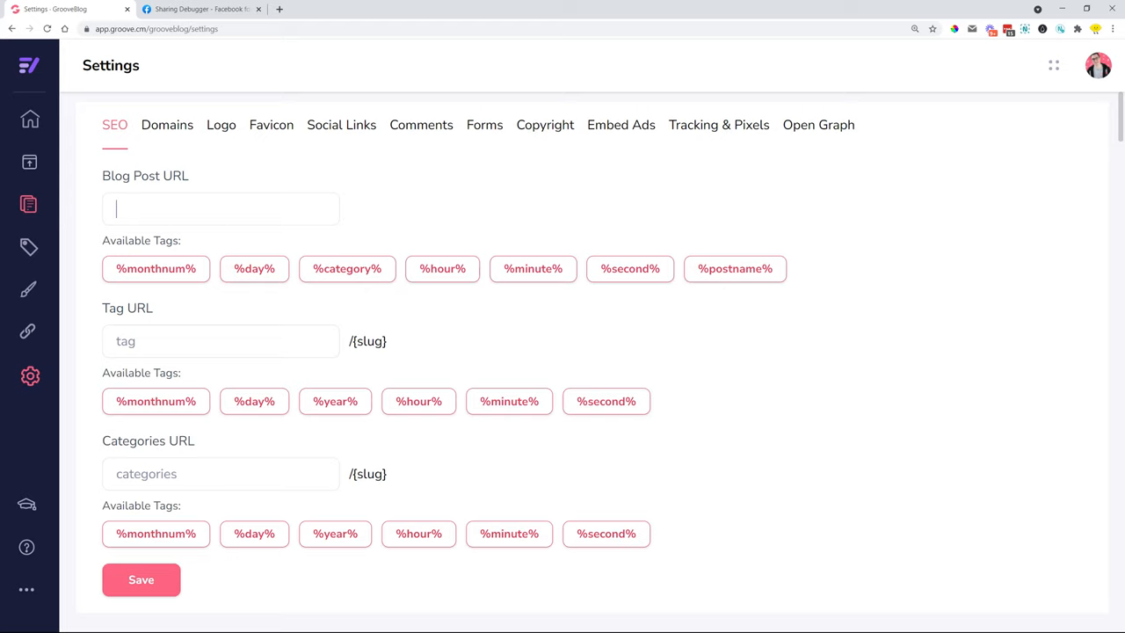
{"action": "double_click", "coordinate": [146, 176]}
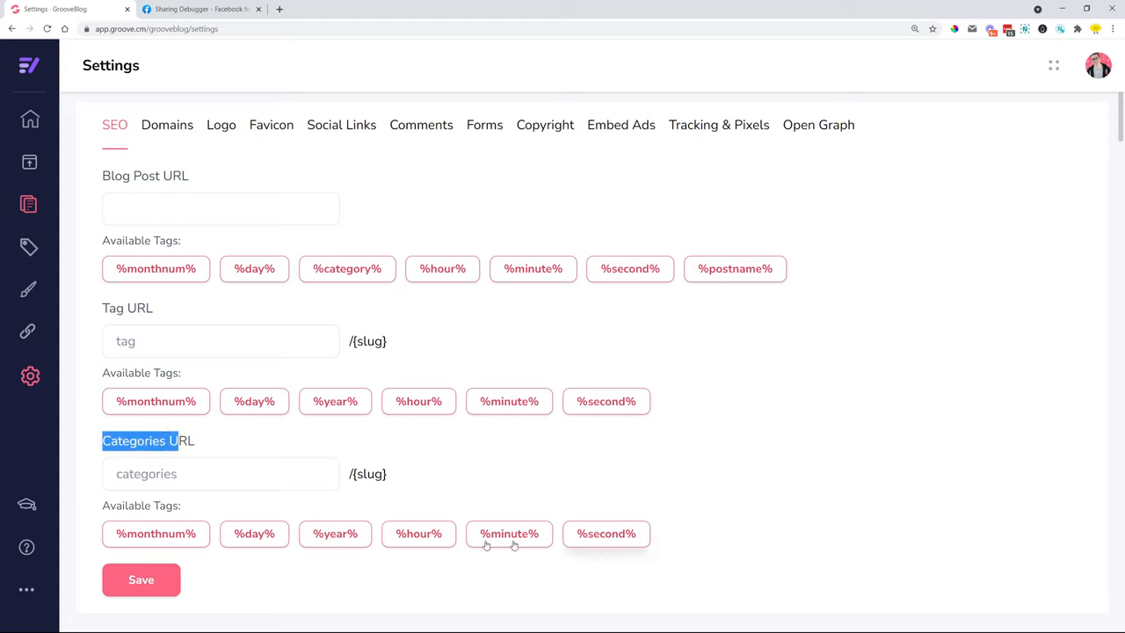
{"action": "mouse_move", "coordinate": [824, 464]}
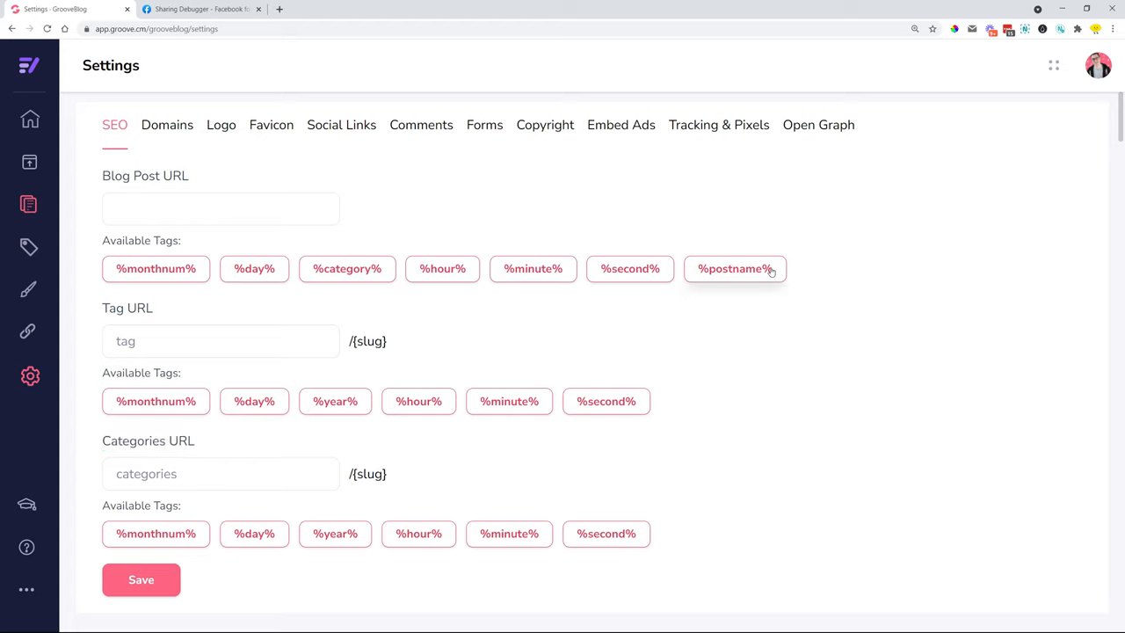
{"action": "left_click", "coordinate": [734, 267]}
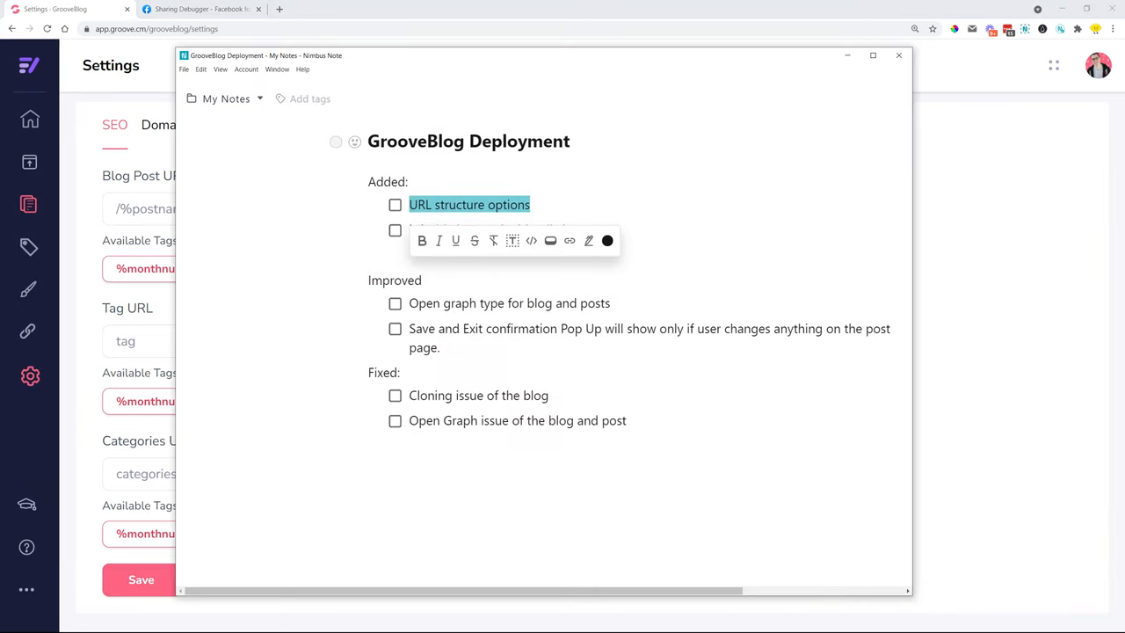
Tick the 'URL structure options' item in the Deployment checklist.
{"action": "left_click", "coordinate": [394, 204]}
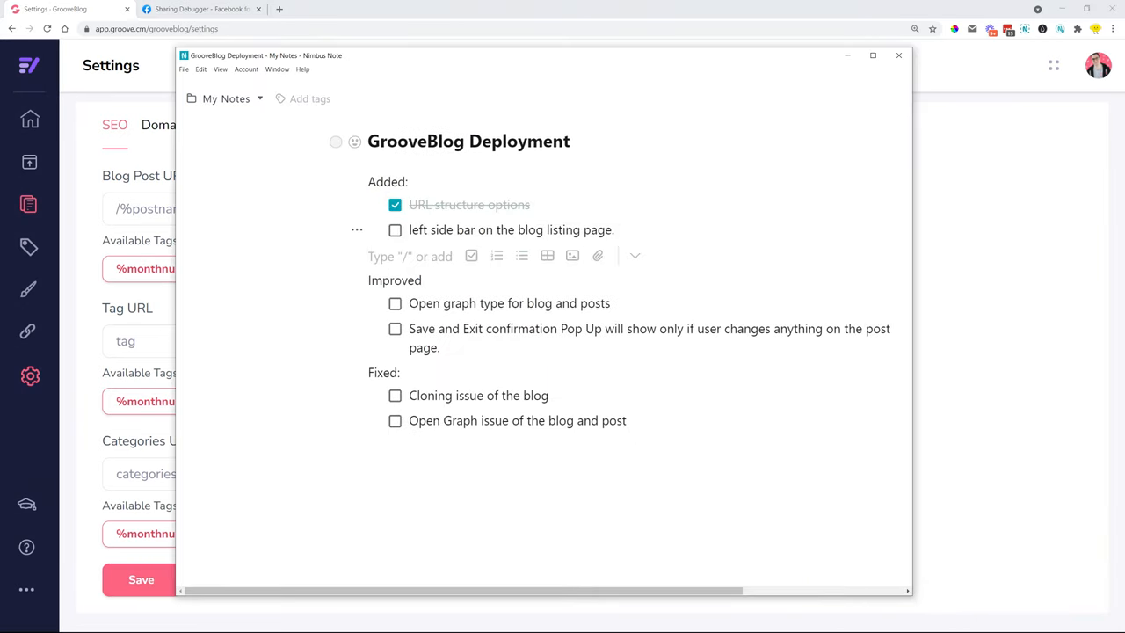
{"action": "left_click_drag", "start_coordinate": [407, 228], "coordinate": [614, 229]}
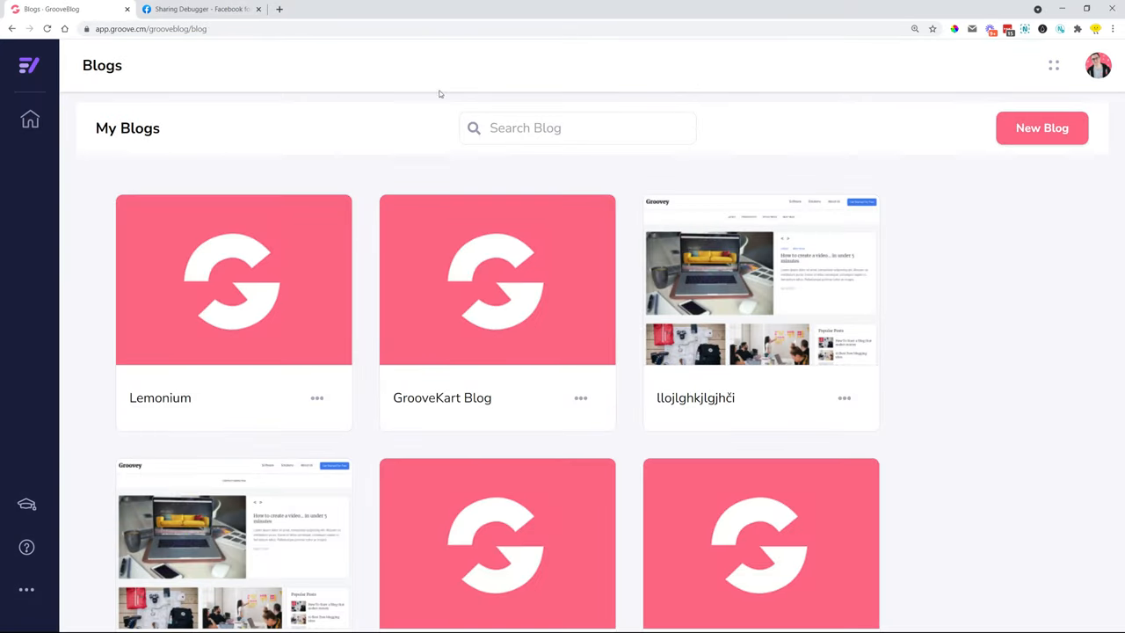
{"action": "mouse_move", "coordinate": [232, 79]}
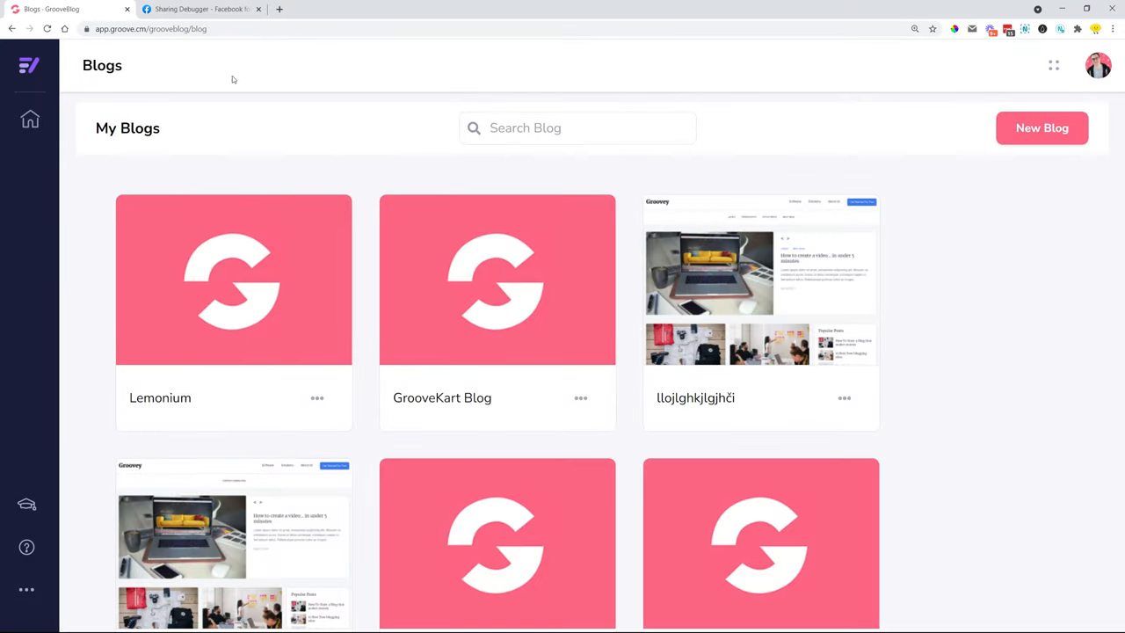
{"action": "mouse_move", "coordinate": [749, 569]}
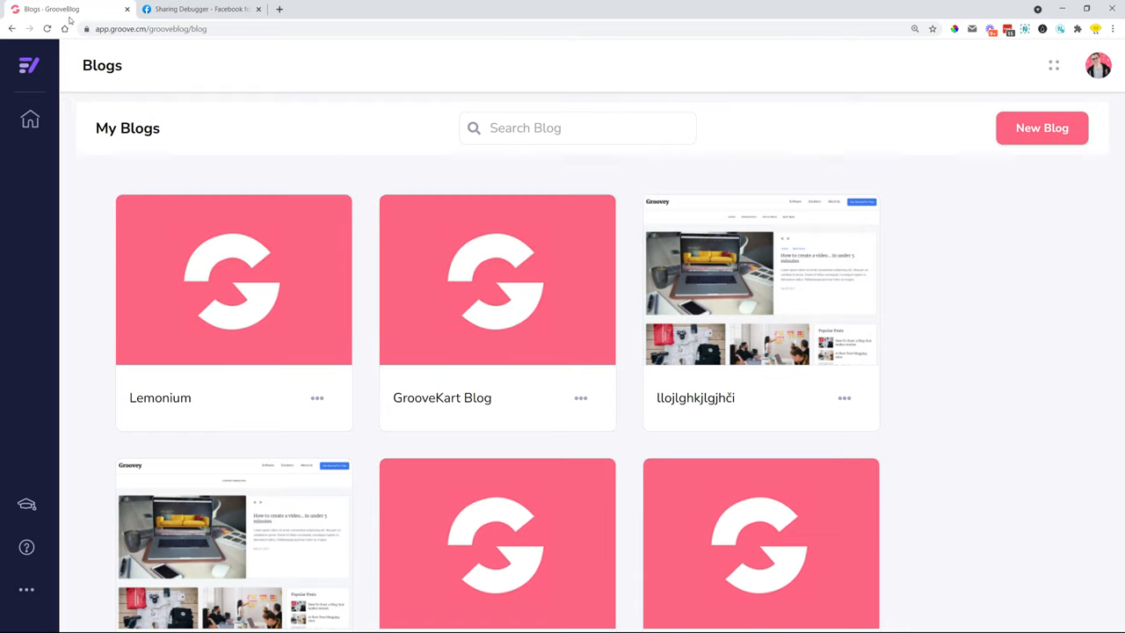
{"action": "mouse_move", "coordinate": [190, 81]}
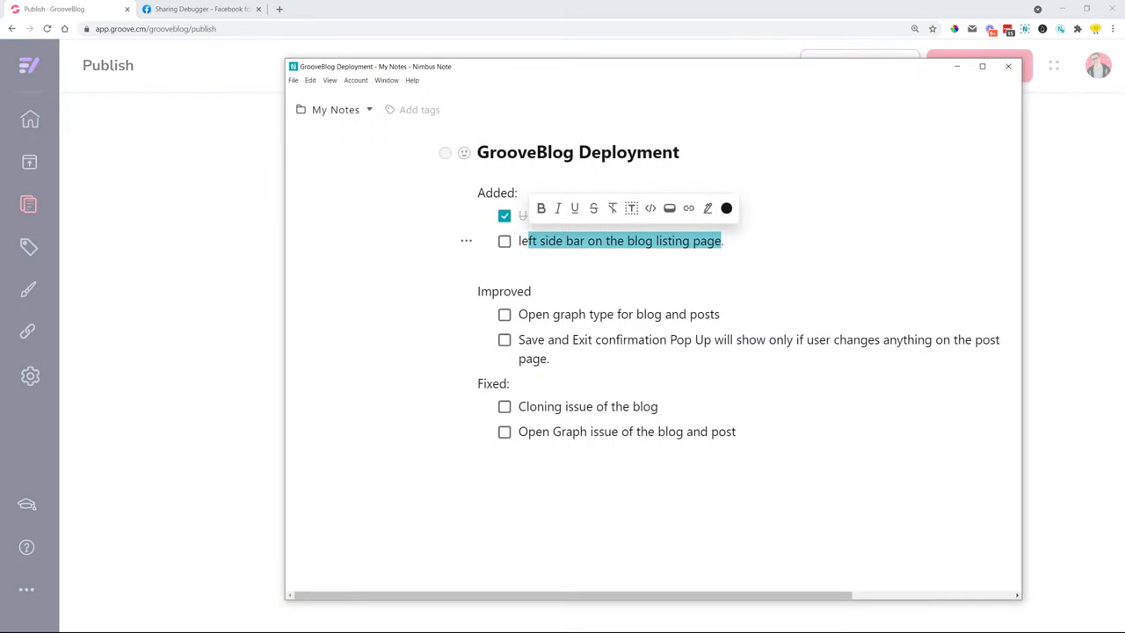
Tick the 'left side bar on the blog listing page' item and return to Publish.
{"action": "left_click", "coordinate": [505, 239]}
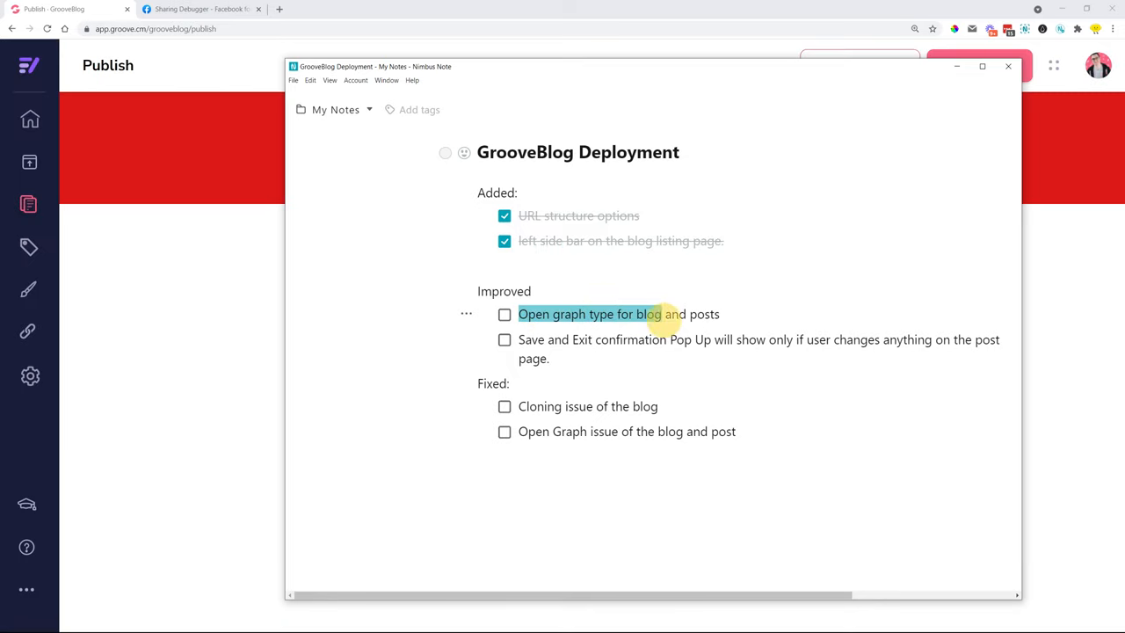
{"action": "left_click", "coordinate": [1006, 66]}
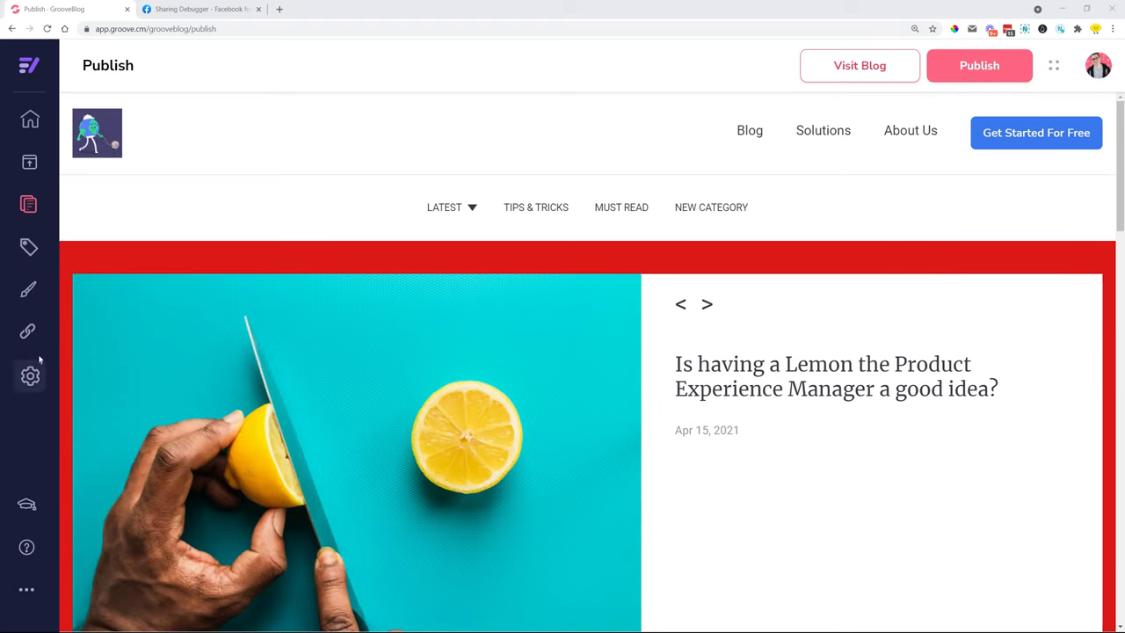
Go to the Open Graph settings and review the blog's Open Graph fields.
{"action": "left_click", "coordinate": [28, 376]}
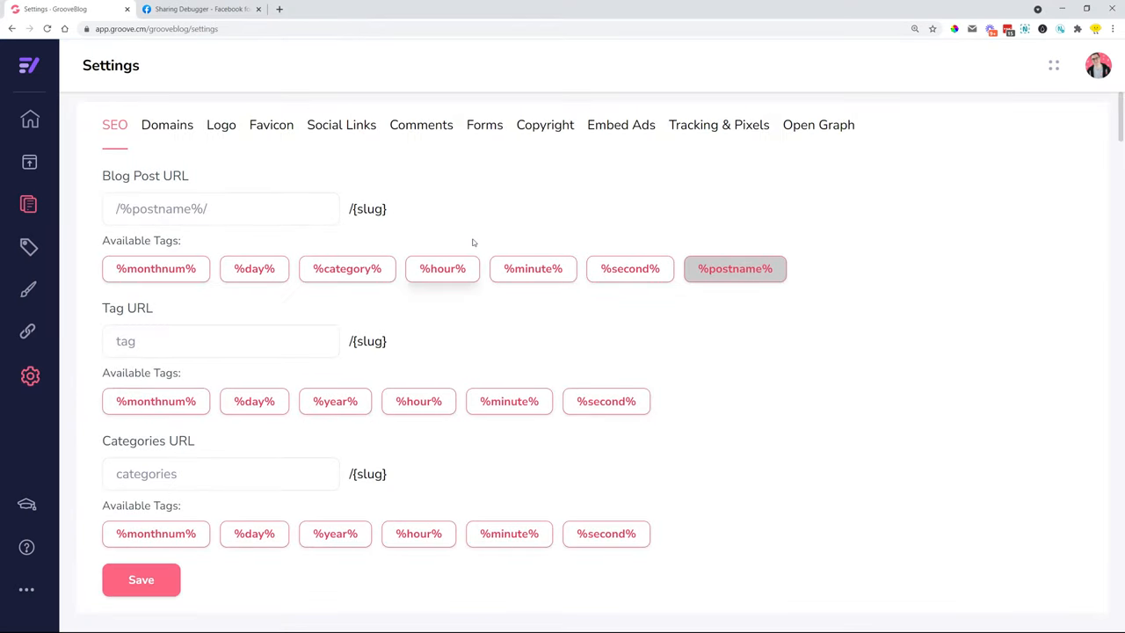
{"action": "left_click", "coordinate": [819, 125]}
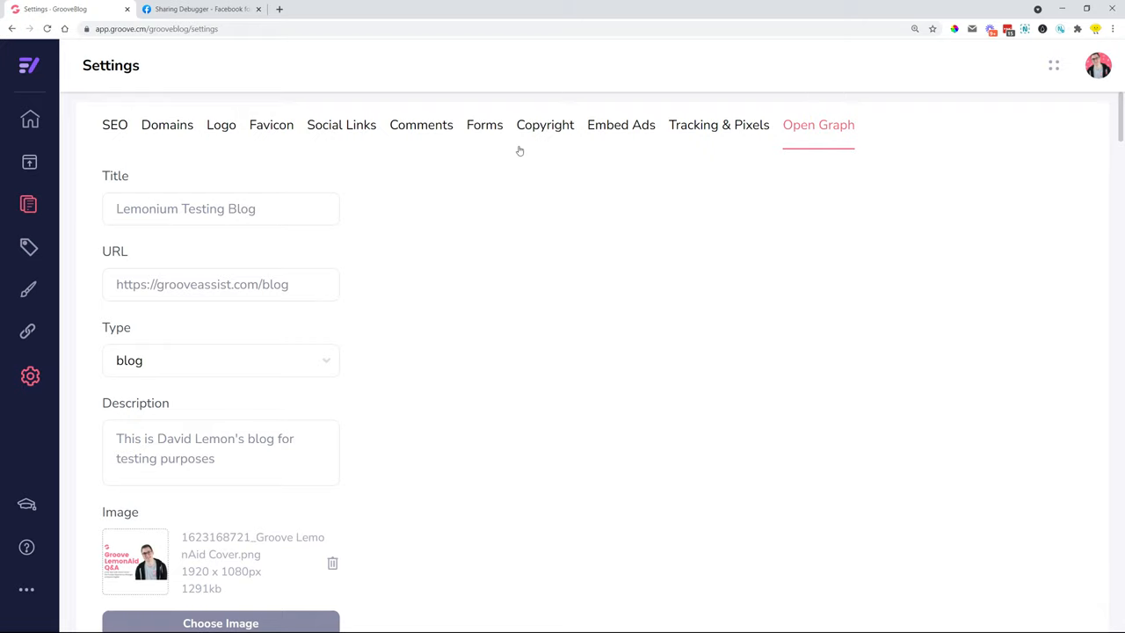
{"action": "scroll", "scroll_direction": "down", "scroll_amount": 3}
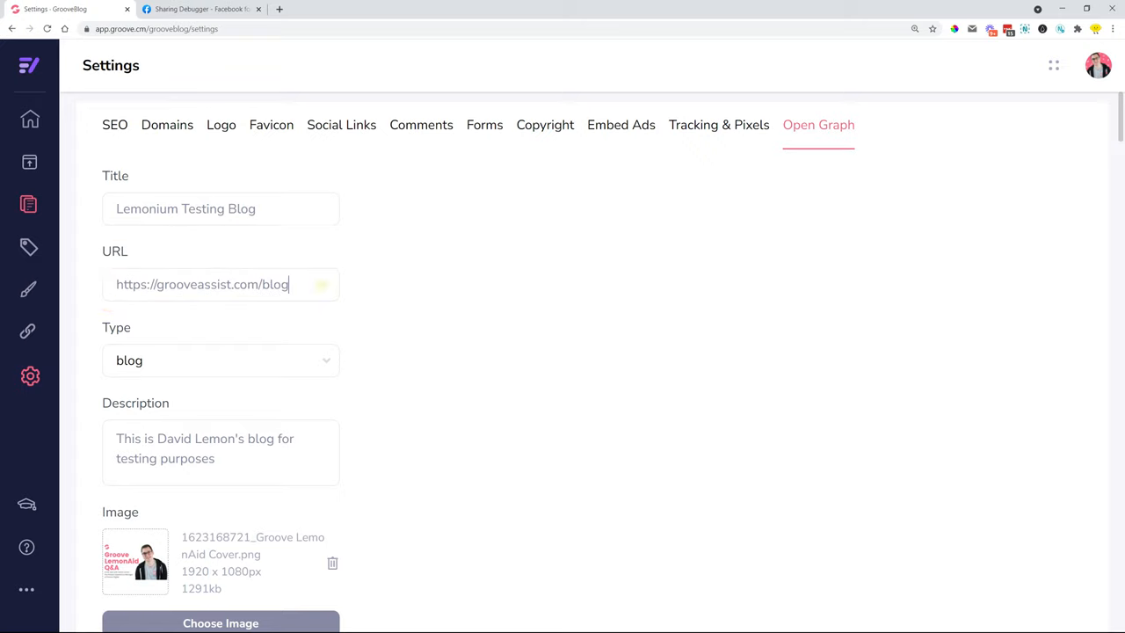
{"action": "double_click", "coordinate": [115, 250]}
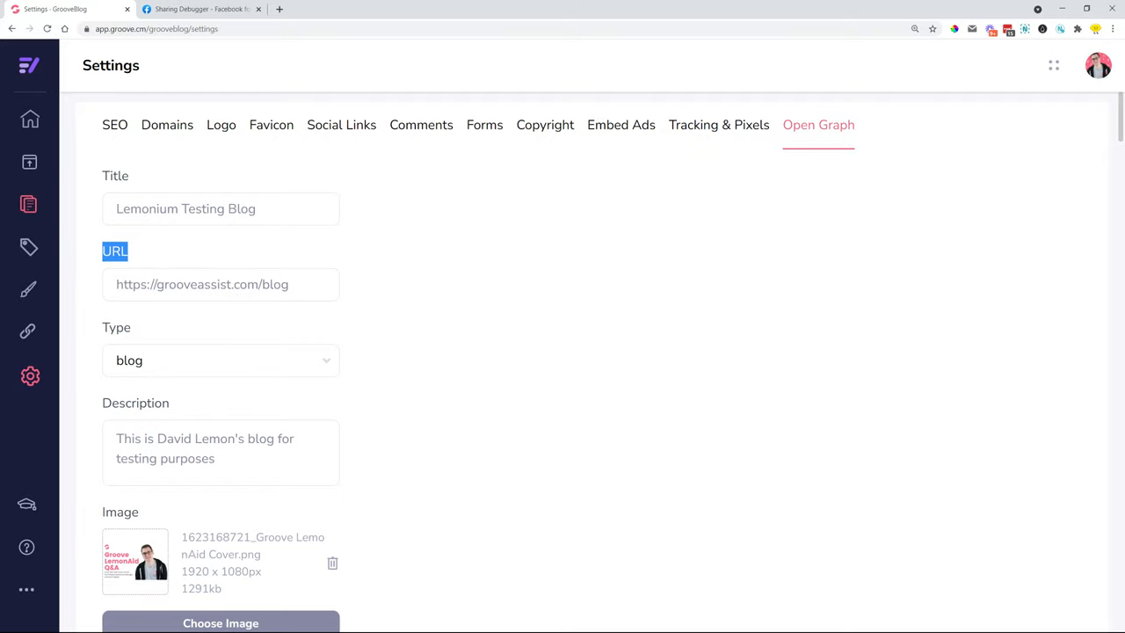
Check the Open Graph Type dropdown and keep 'blog' selected.
{"action": "scroll", "scroll_direction": "down", "scroll_amount": 3}
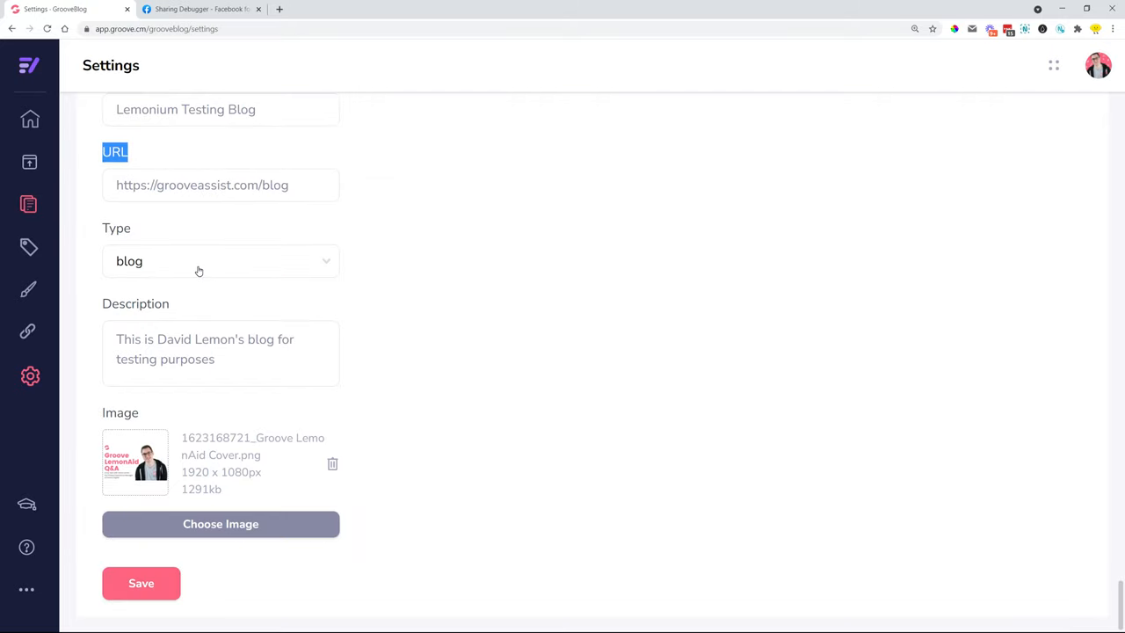
{"action": "left_click", "coordinate": [220, 261]}
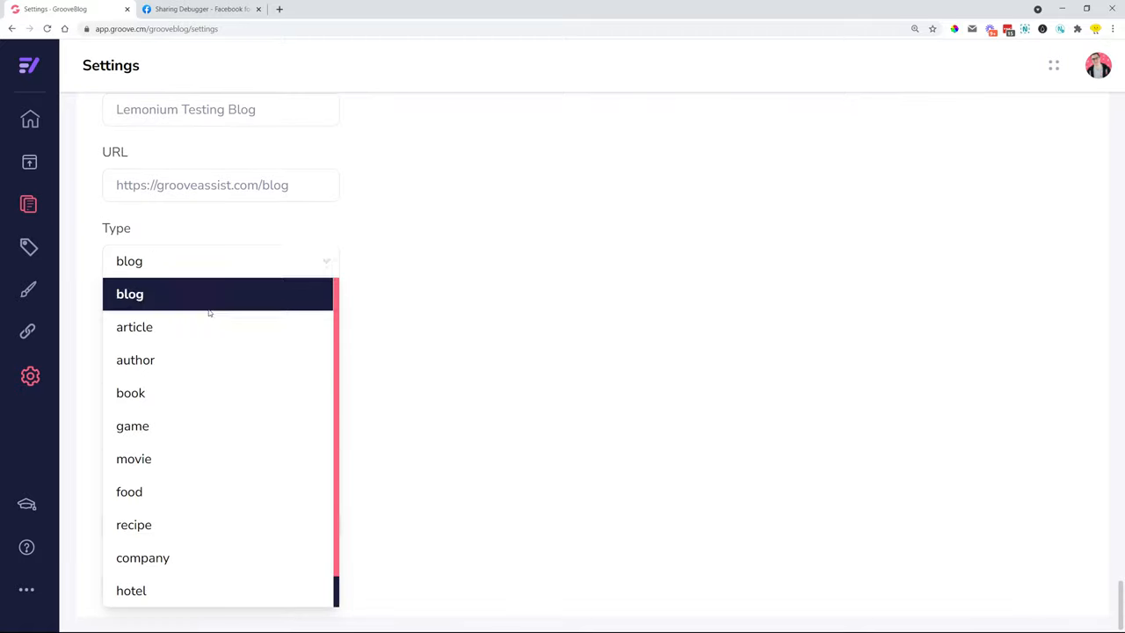
{"action": "mouse_move", "coordinate": [204, 295]}
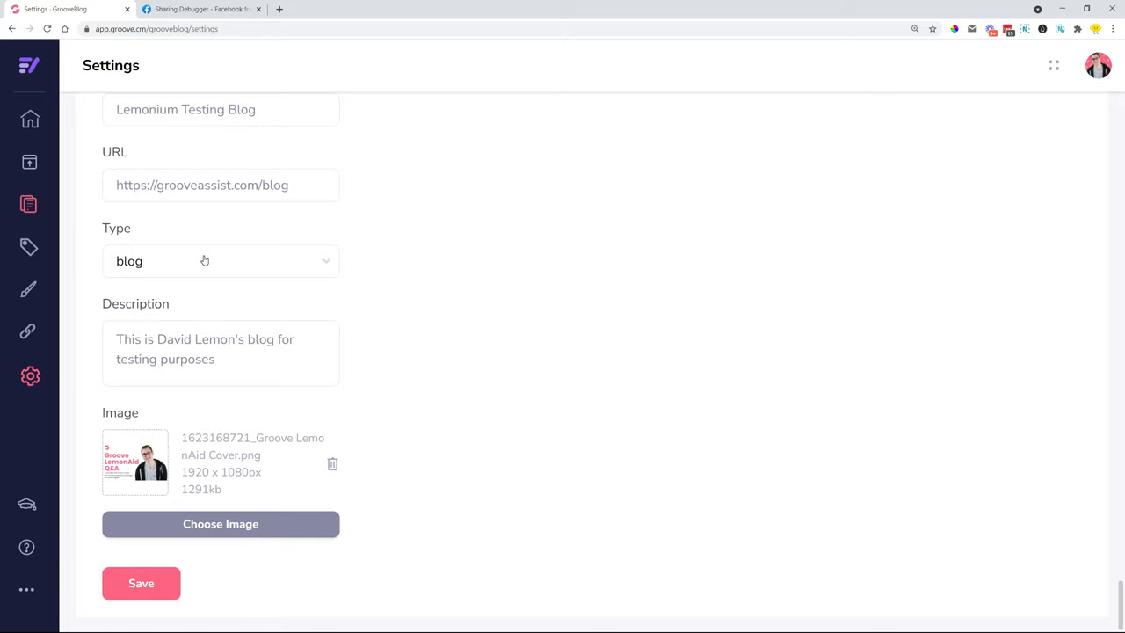
{"action": "left_click", "coordinate": [219, 260]}
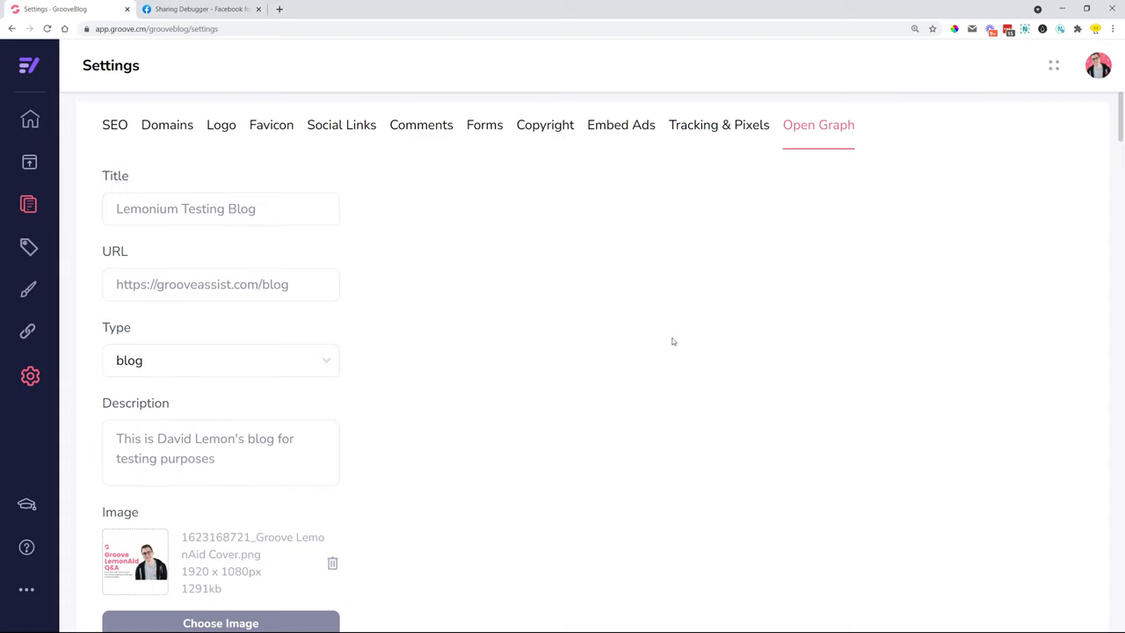
{"action": "scroll", "scroll_direction": "down", "scroll_amount": 3}
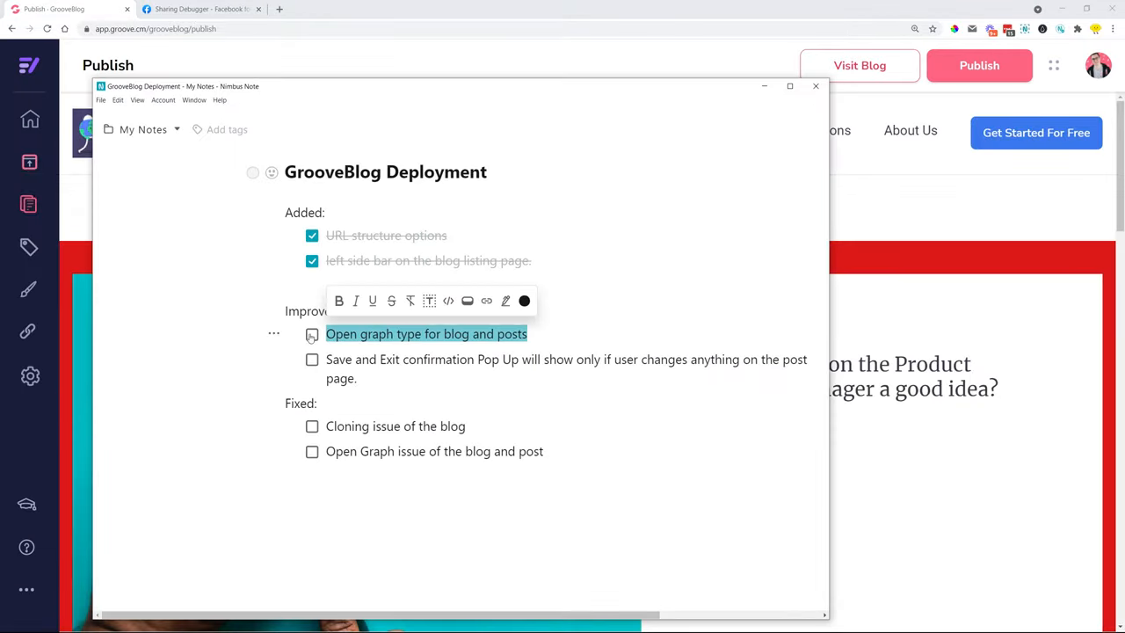
Tick the 'Open graph type for blog and posts' item and minimize Nimbus Note.
{"action": "left_click", "coordinate": [313, 334]}
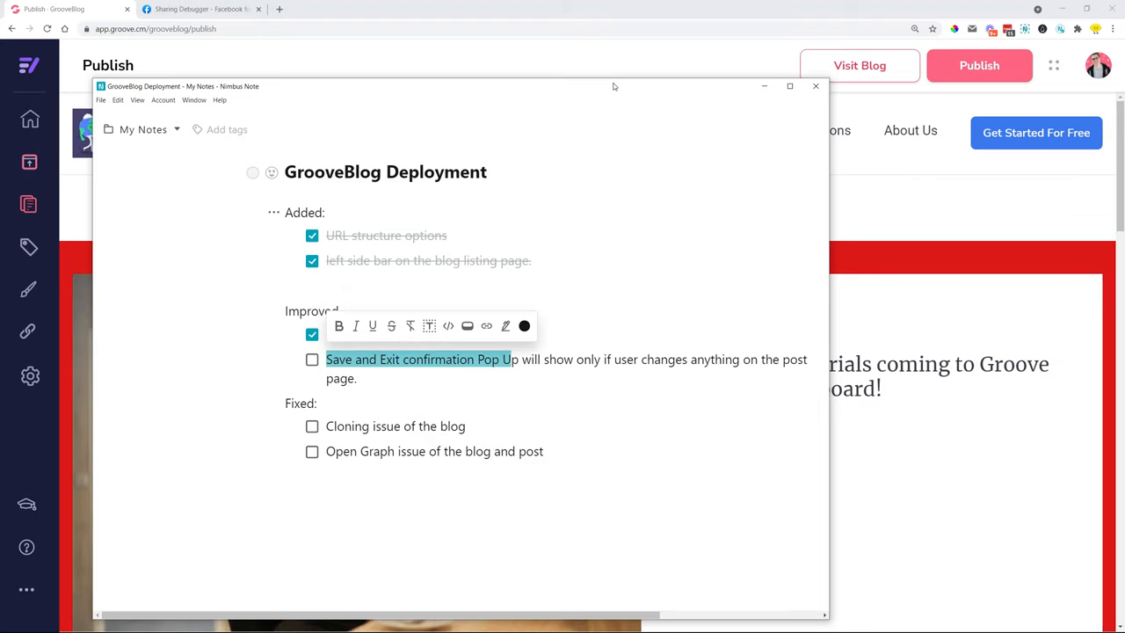
{"action": "left_click", "coordinate": [816, 86]}
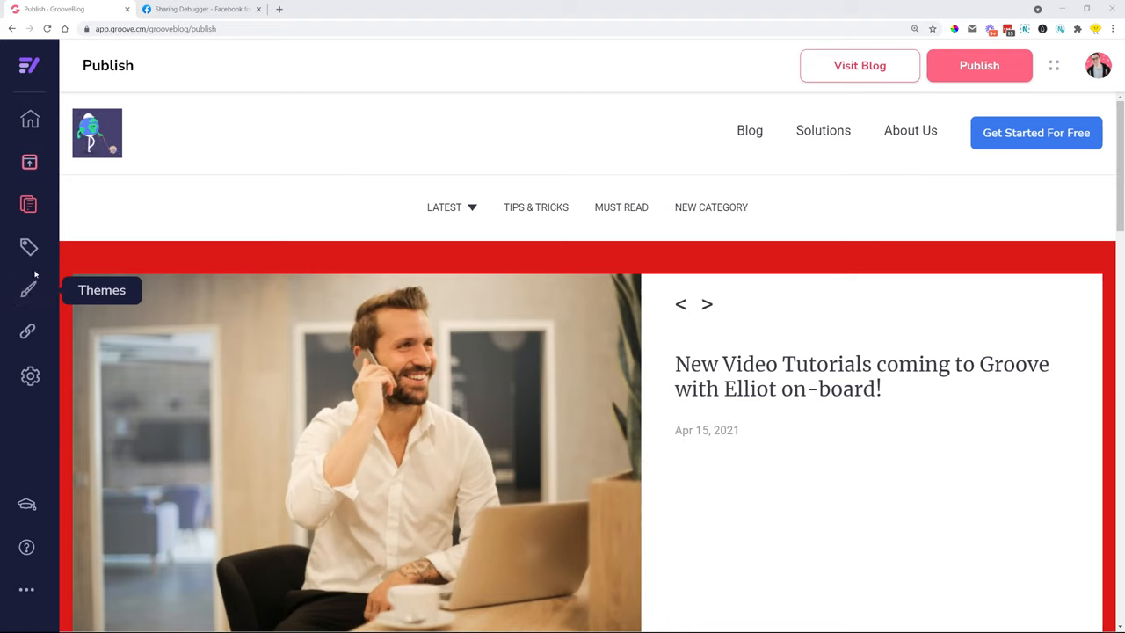
Create a post titled 'This is my new post', publish it and trigger the unsaved-changes warning on exit.
{"action": "left_click", "coordinate": [28, 204]}
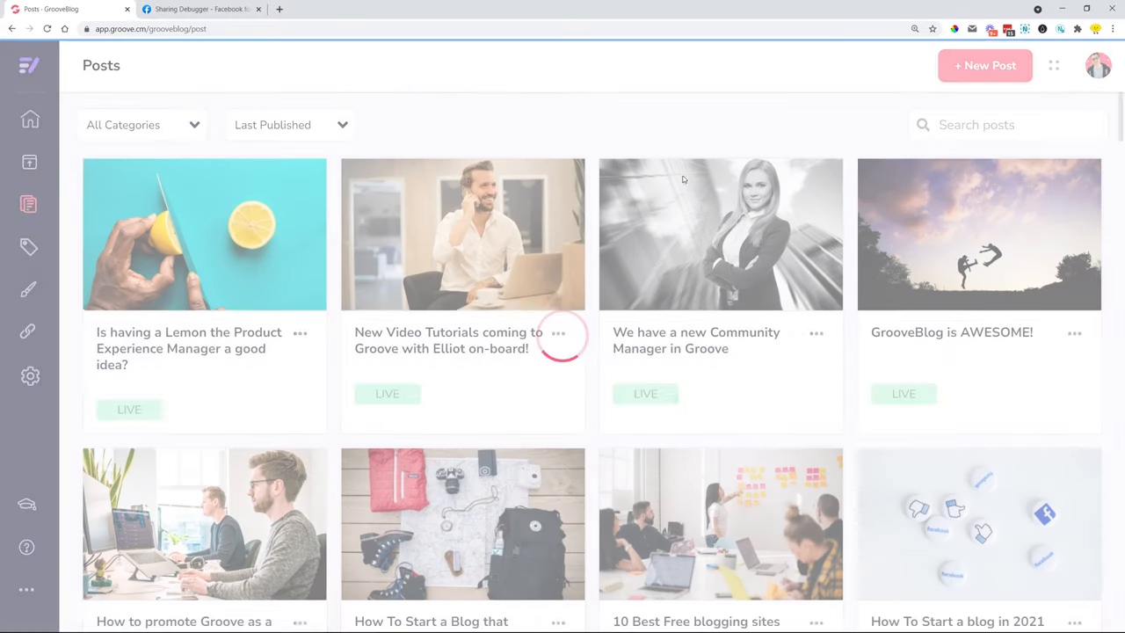
{"action": "left_click", "coordinate": [984, 66]}
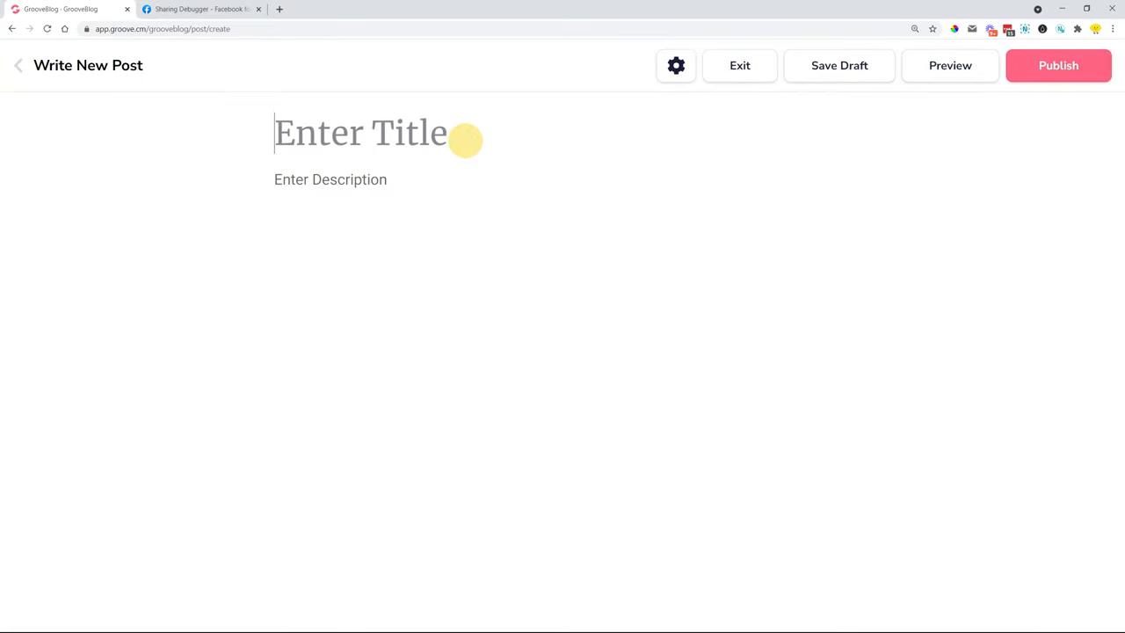
{"action": "type", "text": "This is my n"}
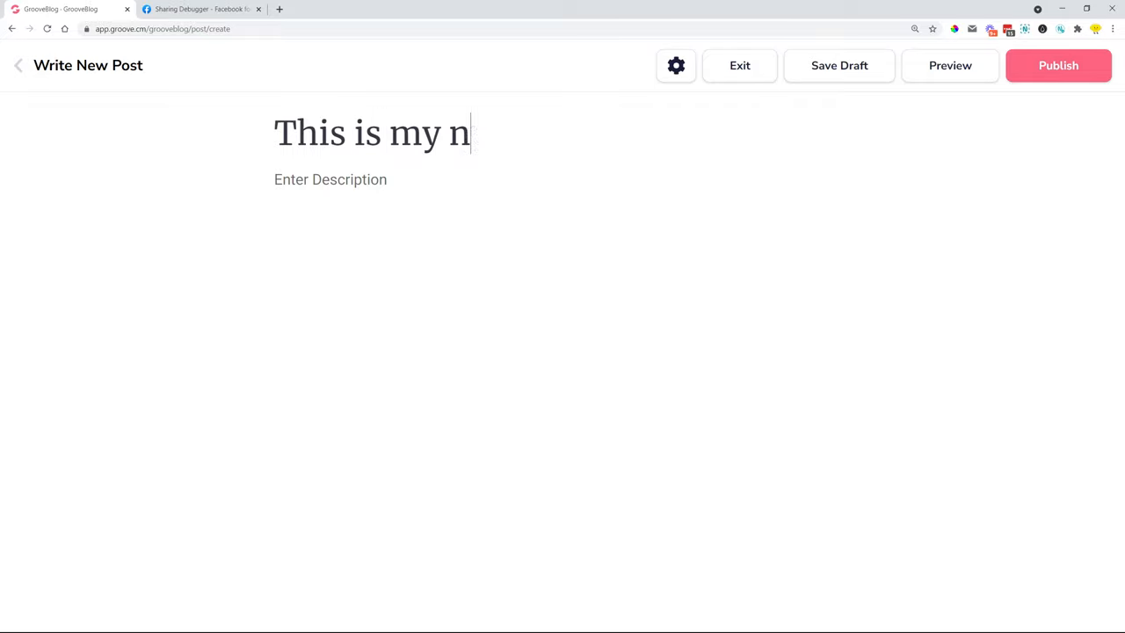
{"action": "type", "text": "ew post"}
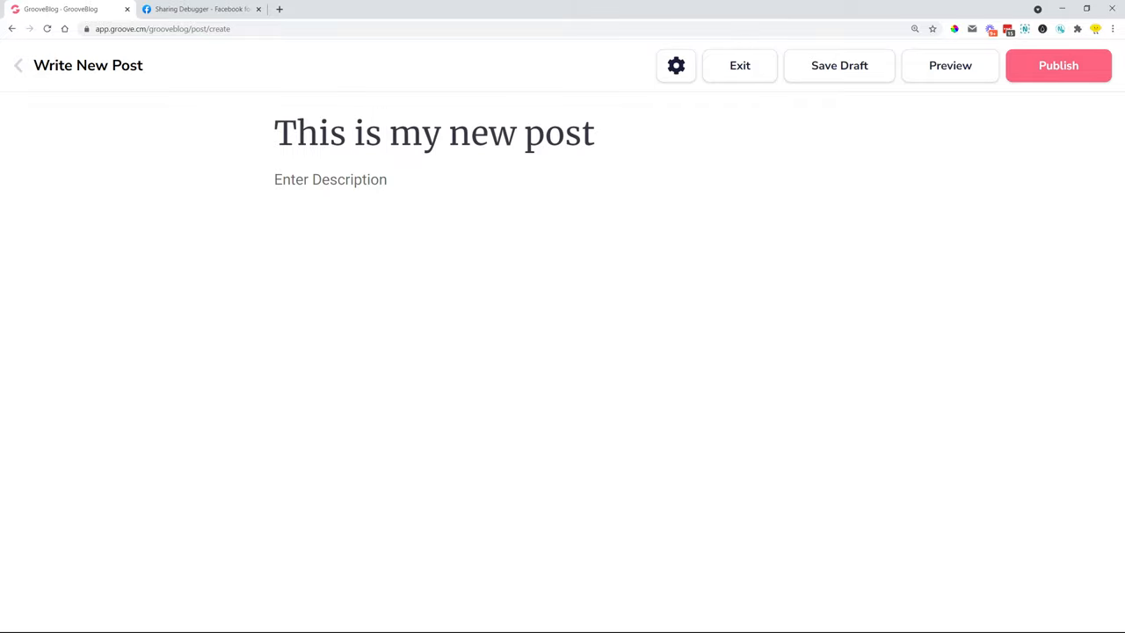
{"action": "left_click", "coordinate": [738, 65]}
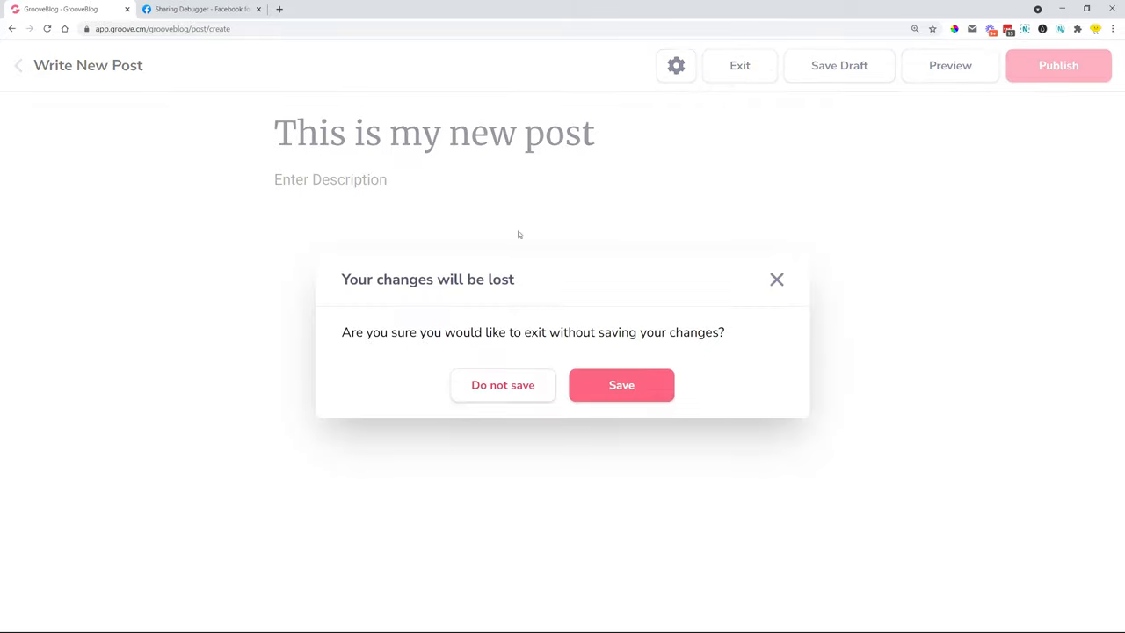
{"action": "mouse_move", "coordinate": [777, 281]}
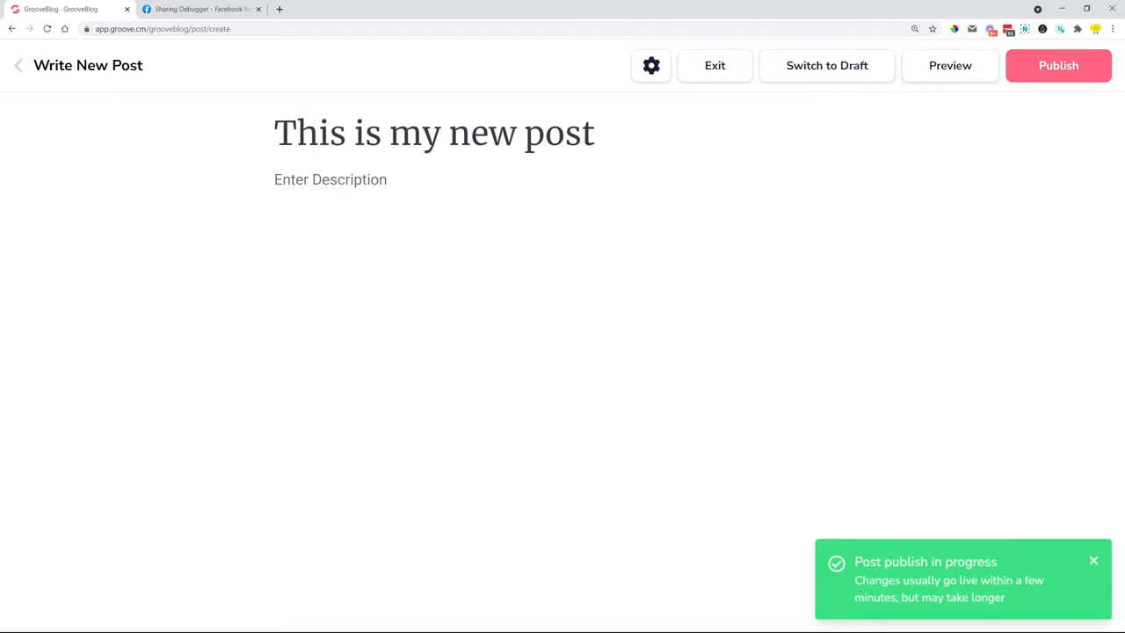
{"action": "left_click", "coordinate": [713, 65]}
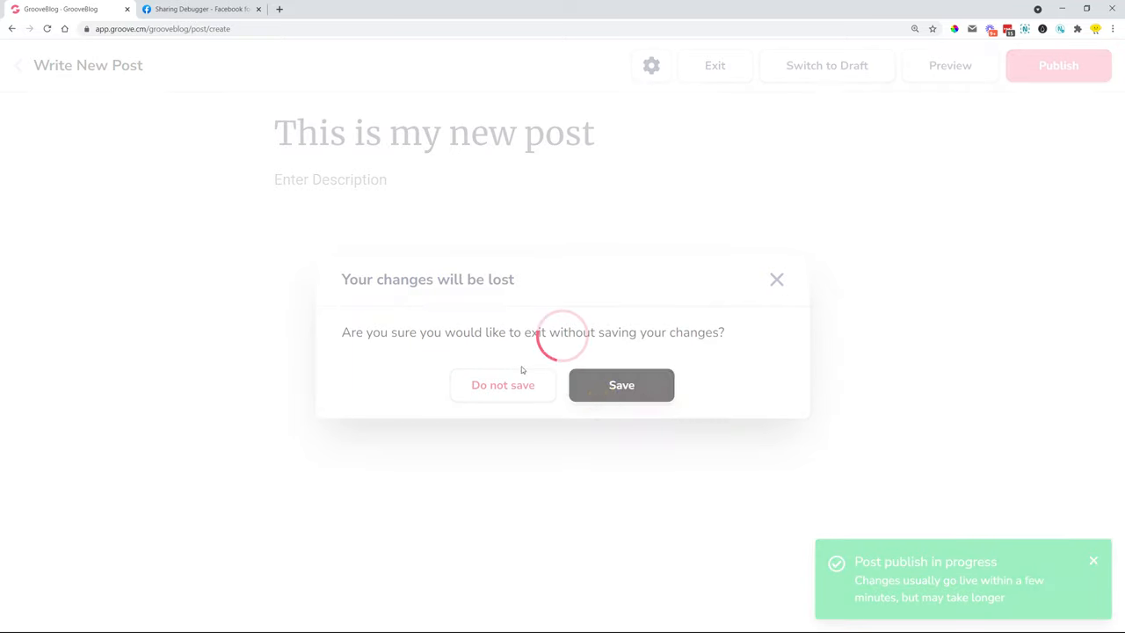
{"action": "left_click", "coordinate": [623, 385]}
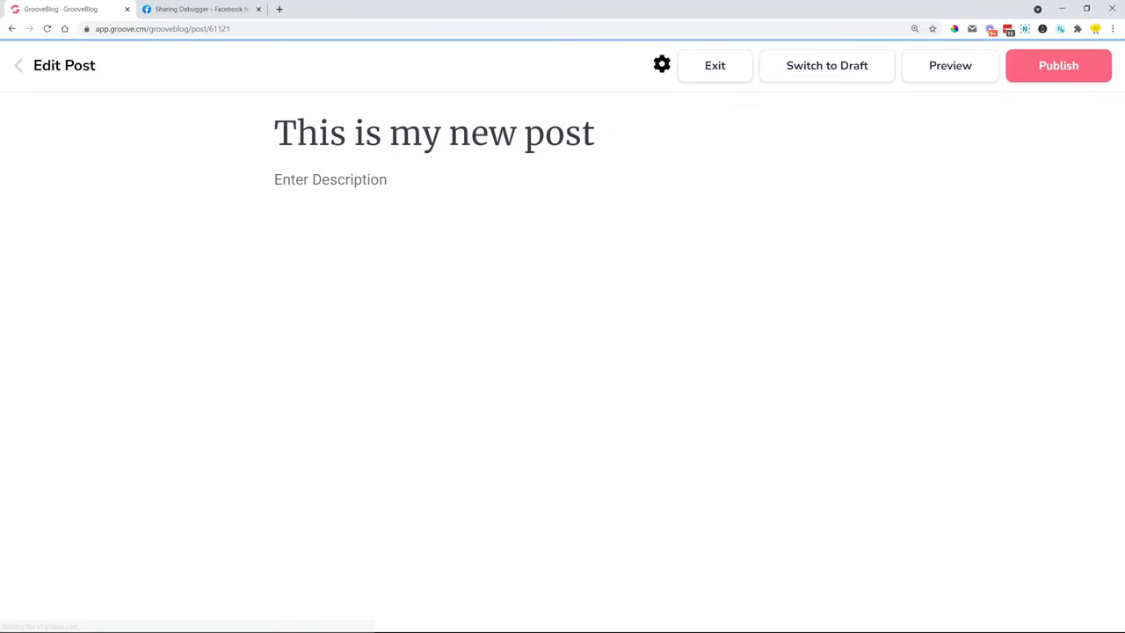
{"action": "left_click", "coordinate": [714, 65]}
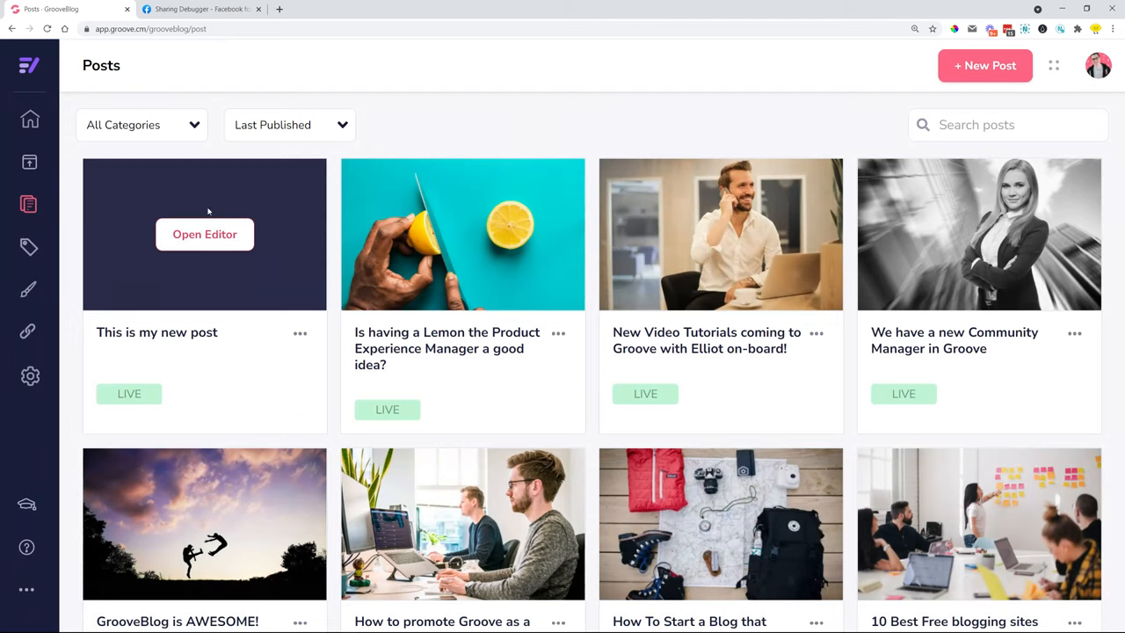
Edit the Lemon Product Experience Manager post and leave it choosing Do not save.
{"action": "left_click", "coordinate": [204, 234]}
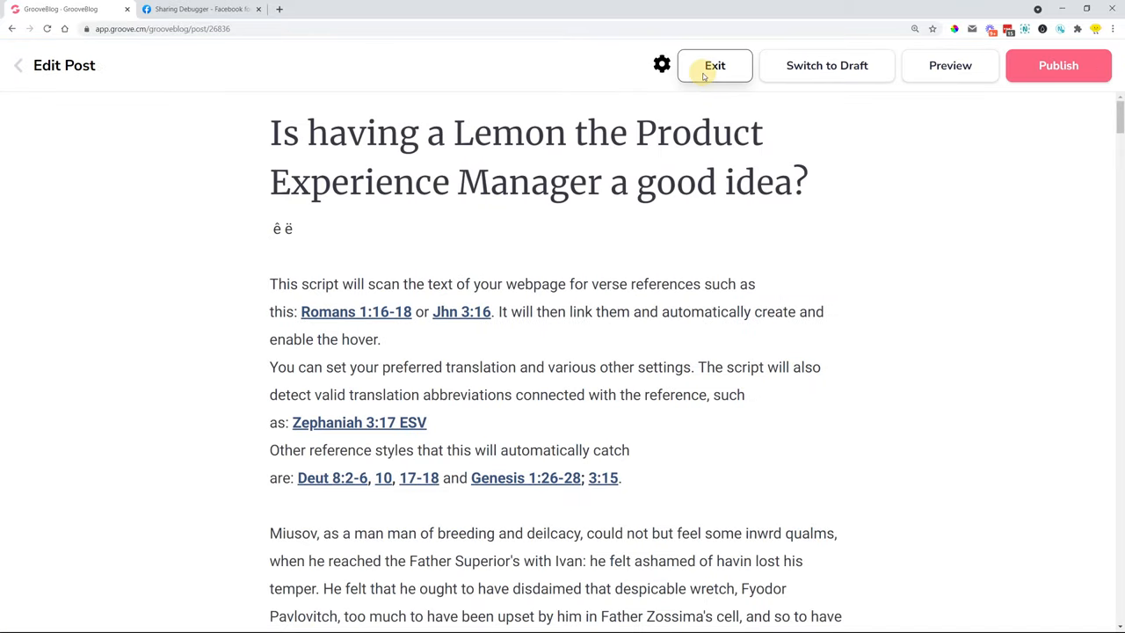
{"action": "left_click", "coordinate": [714, 65]}
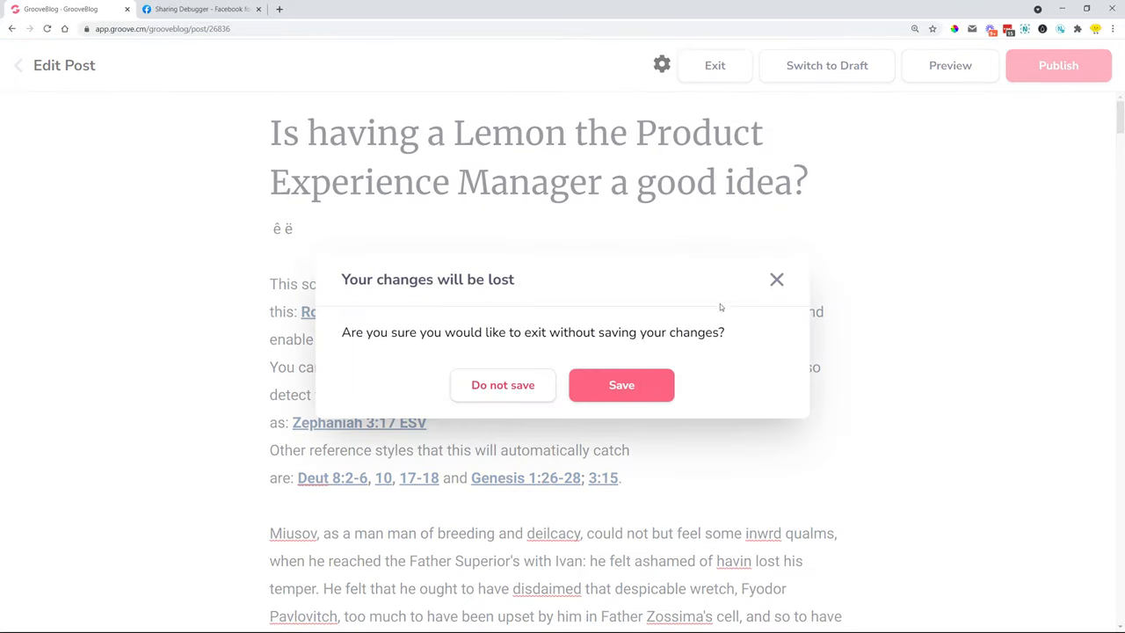
{"action": "mouse_move", "coordinate": [17, 65]}
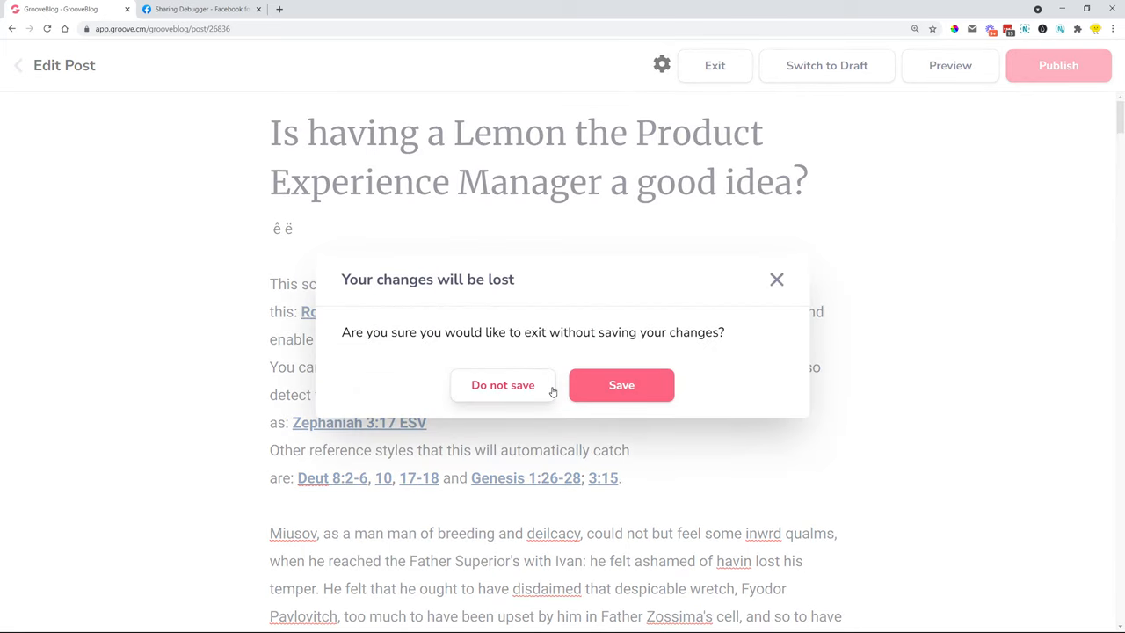
{"action": "left_click", "coordinate": [502, 385]}
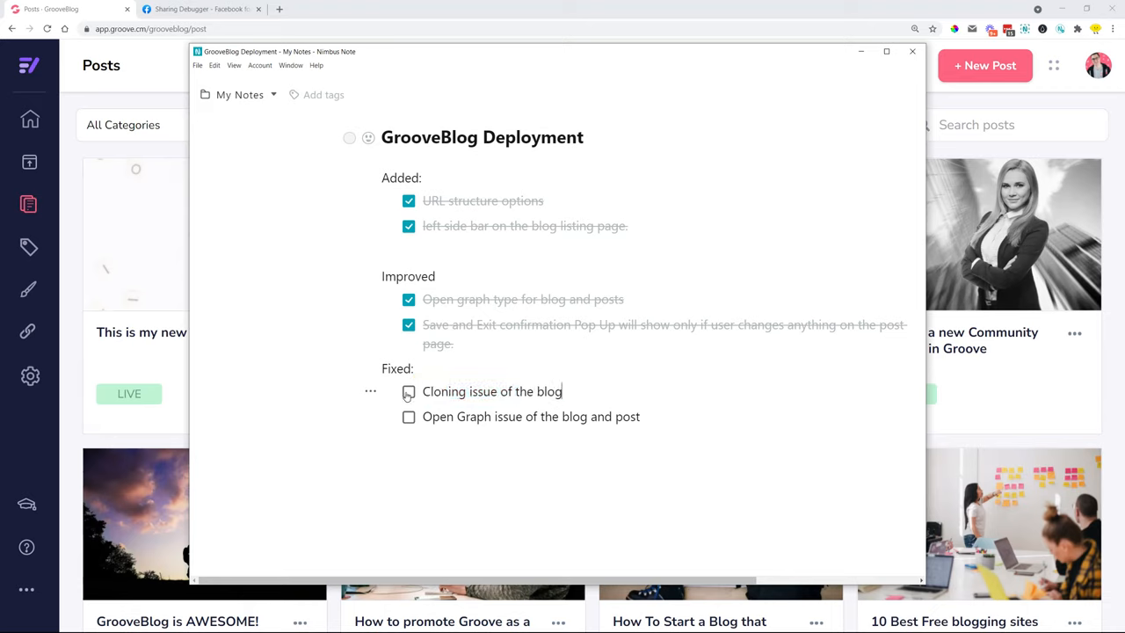
Mark 'Cloning issue of the blog' done, highlight the Open Graph item, then minimize Nimbus Note.
{"action": "left_click", "coordinate": [408, 390]}
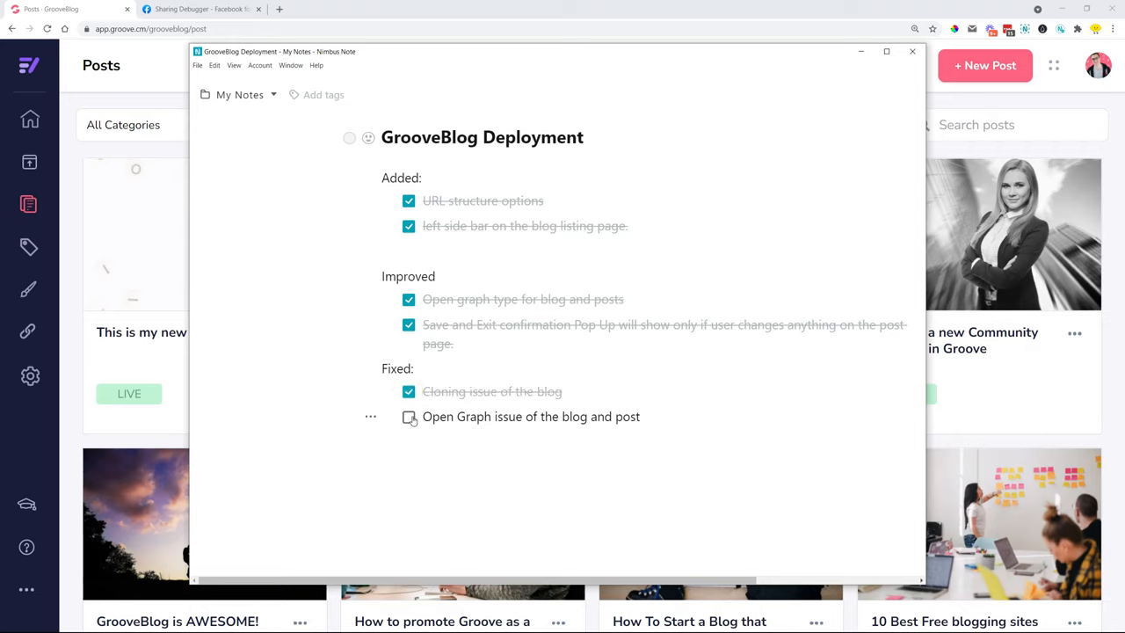
{"action": "left_click_drag", "start_coordinate": [422, 417], "coordinate": [569, 417]}
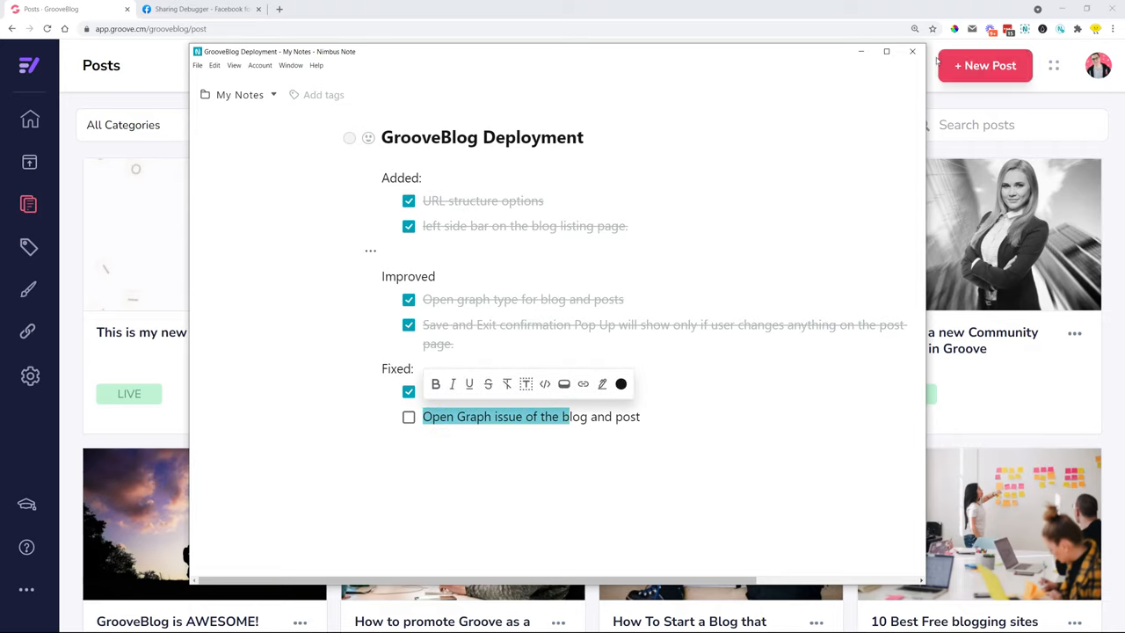
{"action": "mouse_move", "coordinate": [859, 52]}
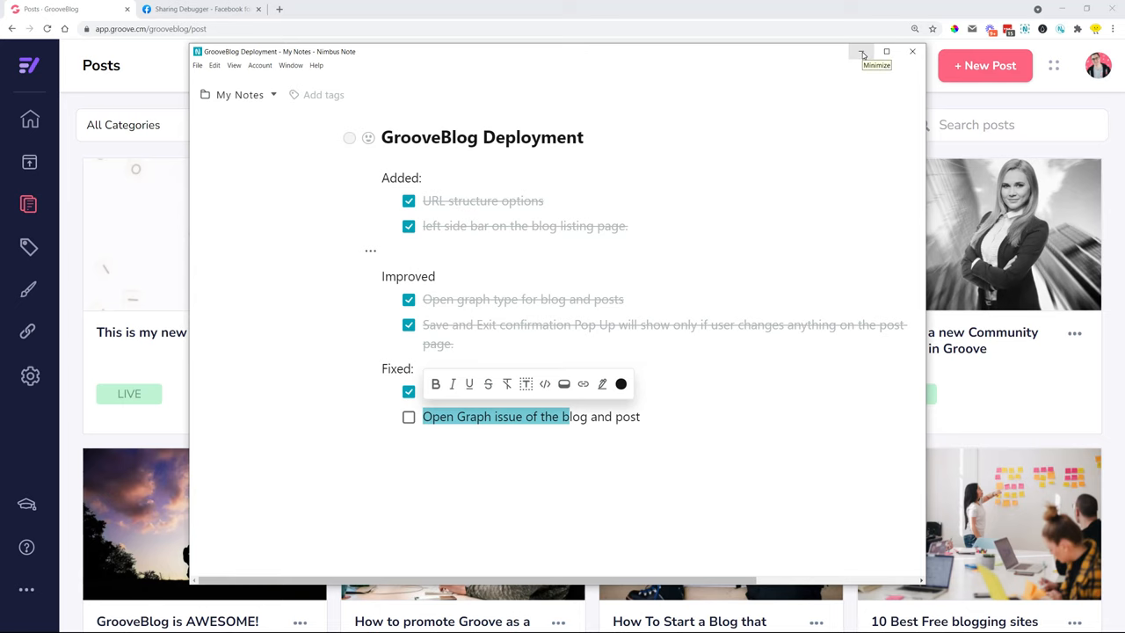
{"action": "left_click", "coordinate": [854, 51]}
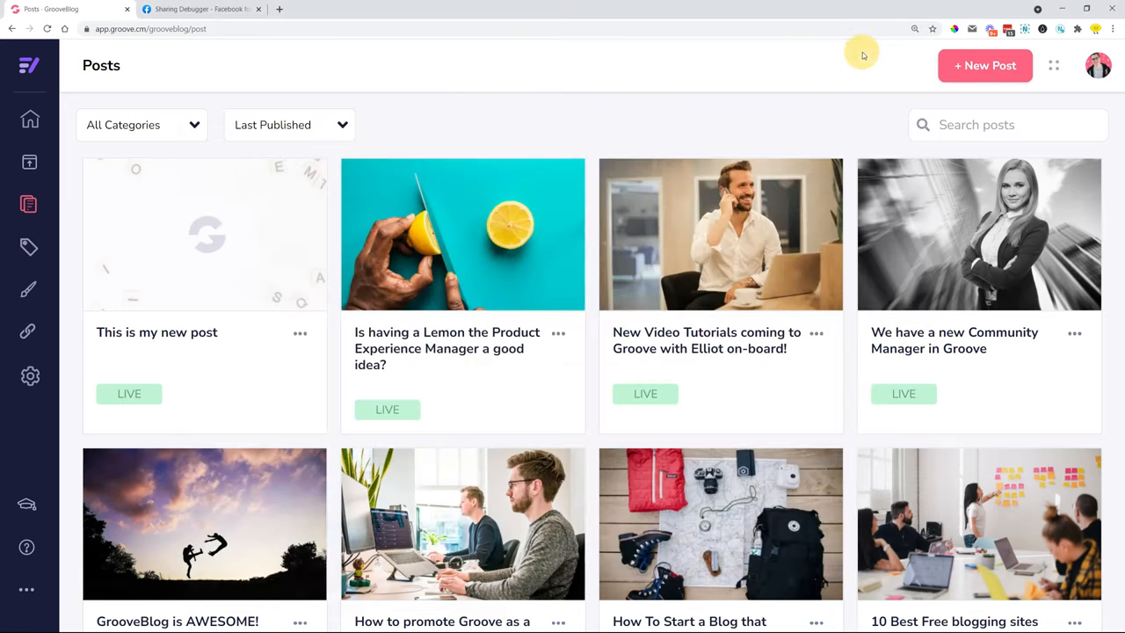
{"action": "mouse_move", "coordinate": [179, 55]}
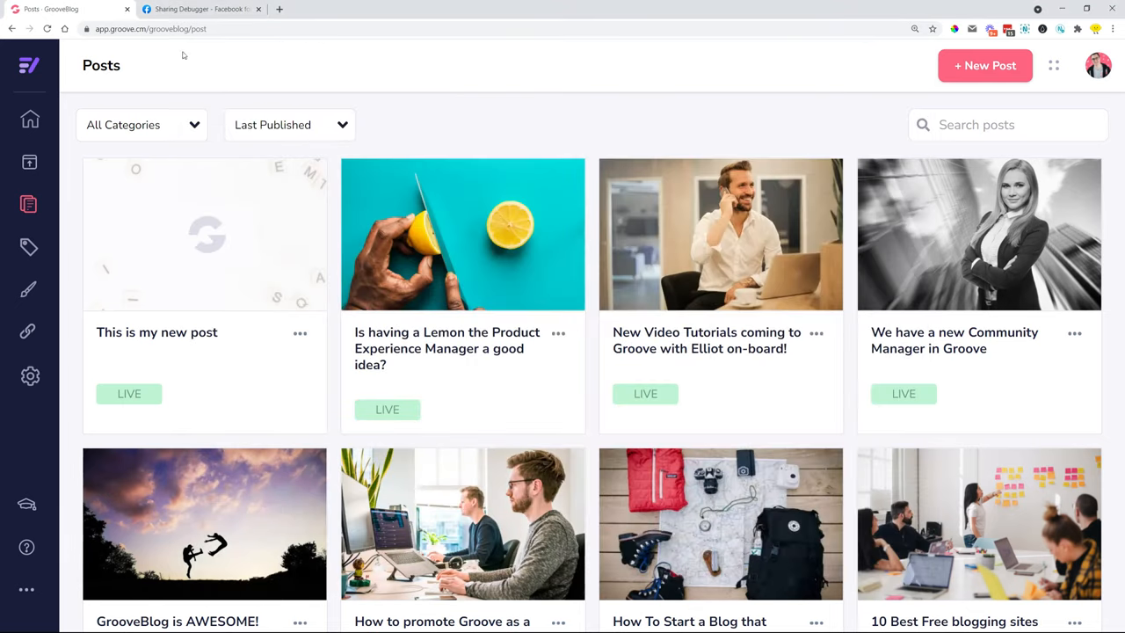
{"action": "mouse_move", "coordinate": [189, 7]}
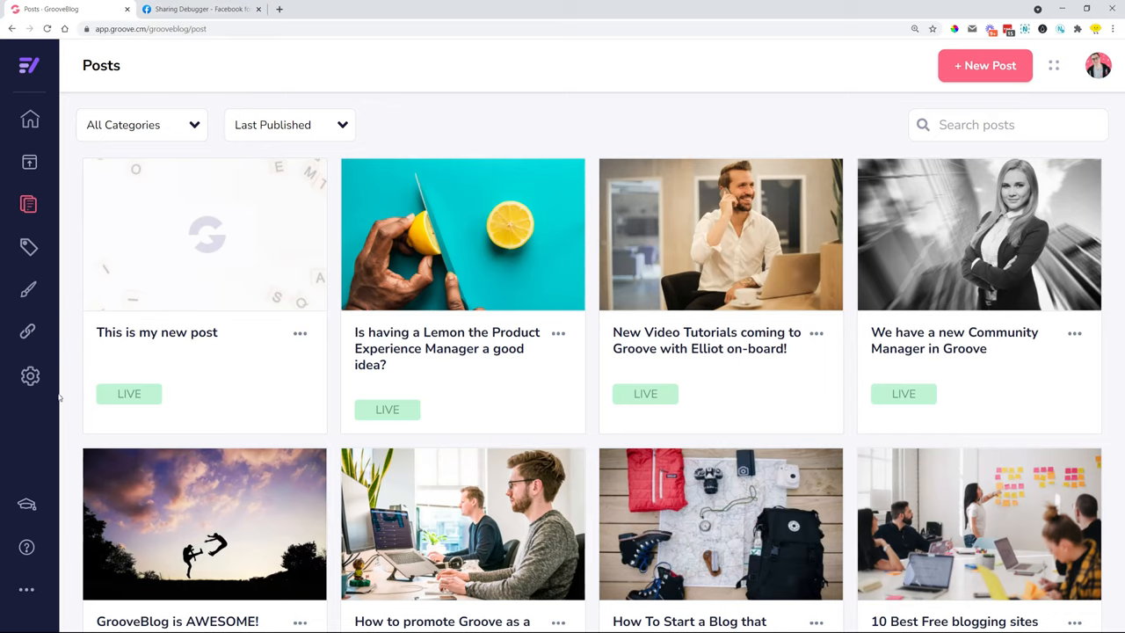
{"action": "left_click", "coordinate": [30, 376]}
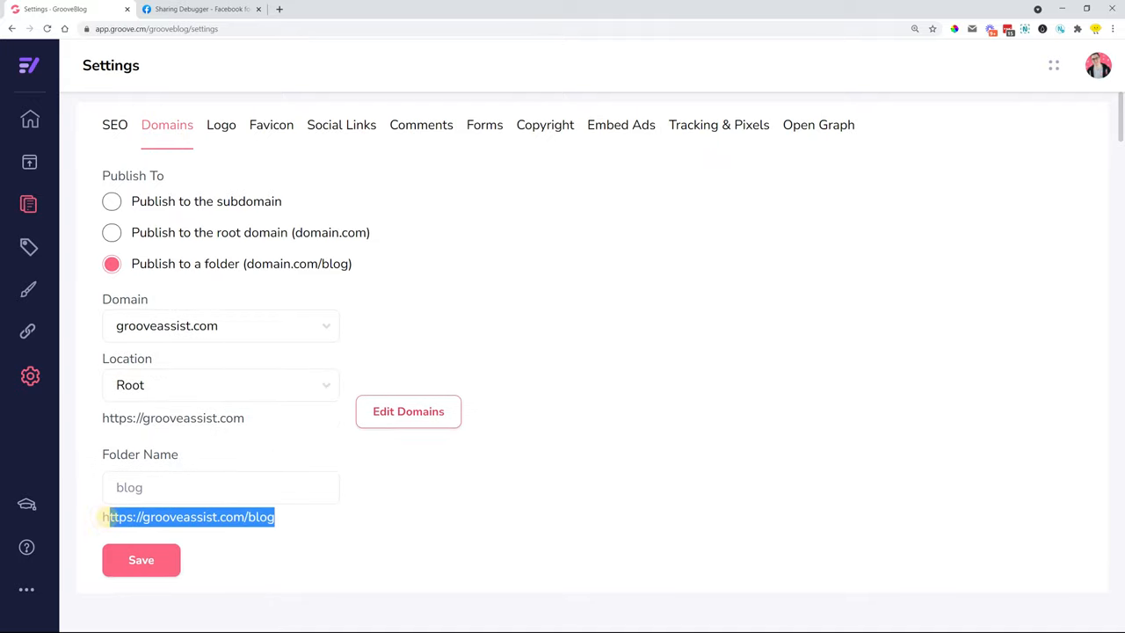
{"action": "mouse_move", "coordinate": [293, 78]}
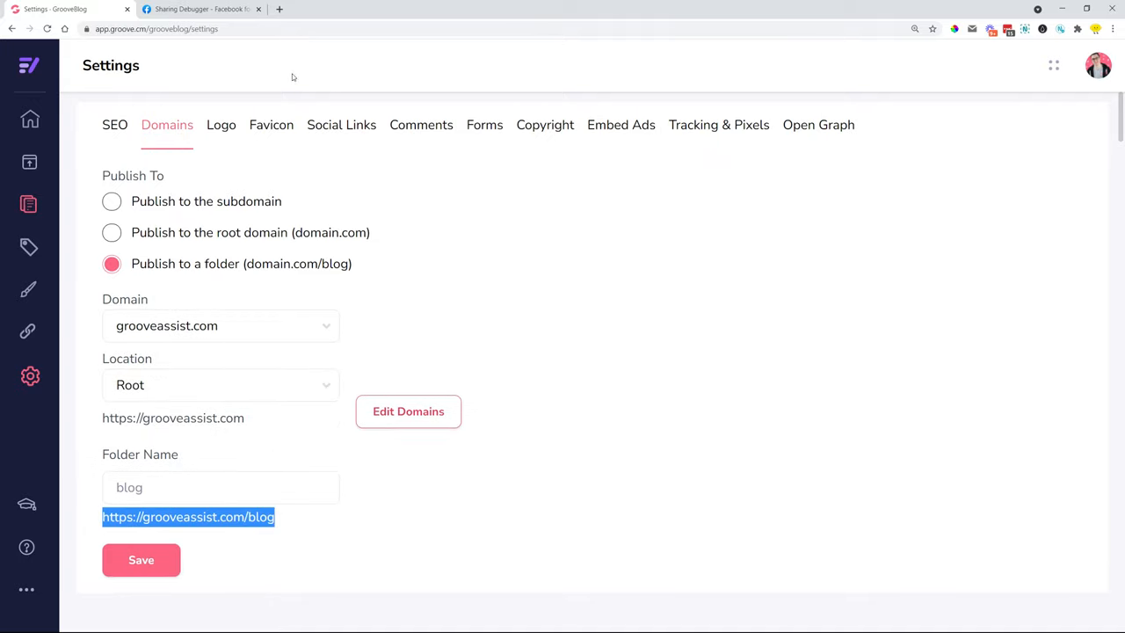
{"action": "left_click", "coordinate": [202, 8]}
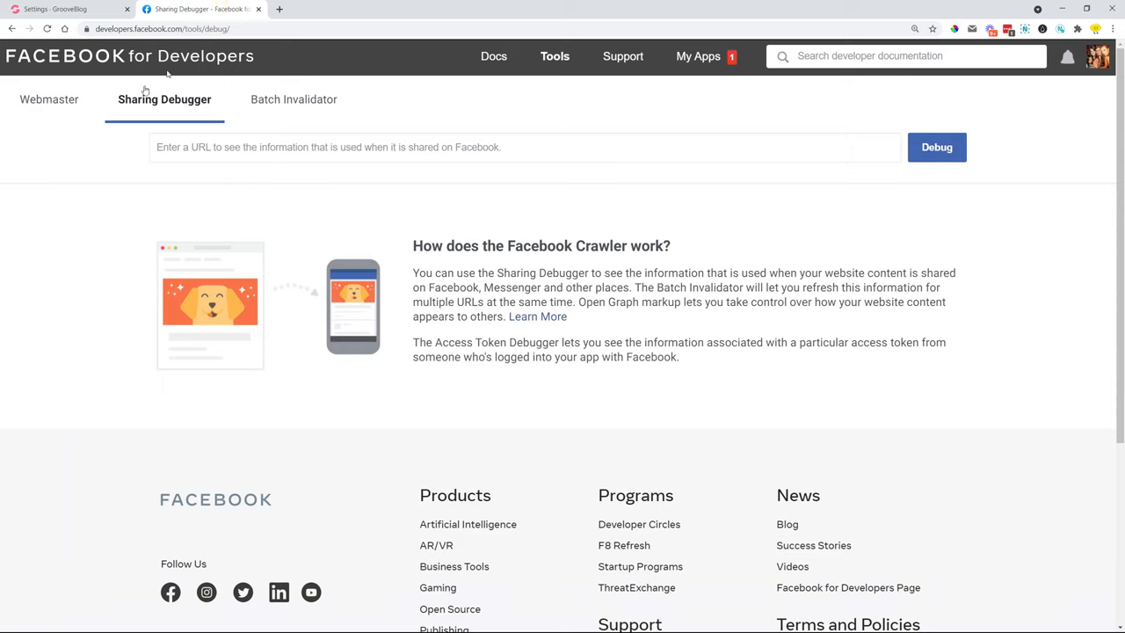
{"action": "type", "text": "https://grooveassist.com/blog"}
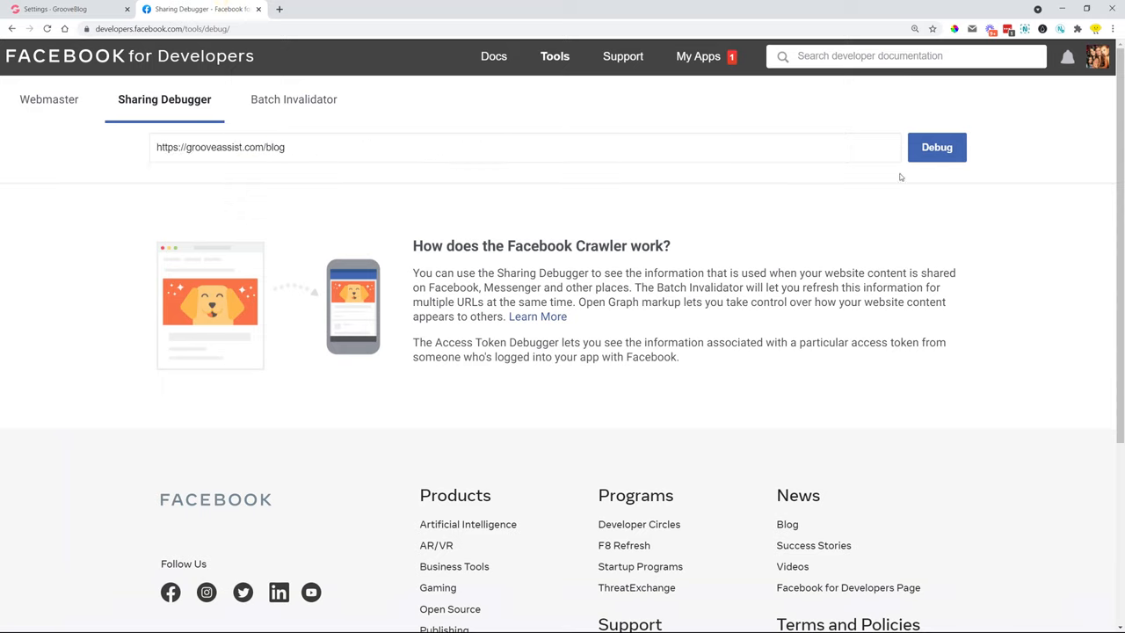
{"action": "left_click", "coordinate": [935, 148]}
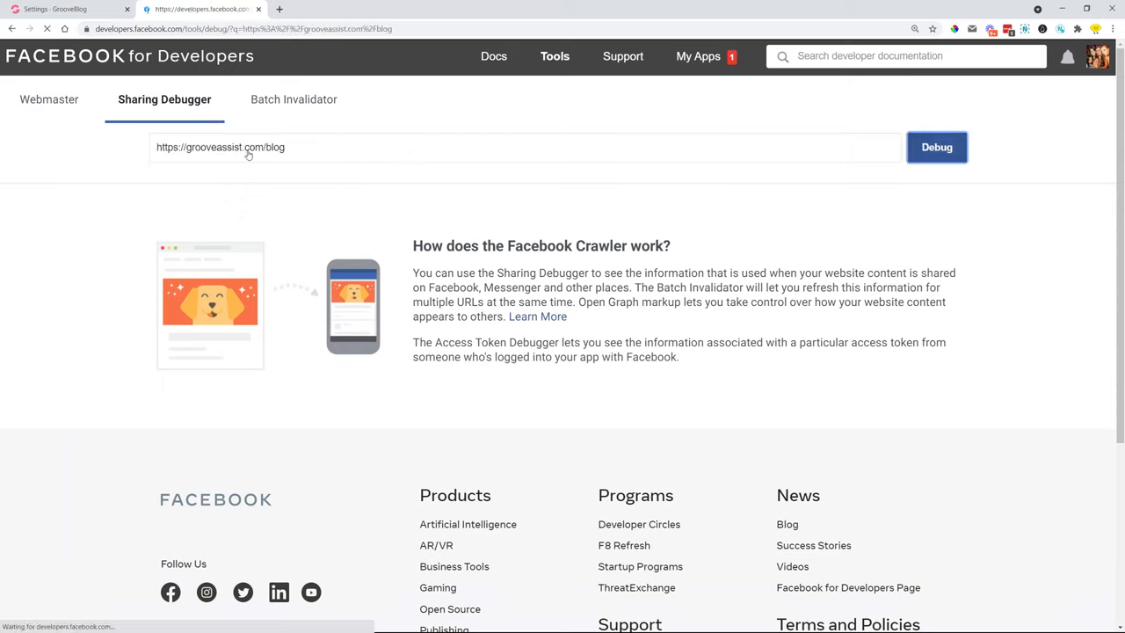
{"action": "left_click", "coordinate": [935, 148]}
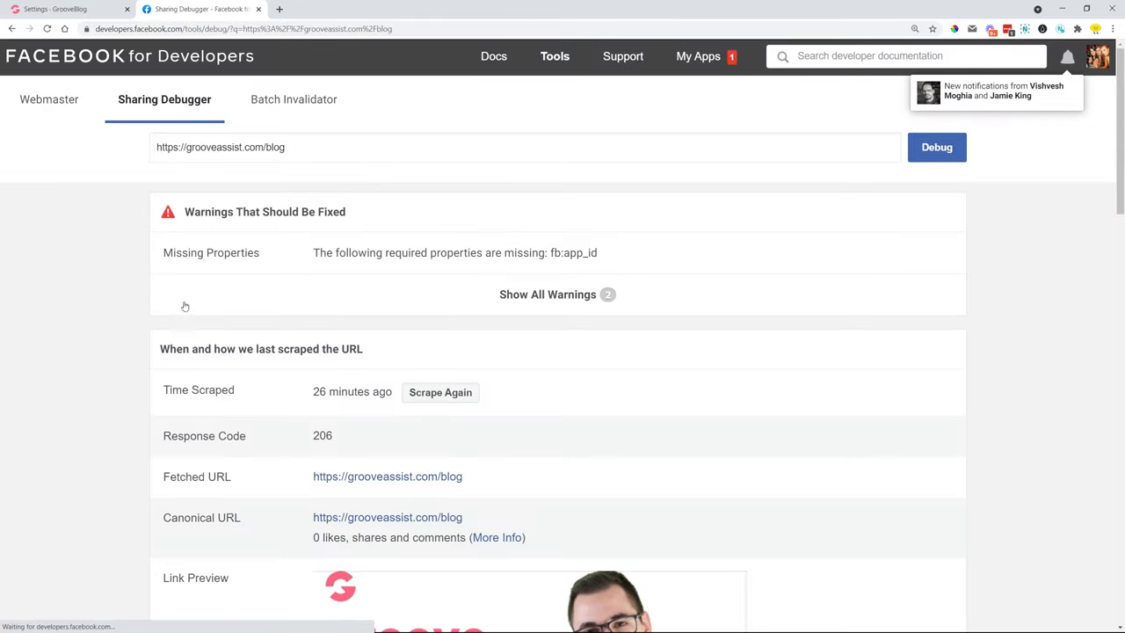
{"action": "scroll", "scroll_direction": "down", "scroll_amount": 3}
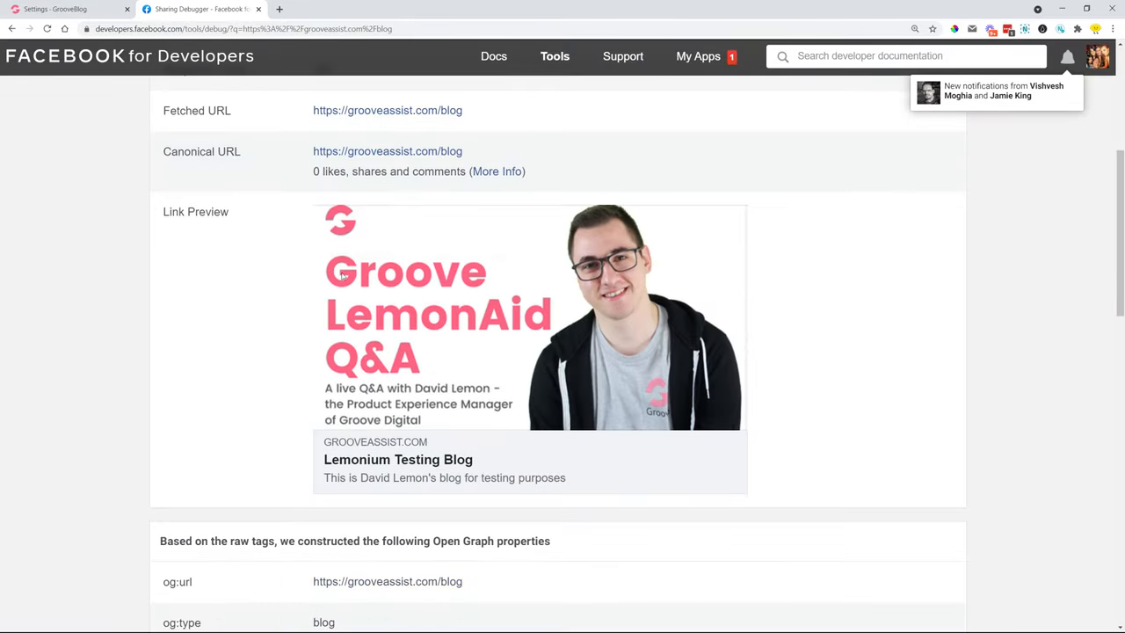
{"action": "left_click", "coordinate": [56, 10]}
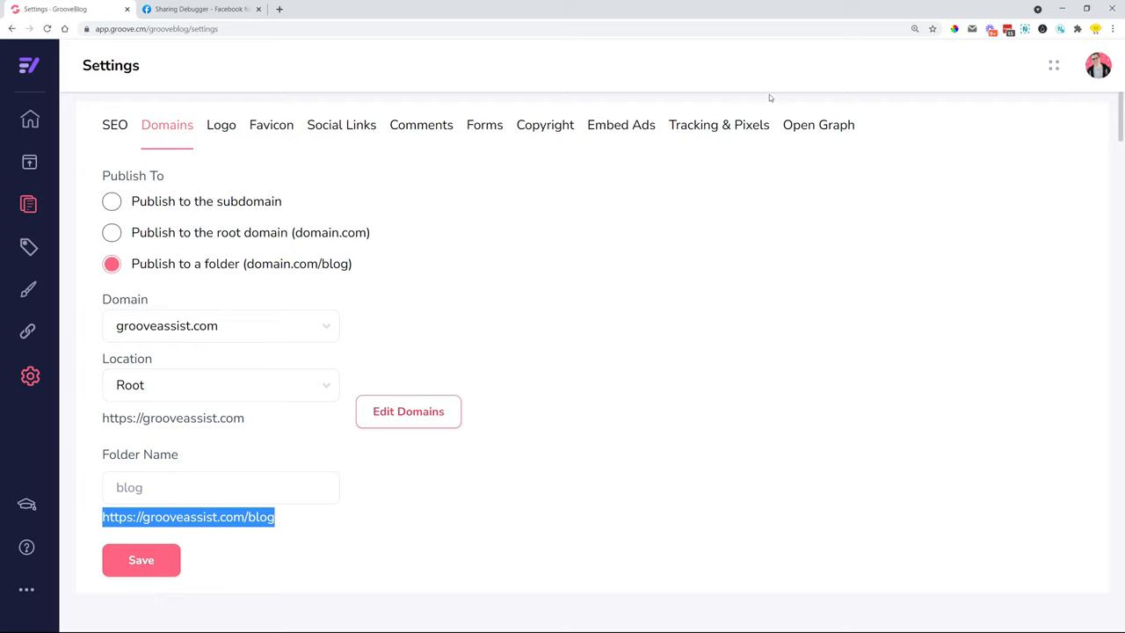
In Open Graph settings, select the URL and description values to compare with Facebook's preview.
{"action": "left_click", "coordinate": [819, 125]}
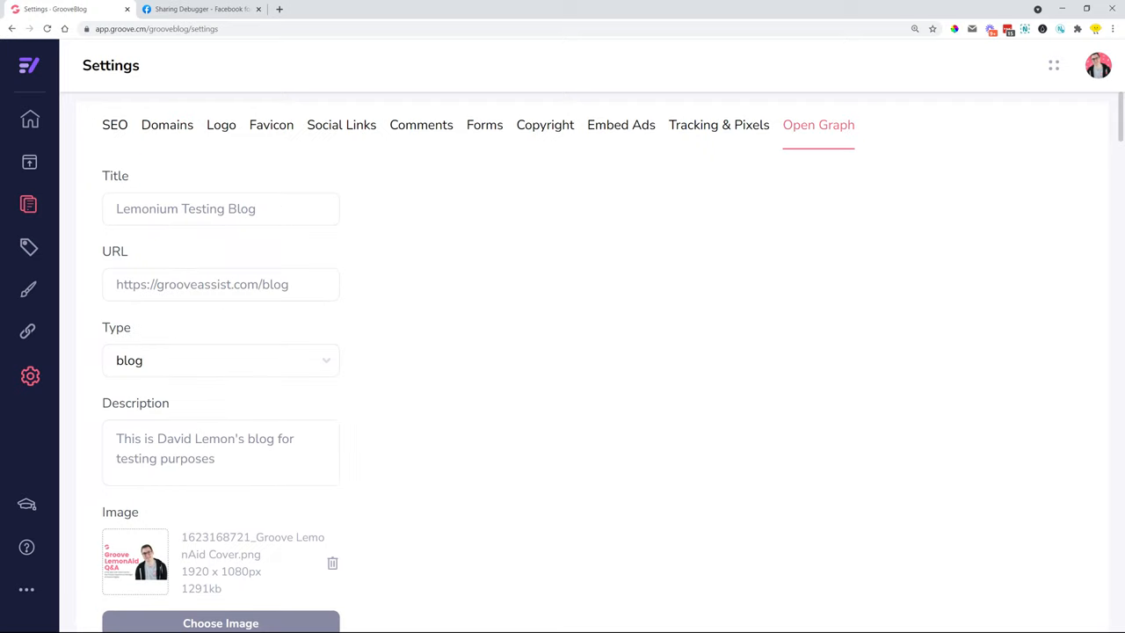
{"action": "triple_click", "coordinate": [187, 207]}
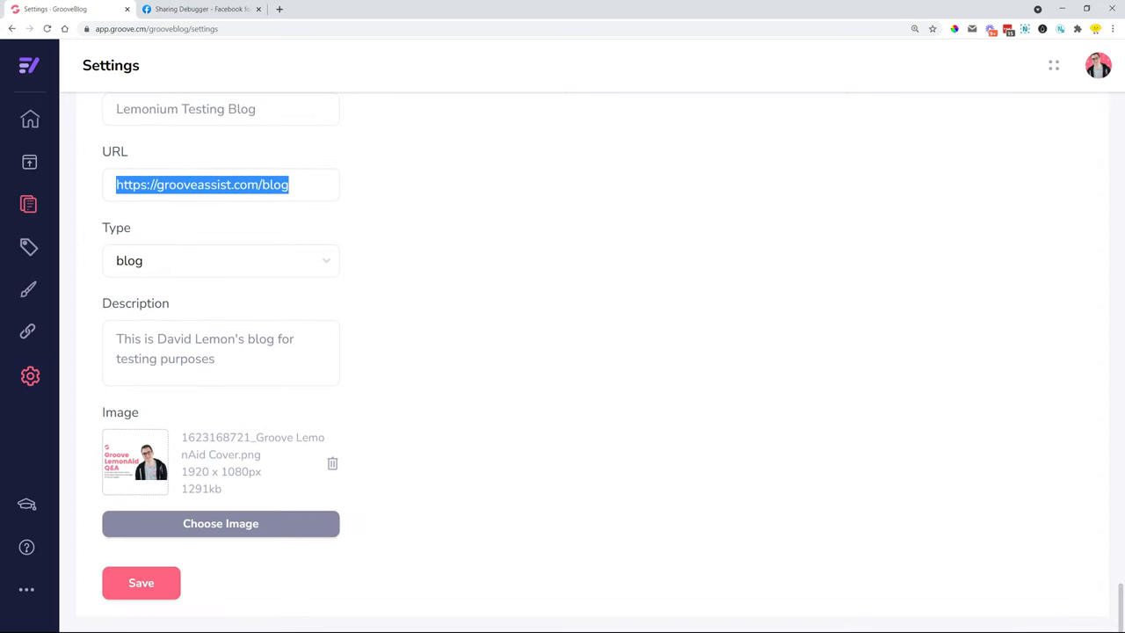
{"action": "triple_click", "coordinate": [204, 348]}
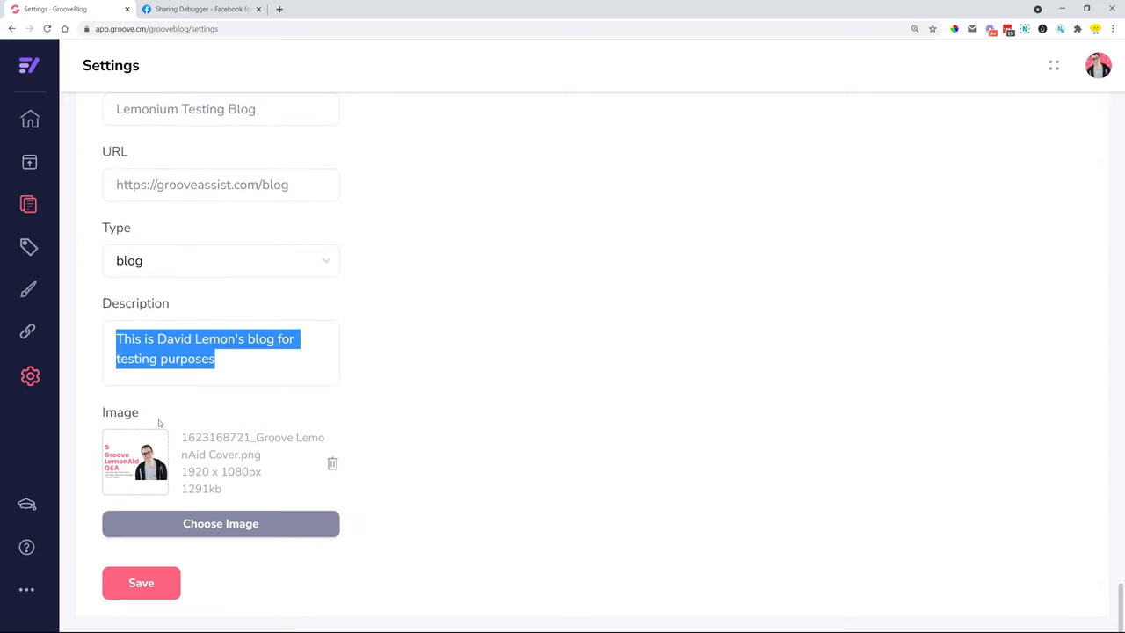
{"action": "left_click", "coordinate": [196, 7]}
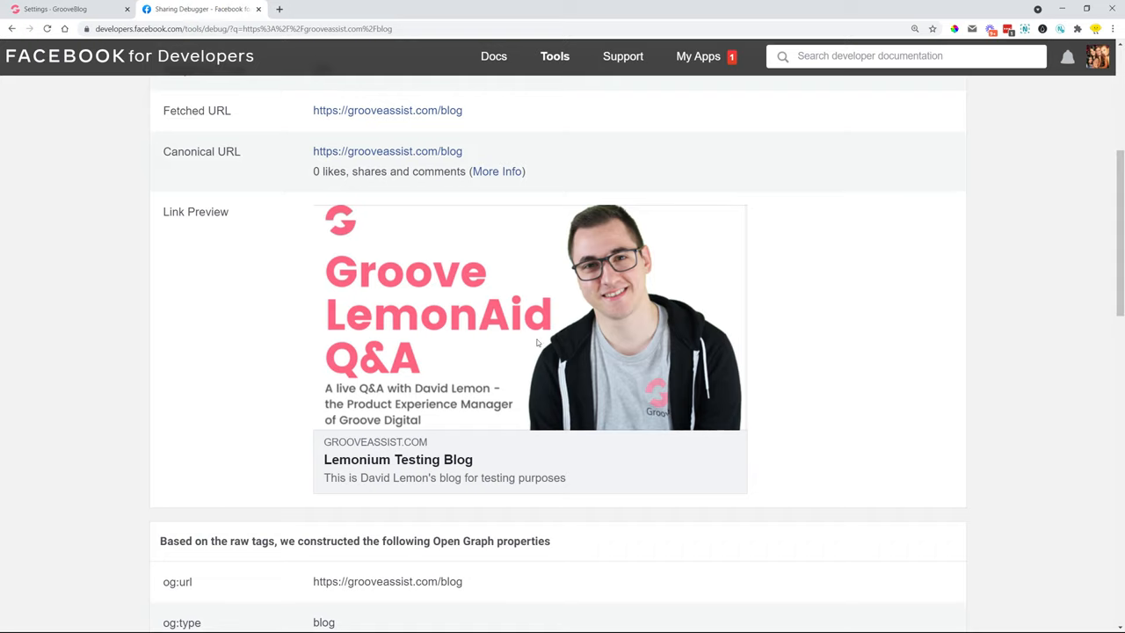
{"action": "mouse_move", "coordinate": [480, 293]}
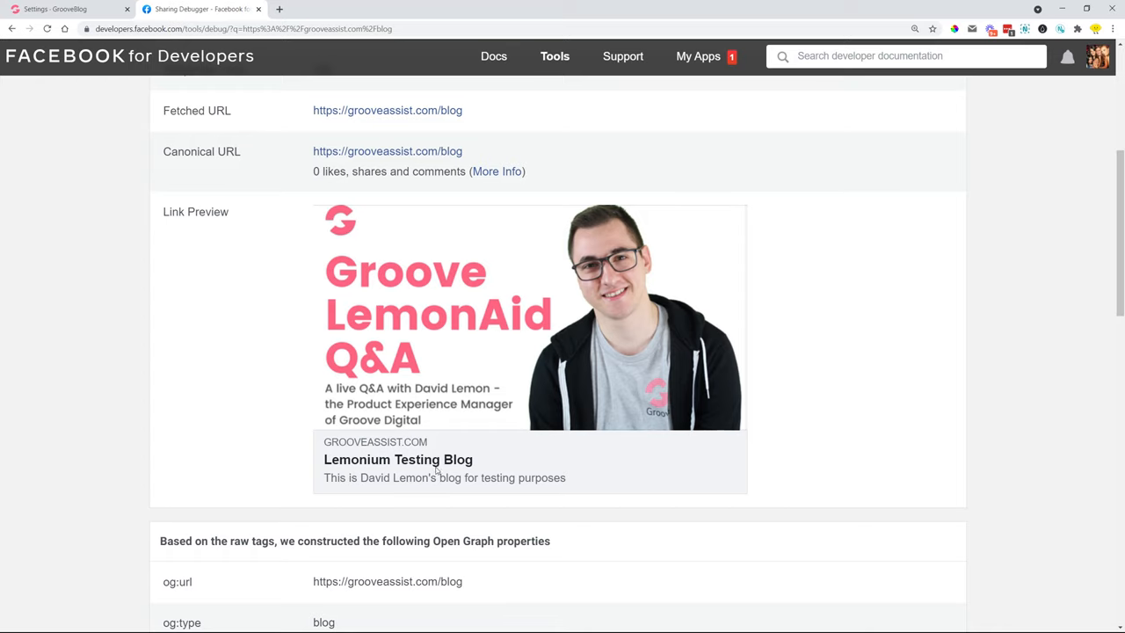
{"action": "mouse_move", "coordinate": [622, 370]}
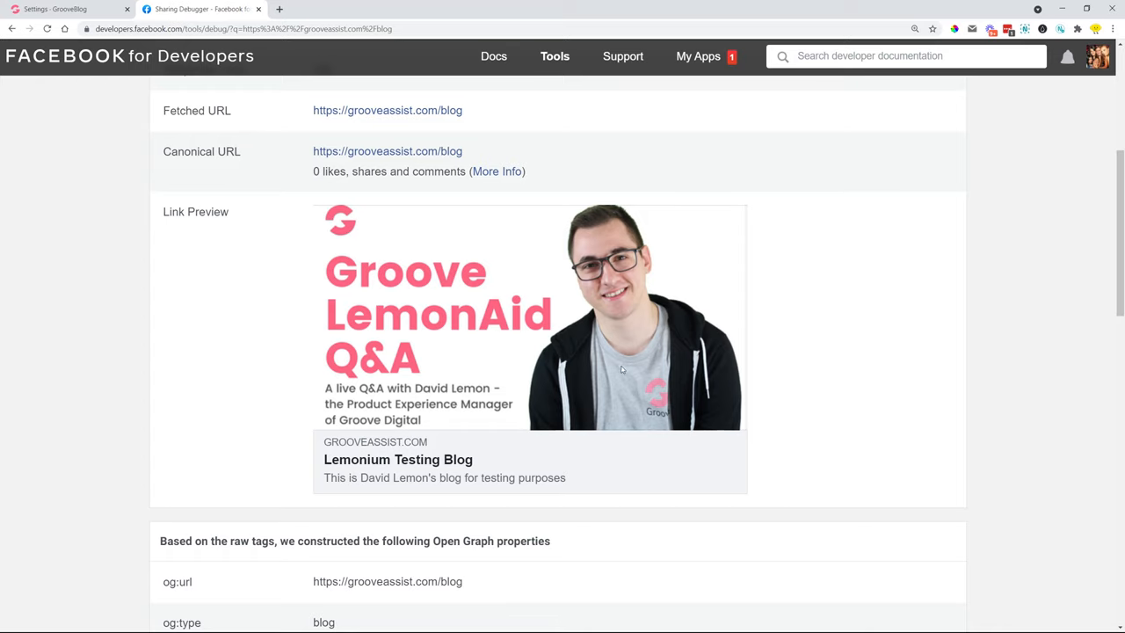
Scroll through the constructed og: properties in the debugger, then return to GrooveBlog's Open Graph settings.
{"action": "scroll", "scroll_direction": "down", "scroll_amount": 3}
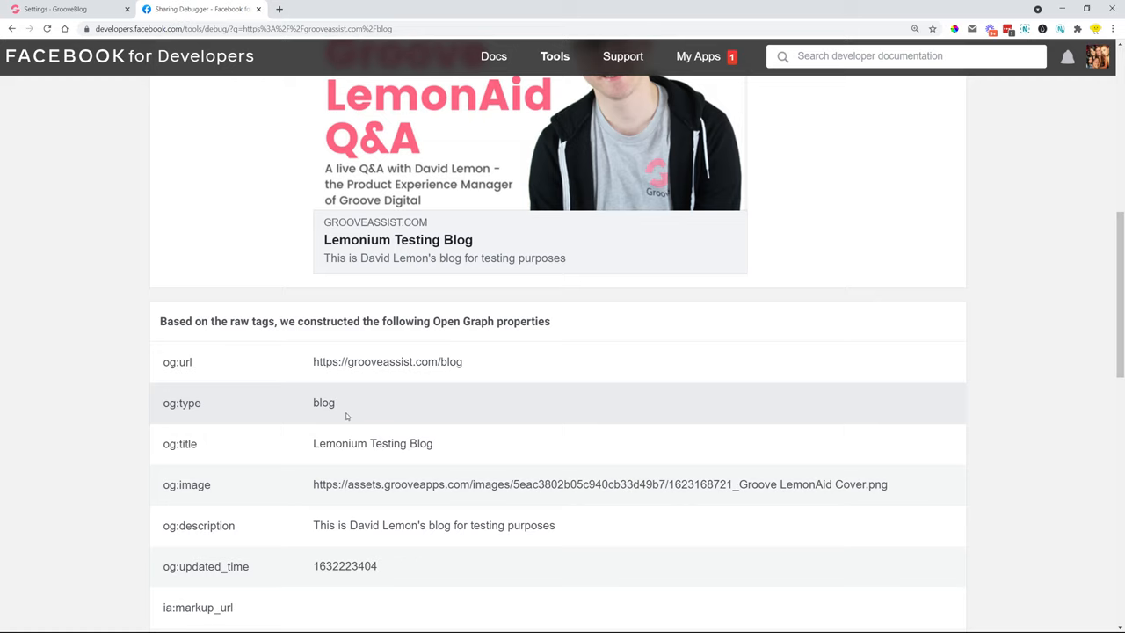
{"action": "double_click", "coordinate": [323, 402]}
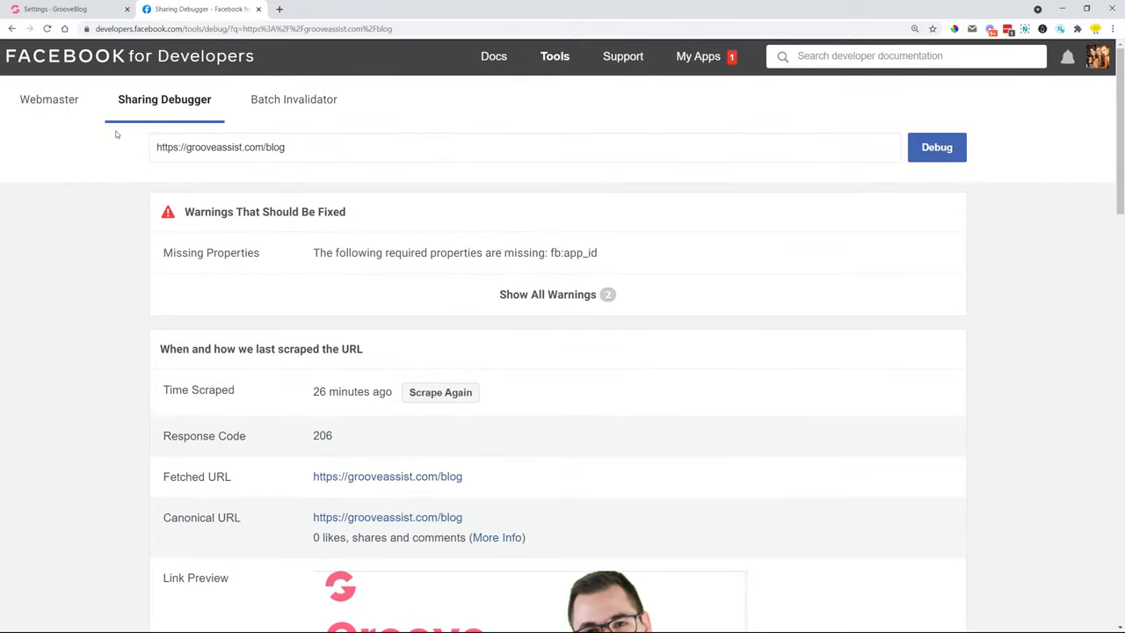
{"action": "mouse_move", "coordinate": [67, 11]}
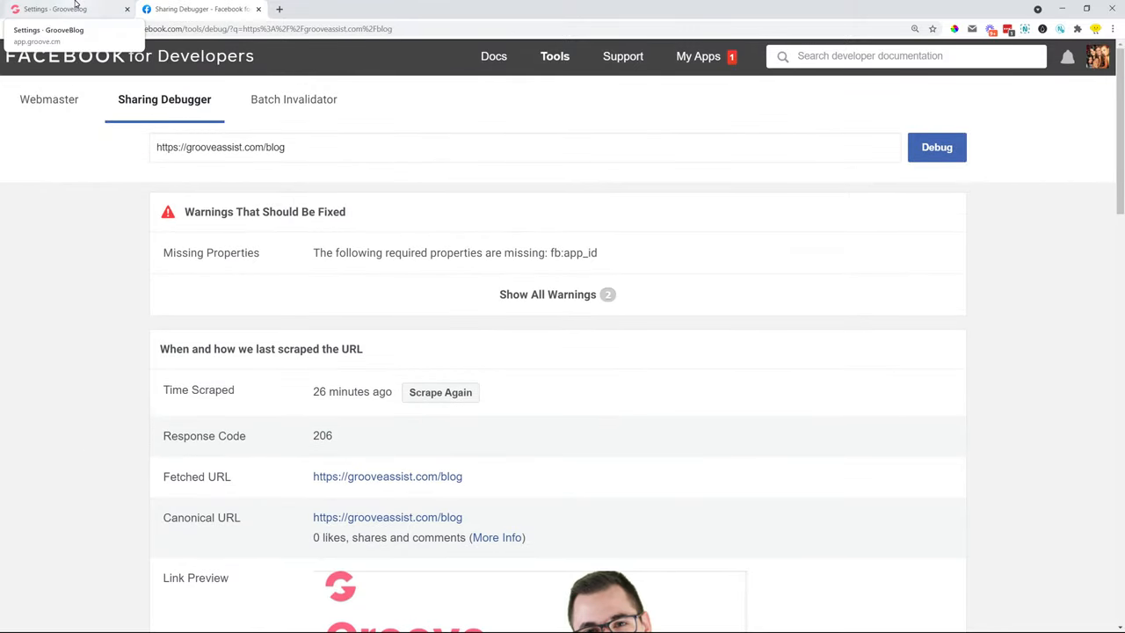
{"action": "left_click", "coordinate": [67, 10]}
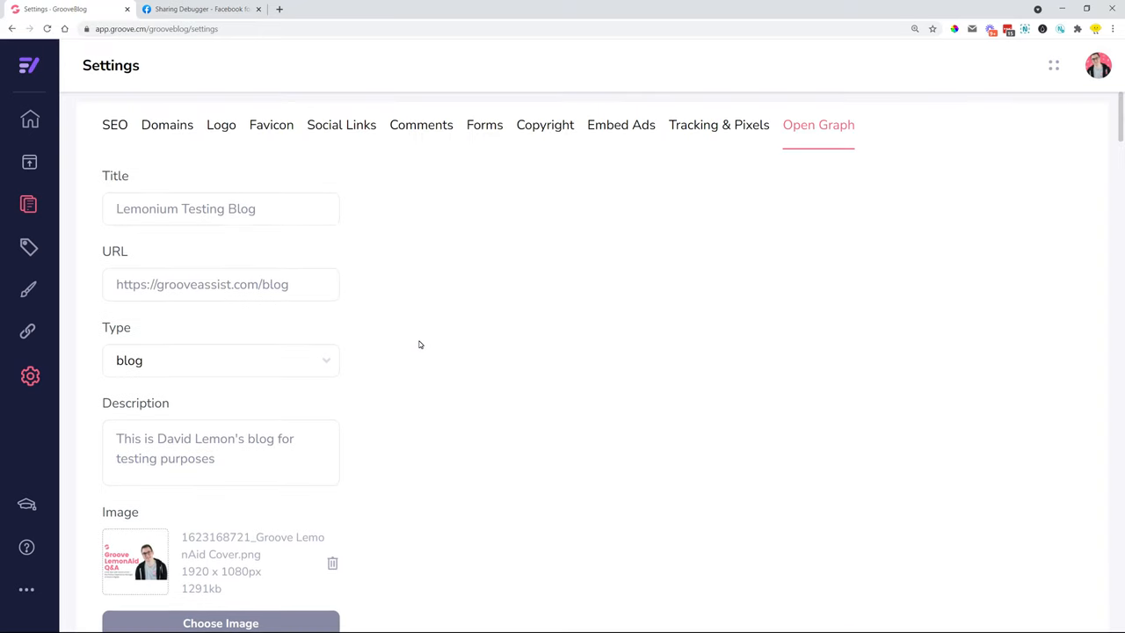
Leave the Open Graph settings for the My Blogs overview listing Lemonium and GrooveKart Blog.
{"action": "scroll", "scroll_direction": "down", "scroll_amount": 3}
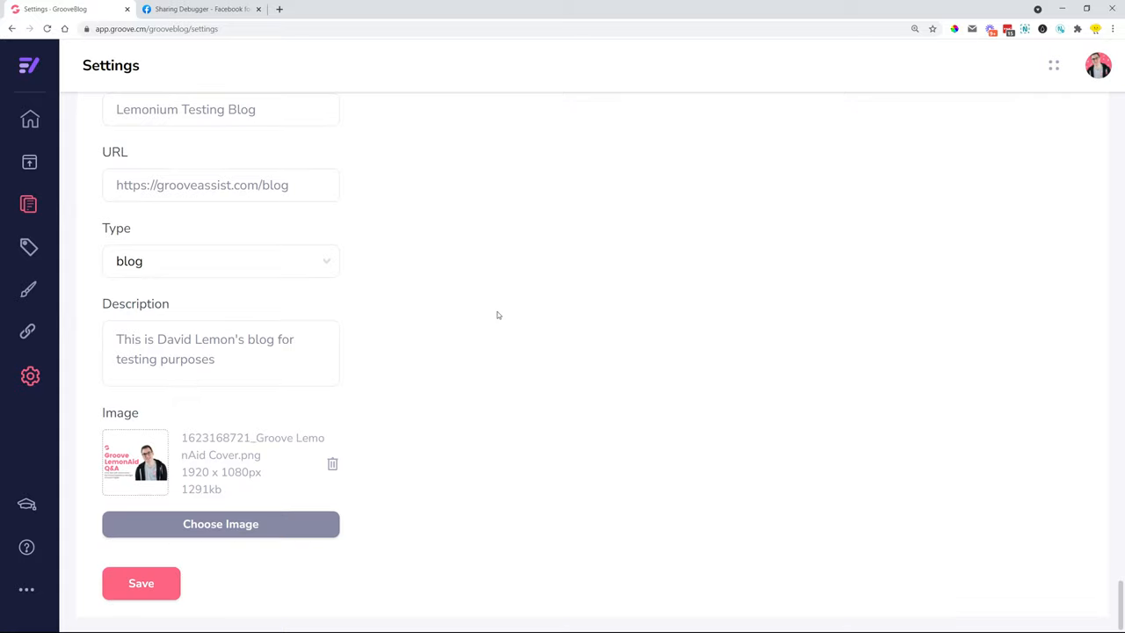
{"action": "mouse_move", "coordinate": [552, 306]}
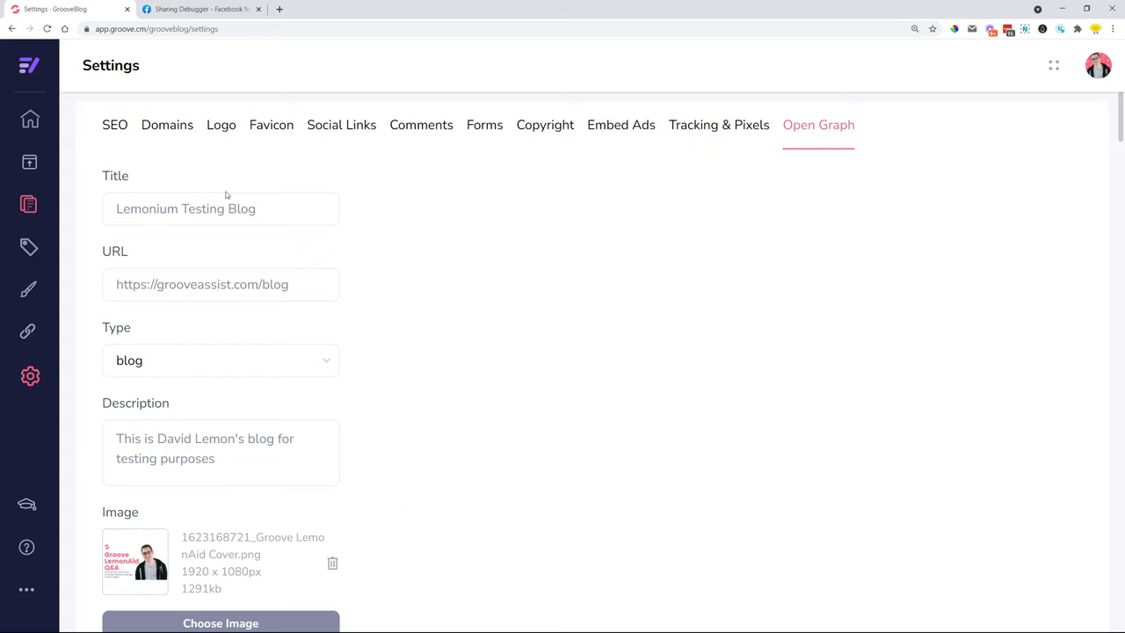
{"action": "mouse_move", "coordinate": [548, 326]}
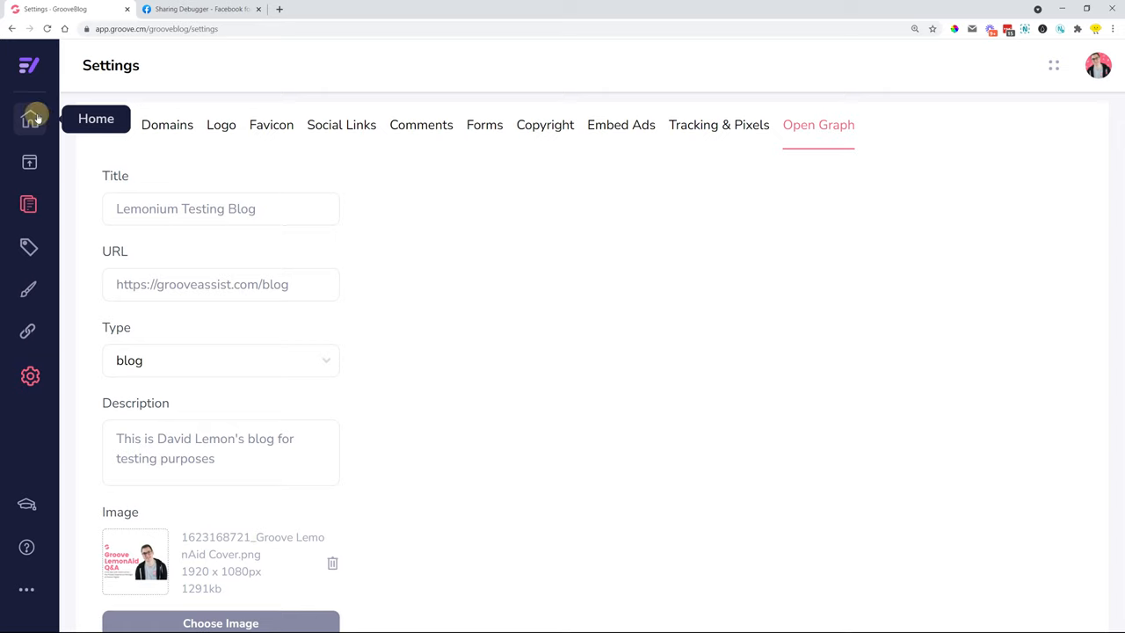
{"action": "left_click", "coordinate": [30, 116]}
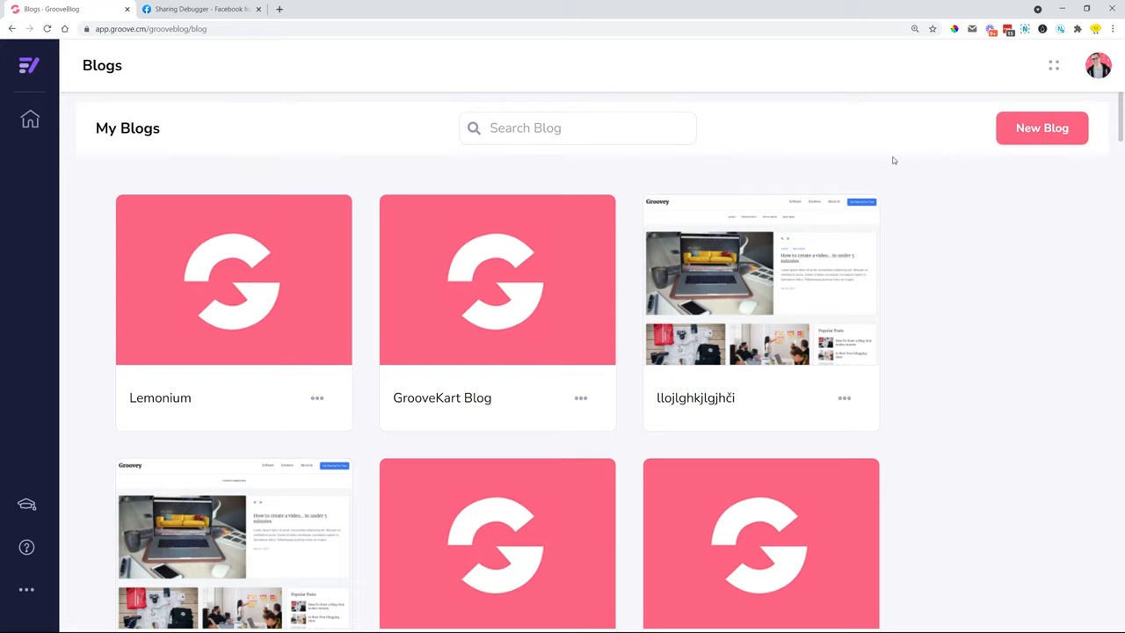
{"action": "mouse_move", "coordinate": [625, 211]}
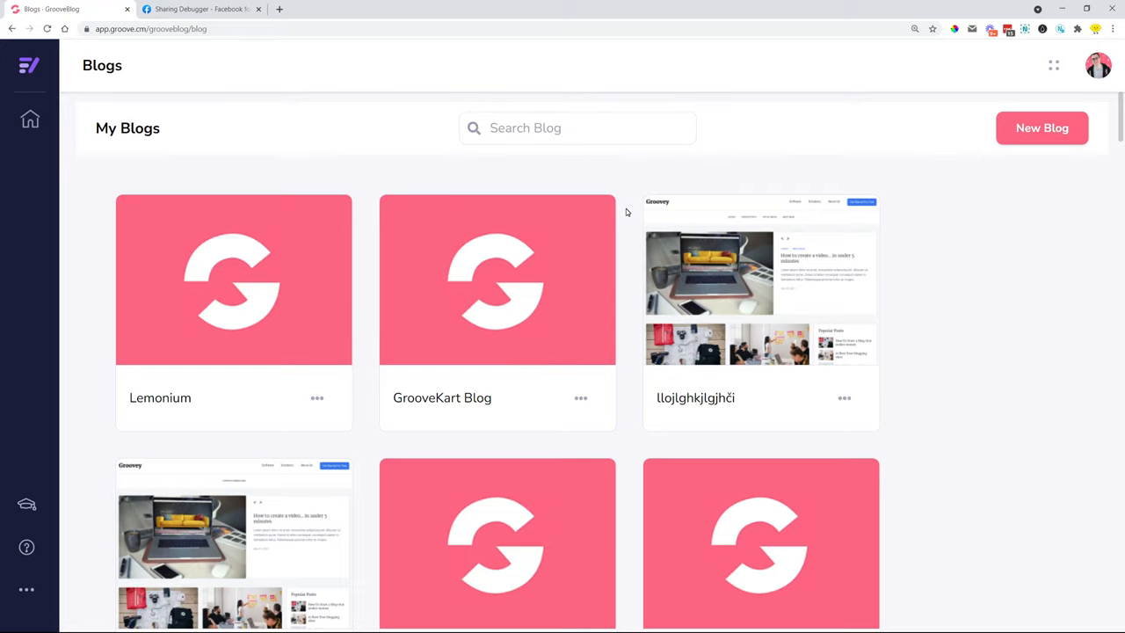